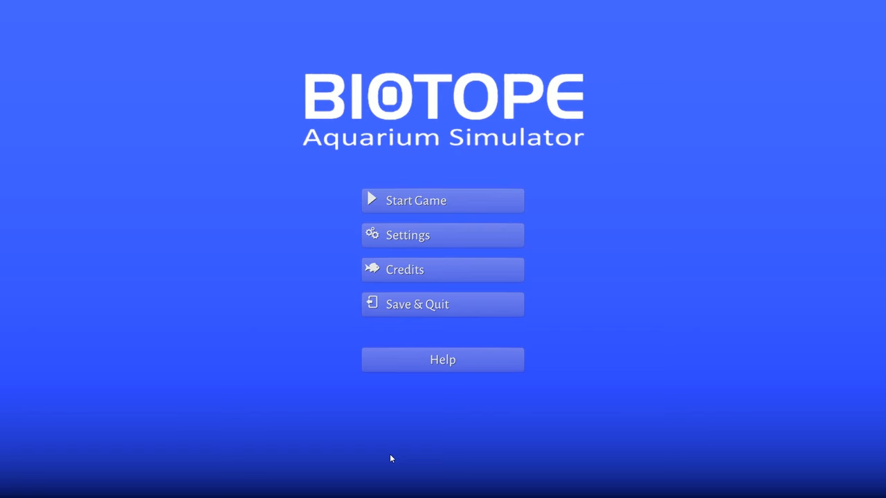
mouse_move(615, 262)
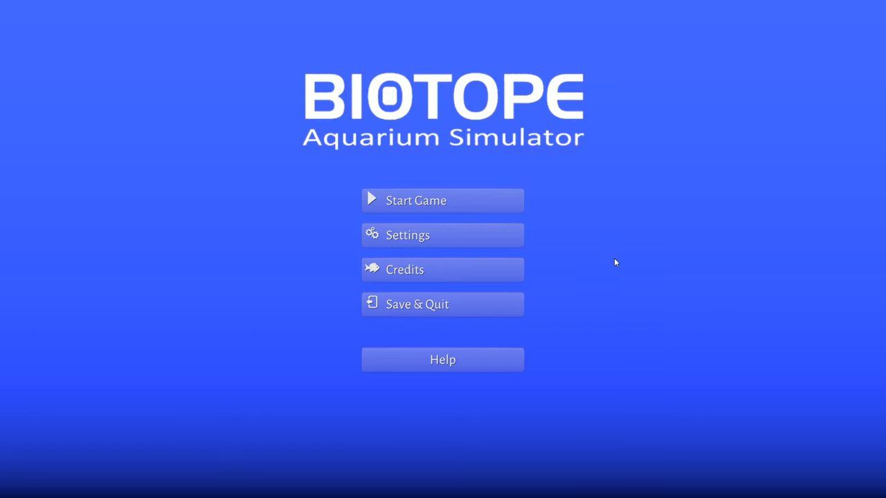
mouse_move(561, 163)
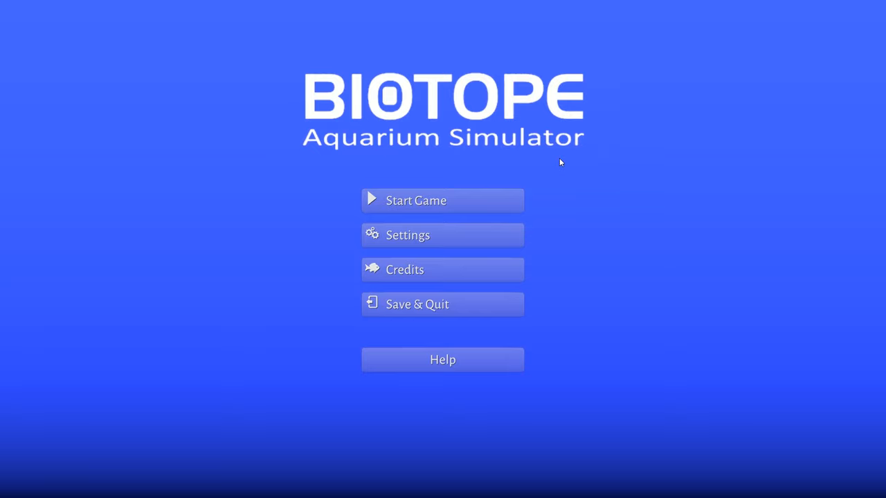
Step: Browse the graphics, sound and control settings, then return to the main menu
left_click(443, 236)
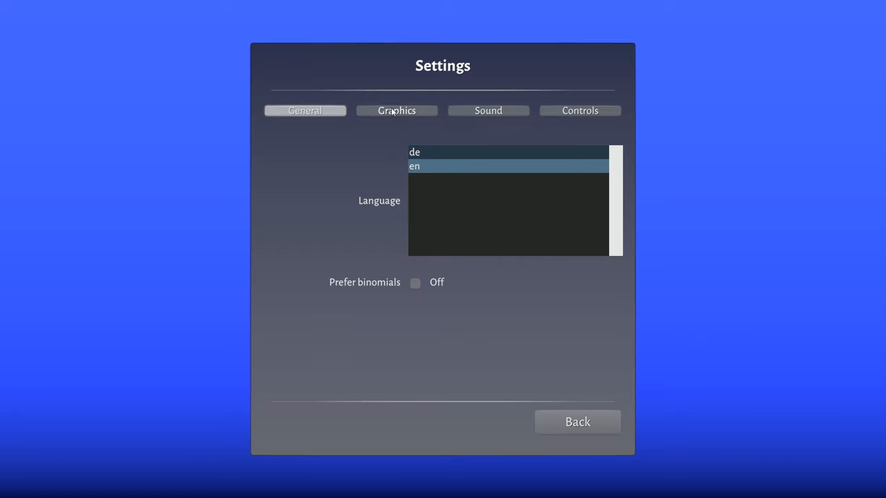
left_click(396, 111)
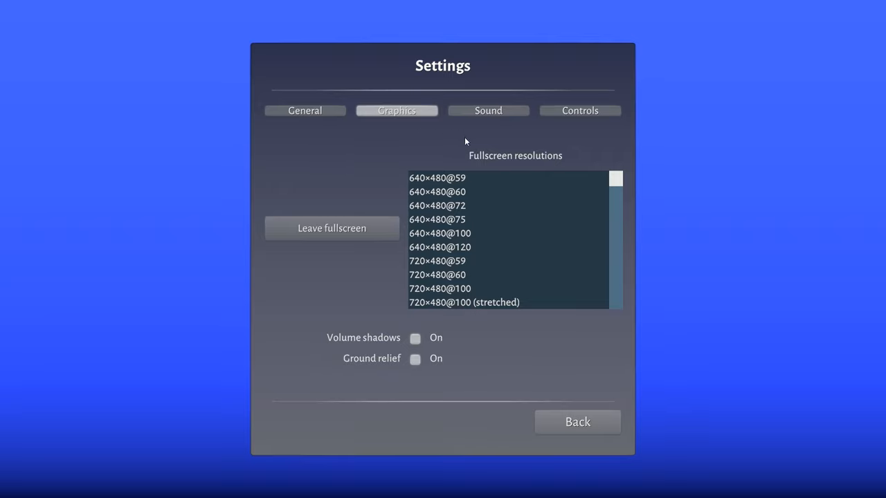
left_click(487, 111)
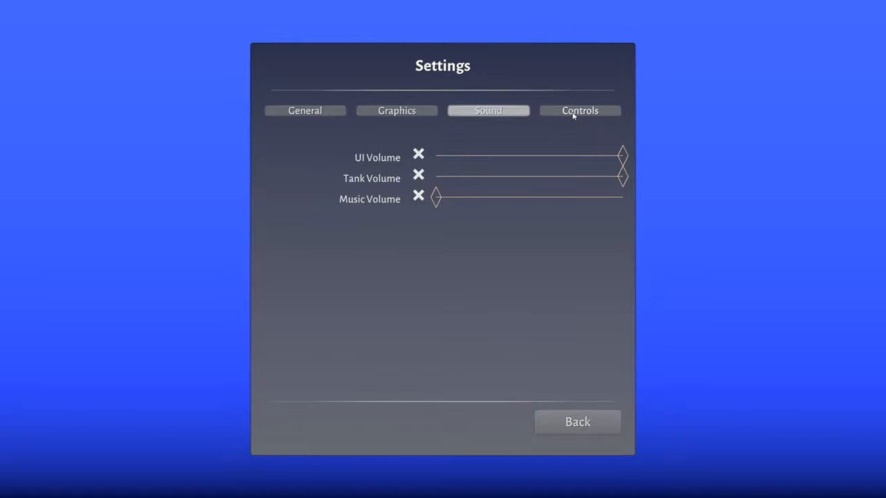
left_click(580, 111)
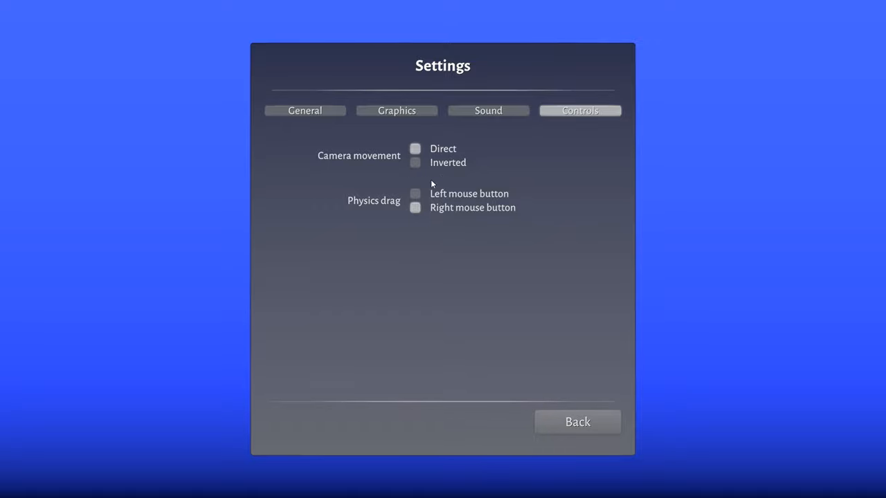
mouse_move(469, 213)
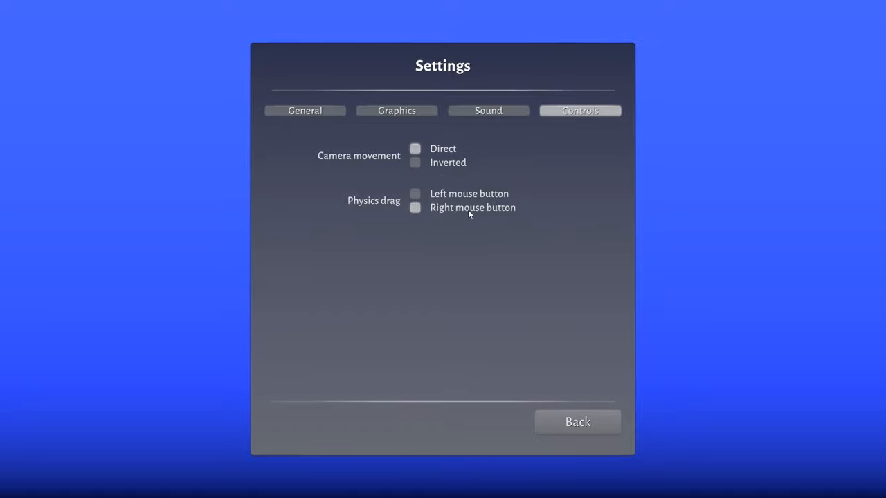
left_click(577, 421)
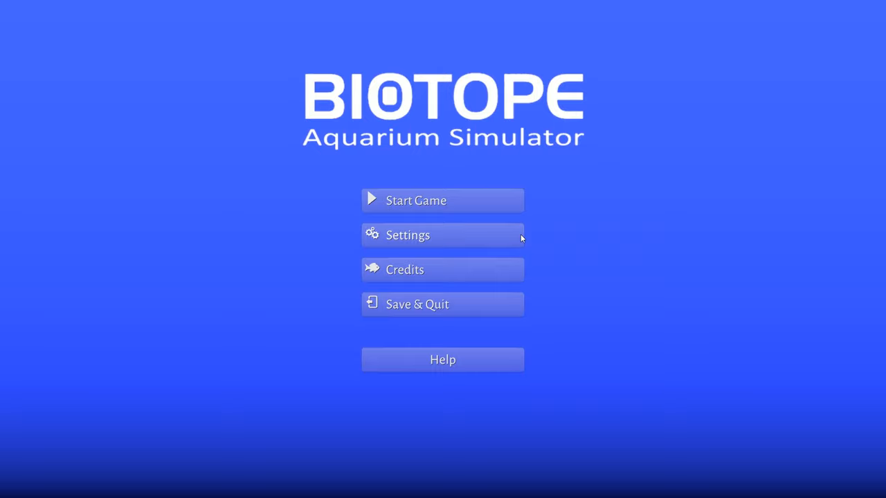
mouse_move(409, 201)
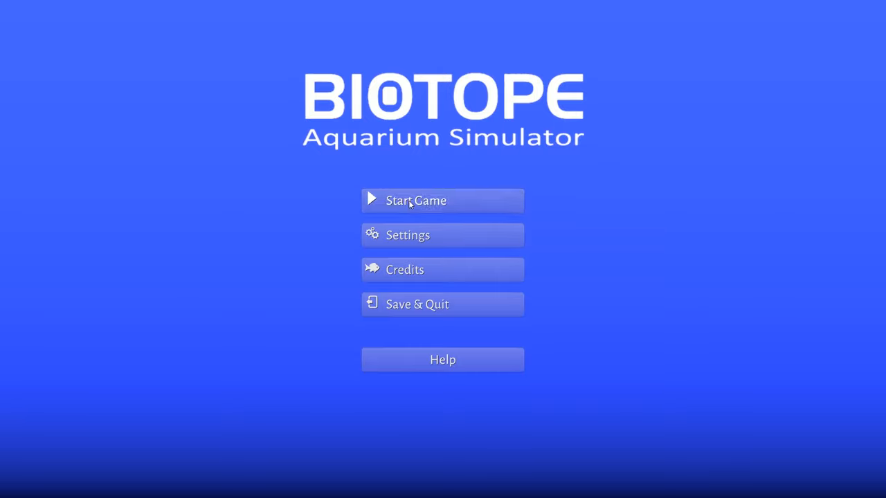
Step: Start a new game as player 'davidinark' and choose the Tutorial Tank
left_click(415, 199)
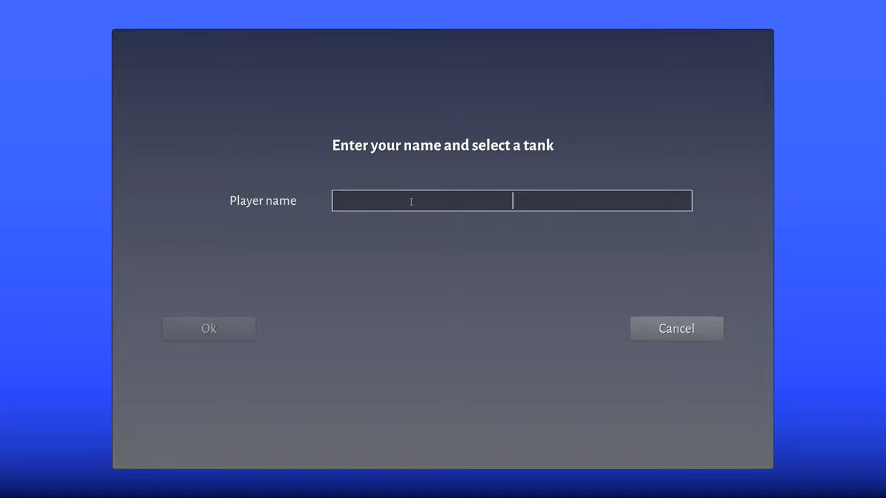
type("david")
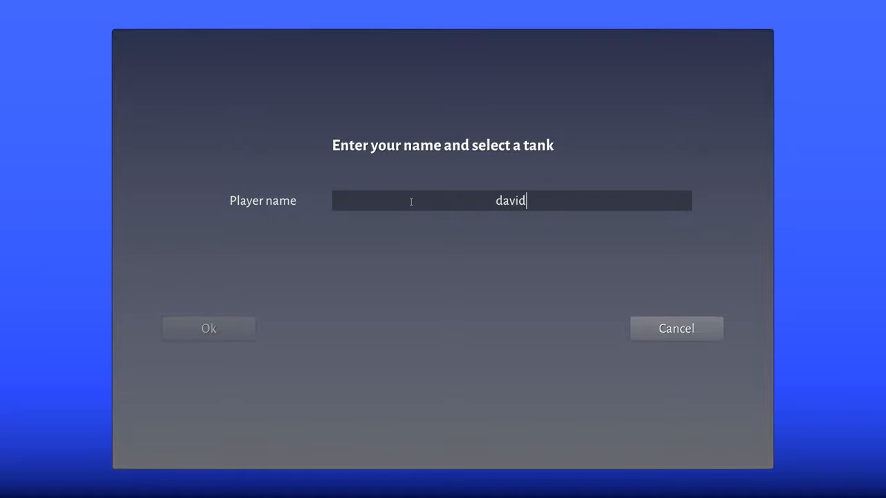
type("inark")
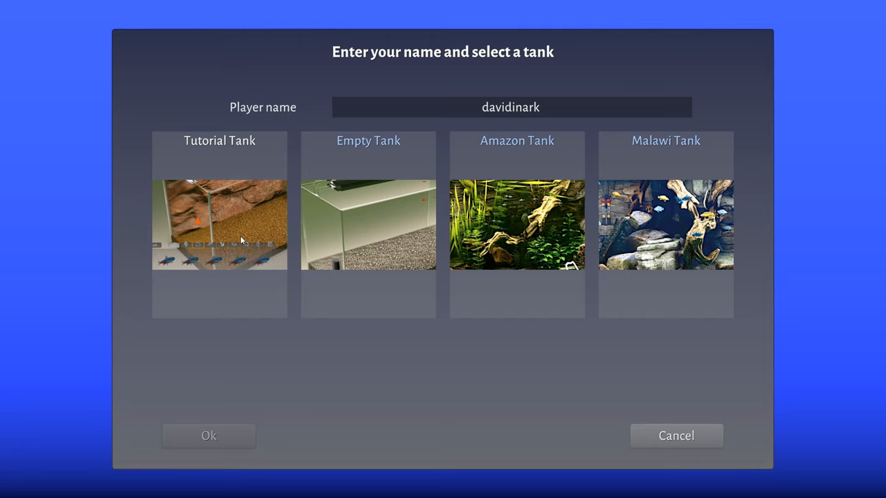
mouse_move(620, 241)
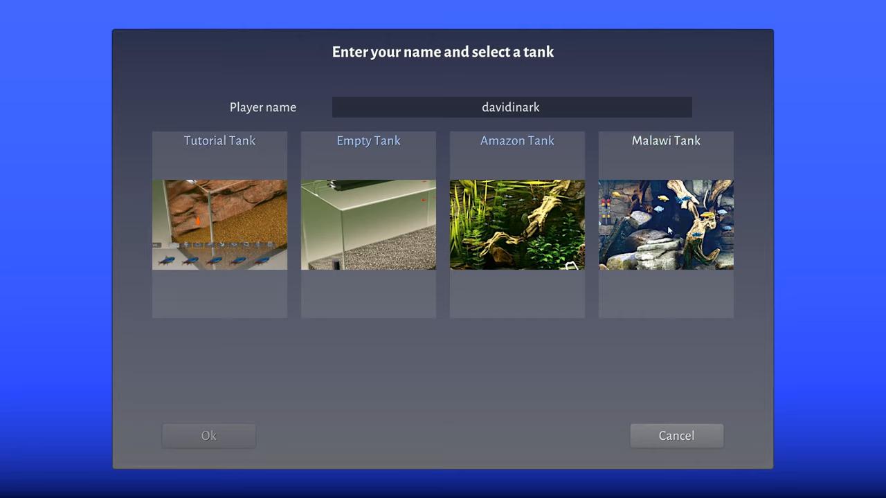
mouse_move(593, 291)
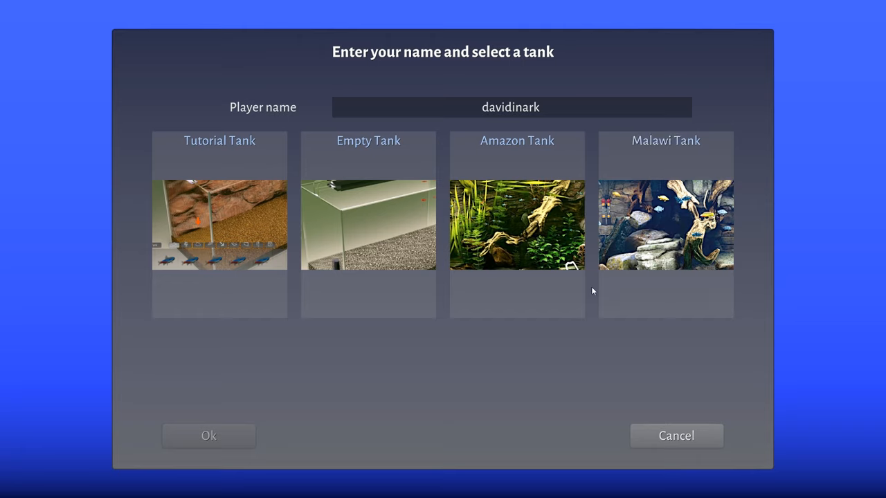
mouse_move(462, 337)
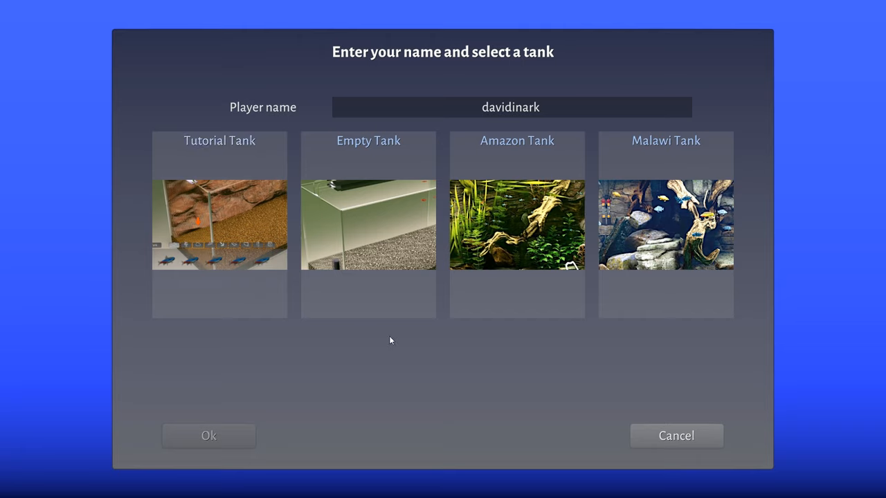
mouse_move(371, 384)
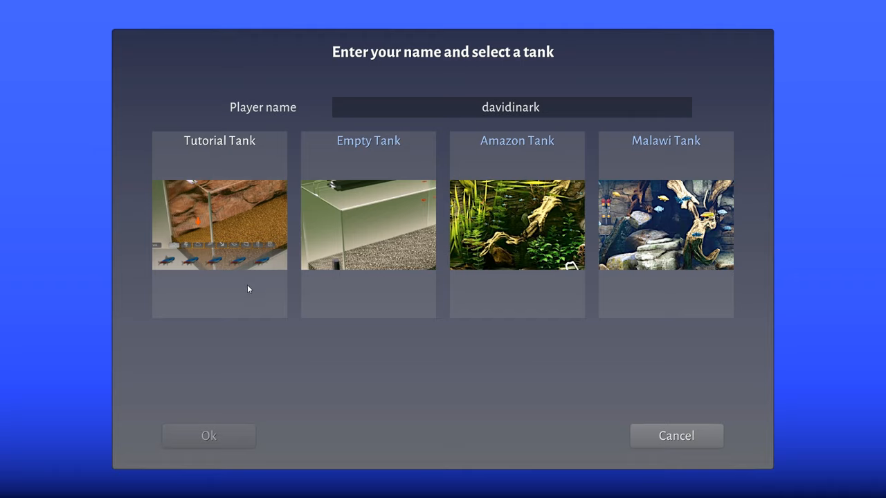
mouse_move(242, 235)
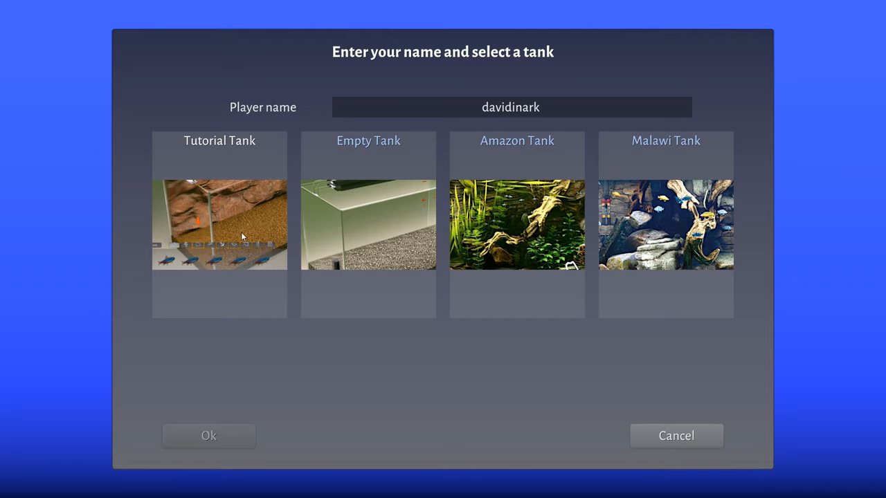
left_click(219, 224)
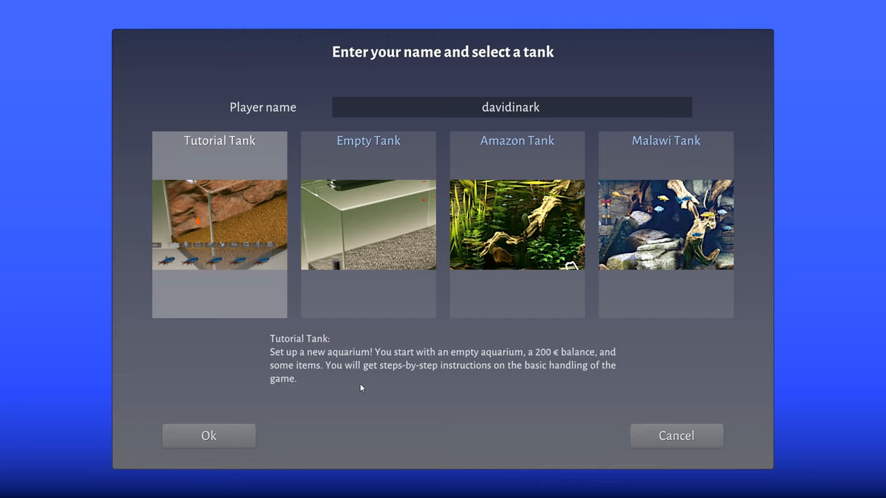
mouse_move(455, 397)
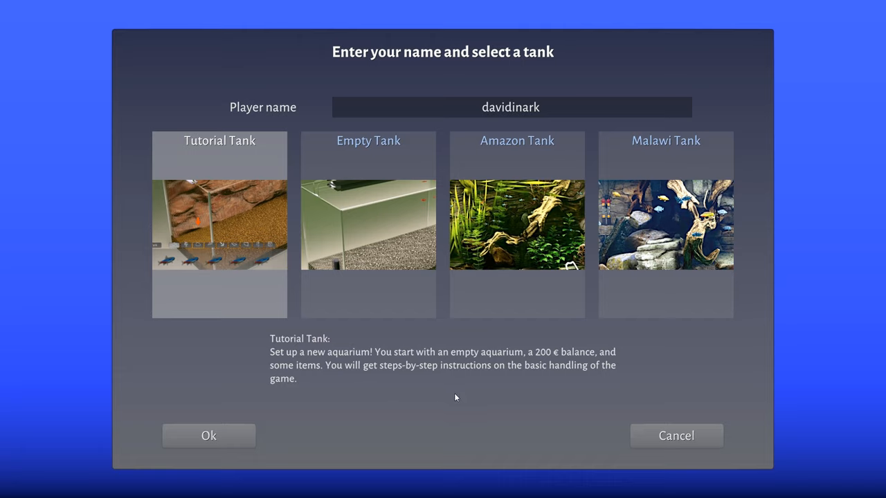
mouse_move(556, 354)
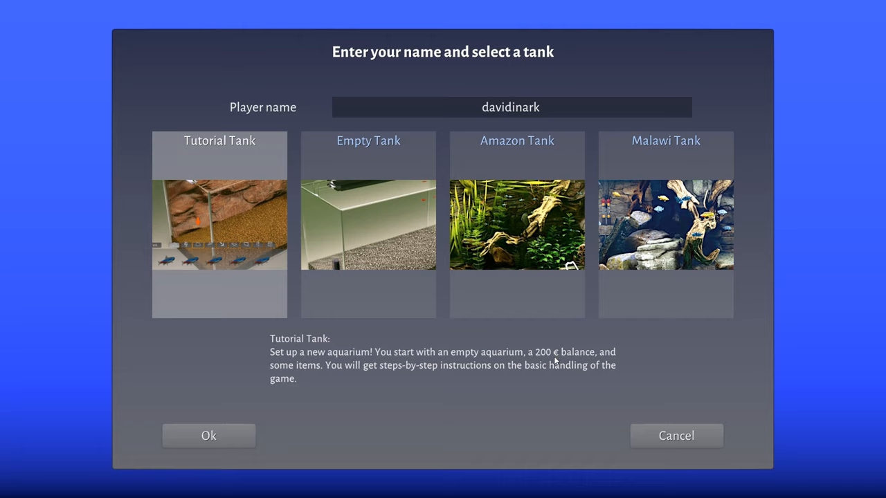
mouse_move(518, 411)
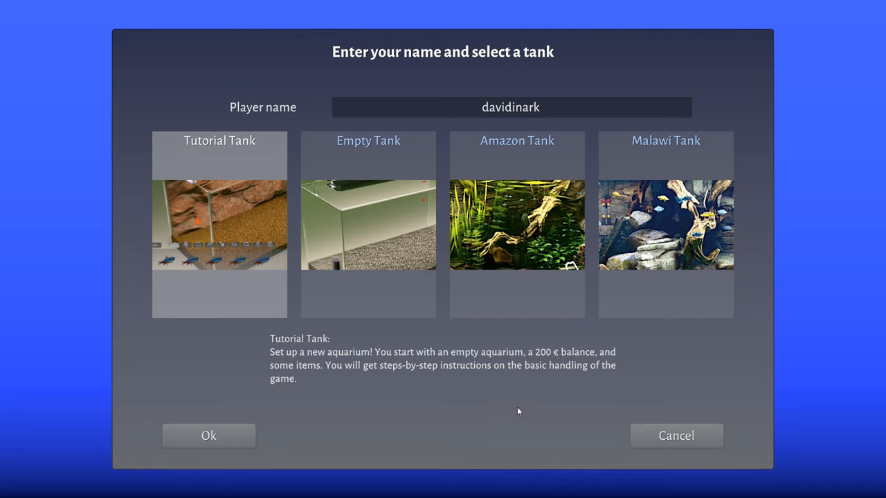
mouse_move(487, 385)
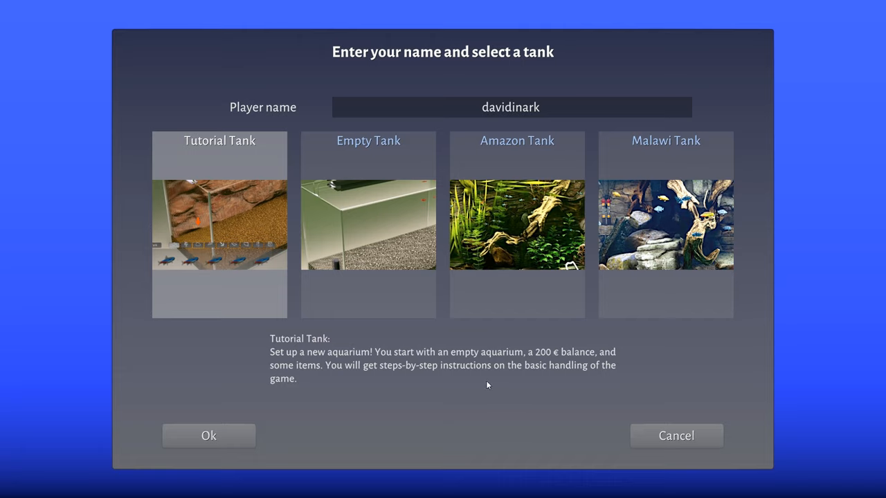
mouse_move(553, 385)
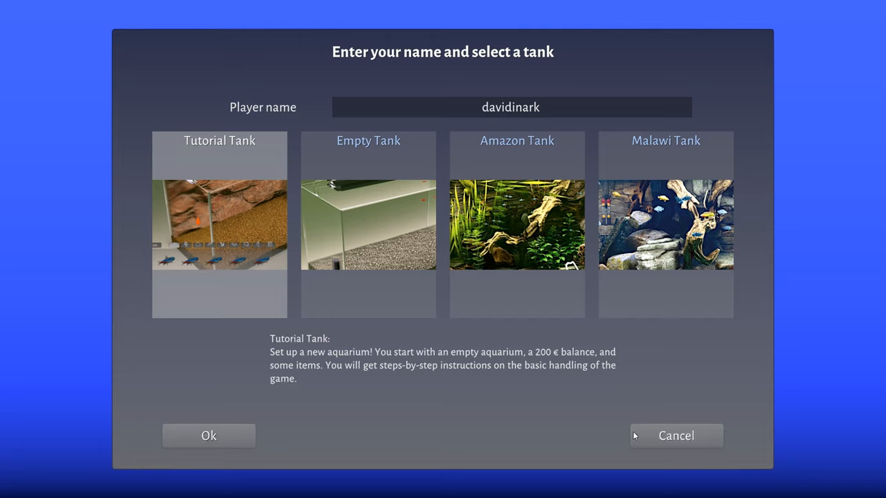
mouse_move(704, 474)
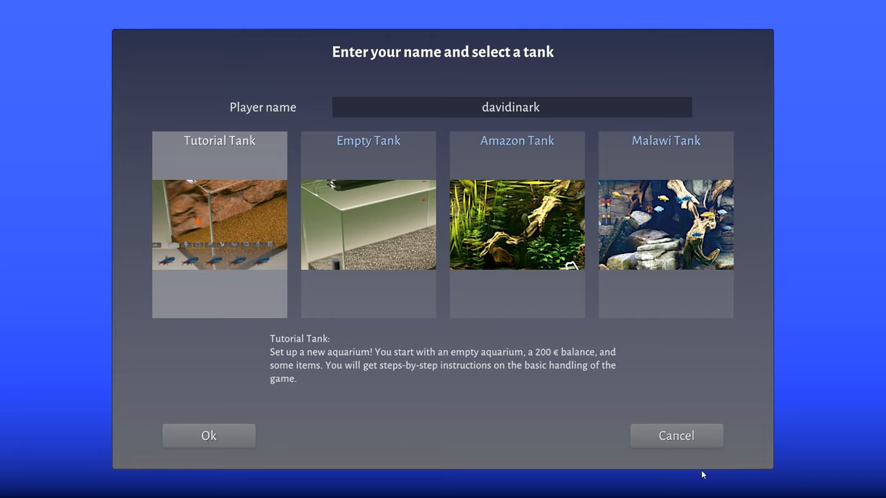
mouse_move(277, 379)
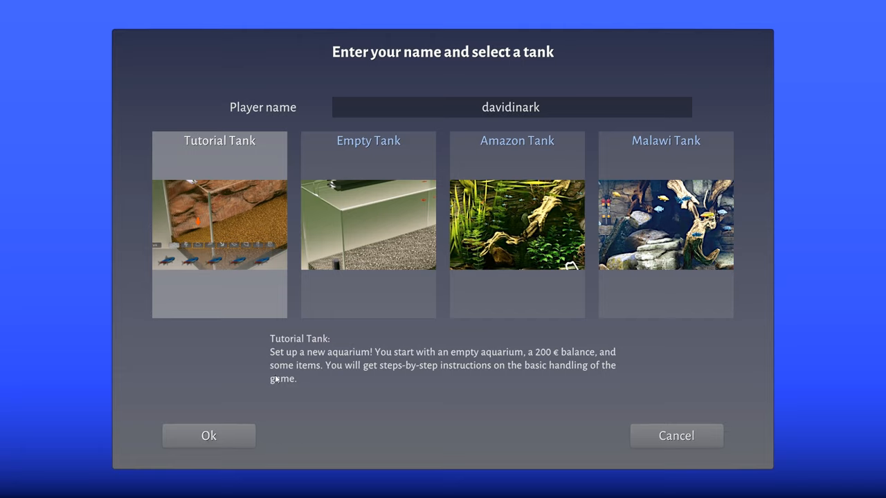
Step: Launch the Tutorial Tank and show the first tutorial step about installing a filter
left_click(208, 434)
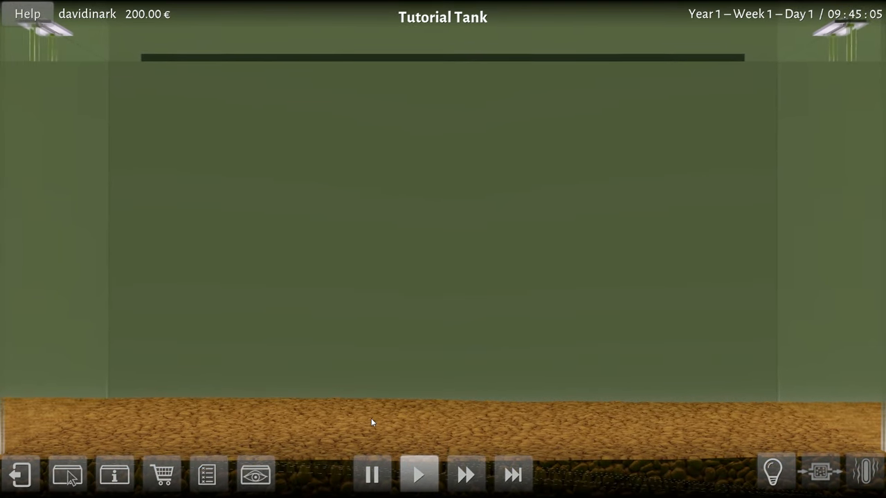
left_click(66, 473)
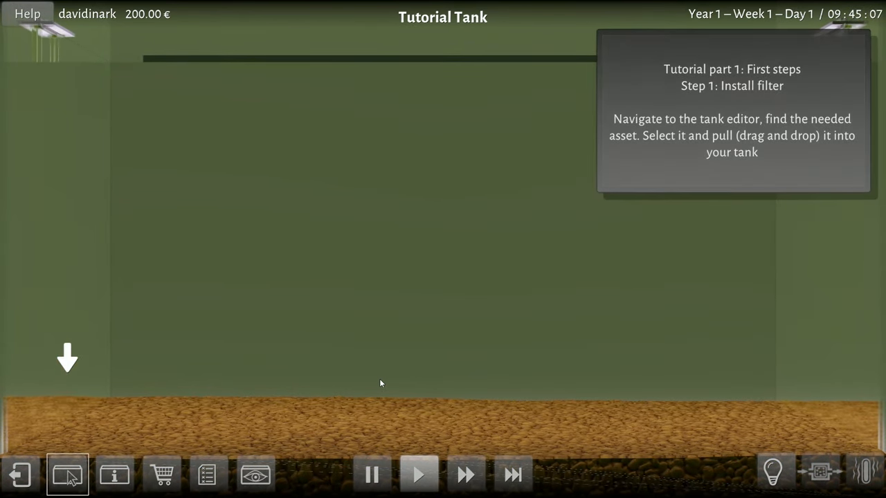
mouse_move(188, 424)
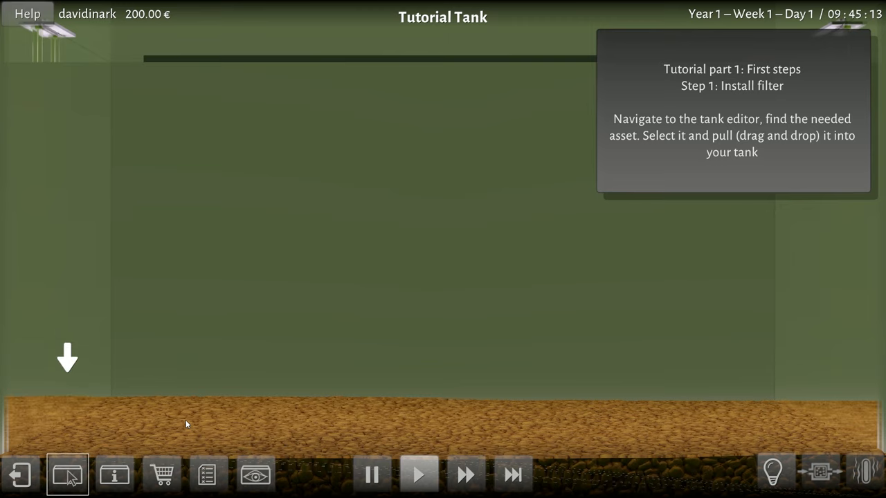
mouse_move(67, 476)
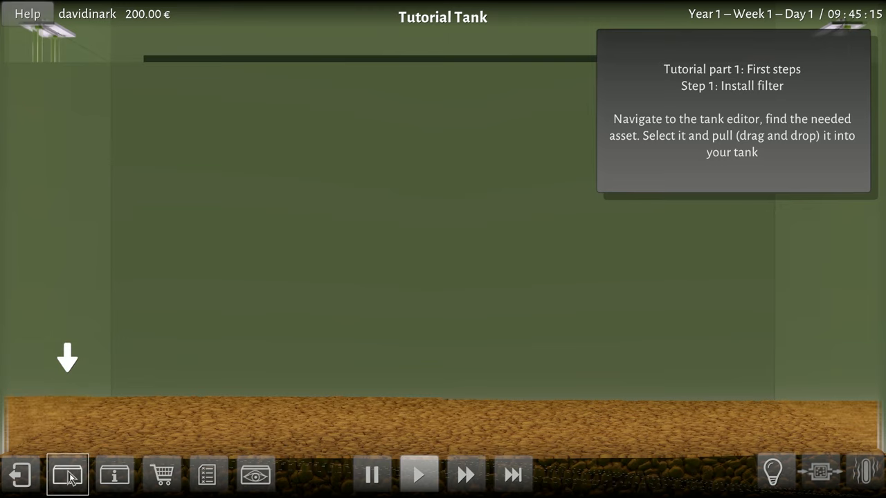
Step: Place the internal filter on the tank's upper left rim in the tank editor
left_click(66, 474)
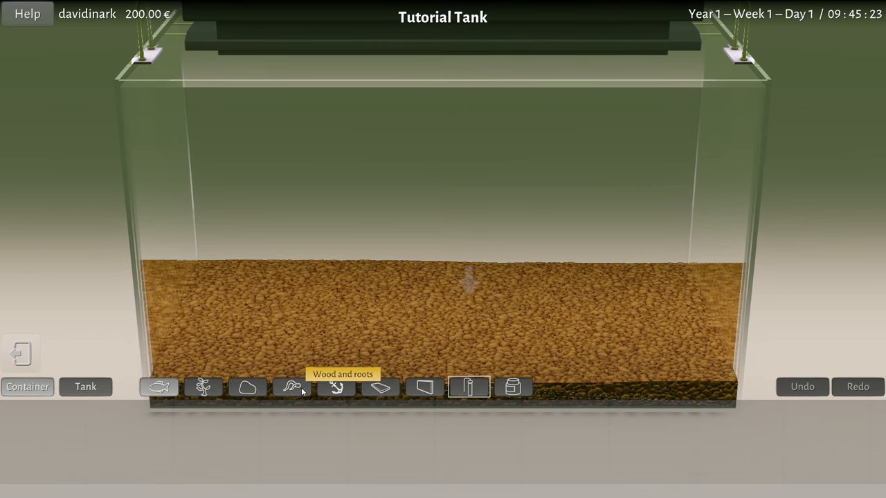
mouse_move(380, 387)
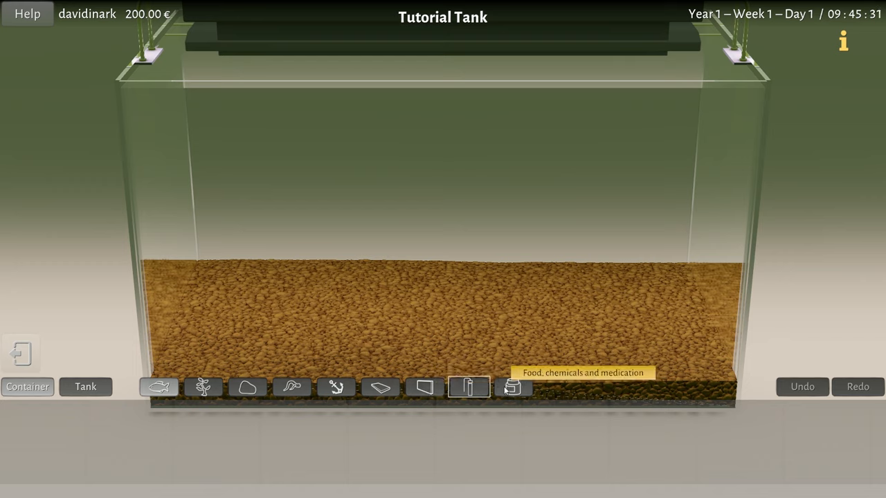
mouse_move(468, 388)
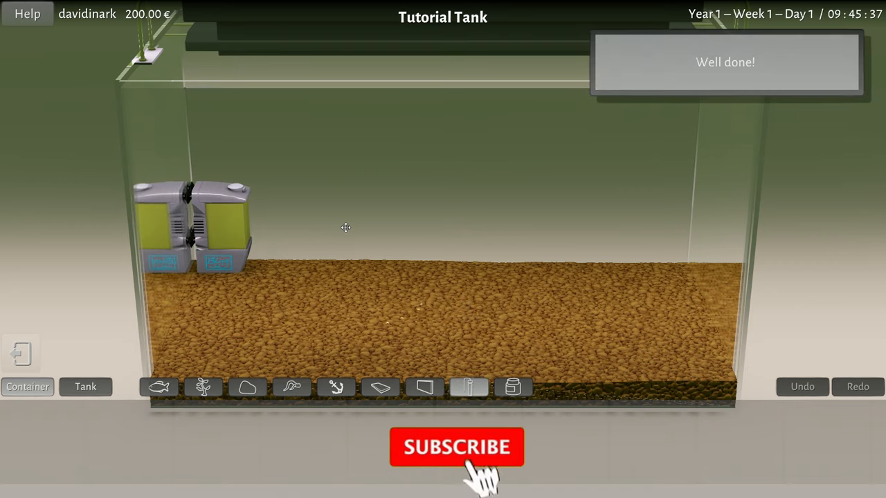
left_click(457, 446)
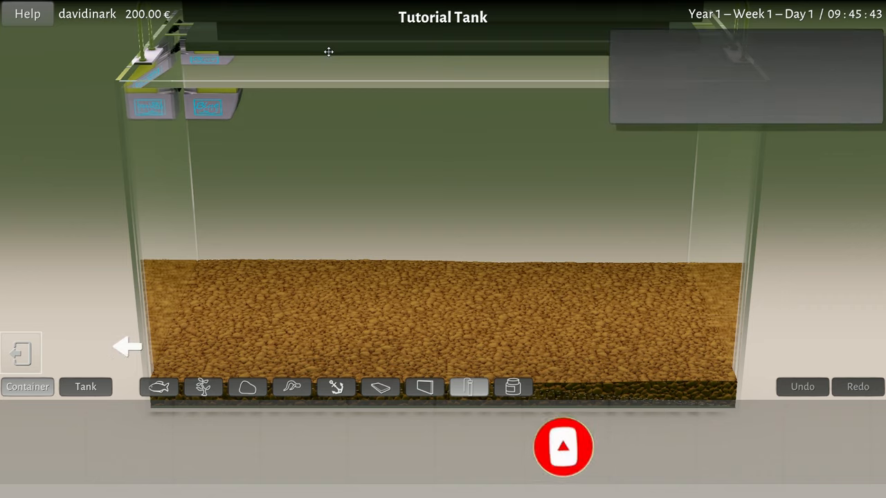
left_click(562, 446)
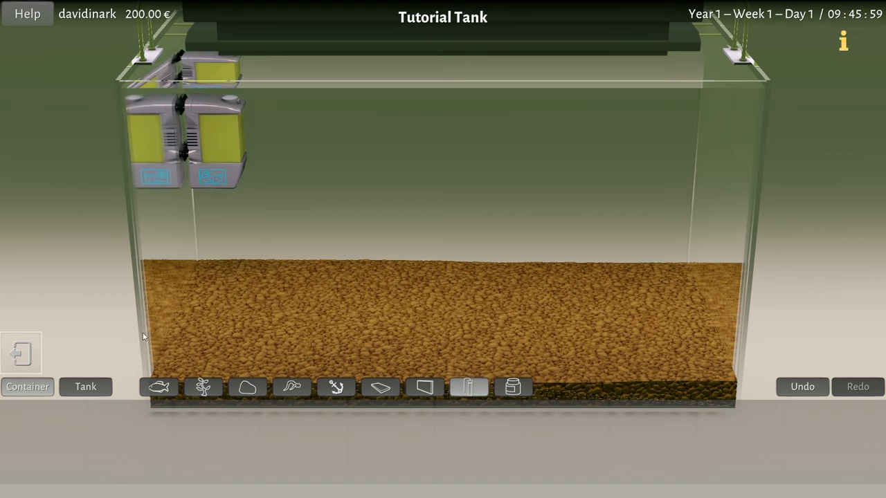
mouse_move(72, 400)
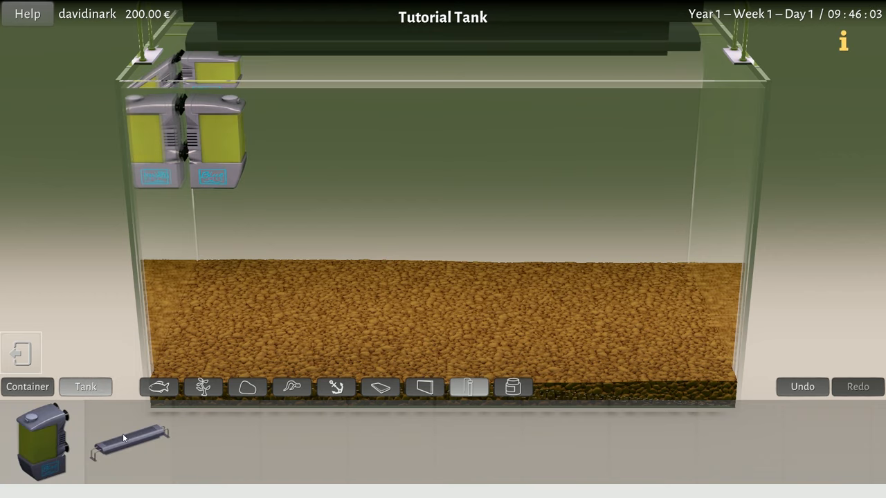
mouse_move(130, 443)
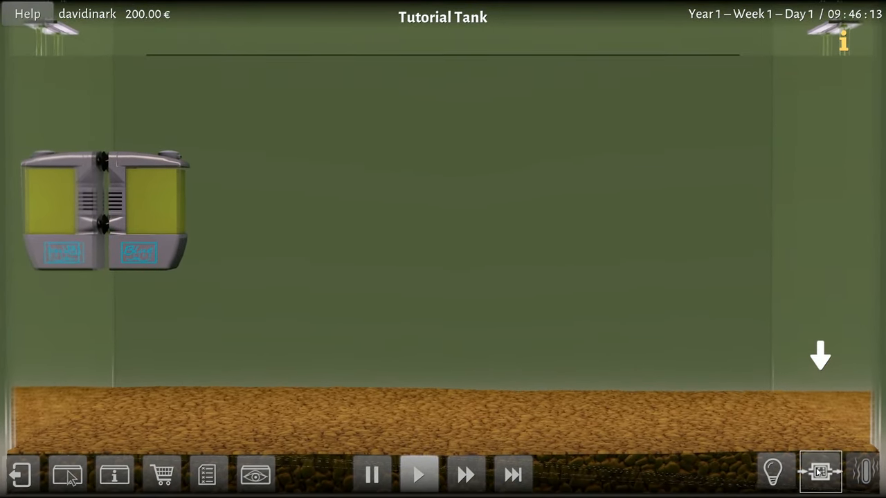
Step: Switch the Blue Life 'Clean' 300 filter's mains power to On
left_click(819, 473)
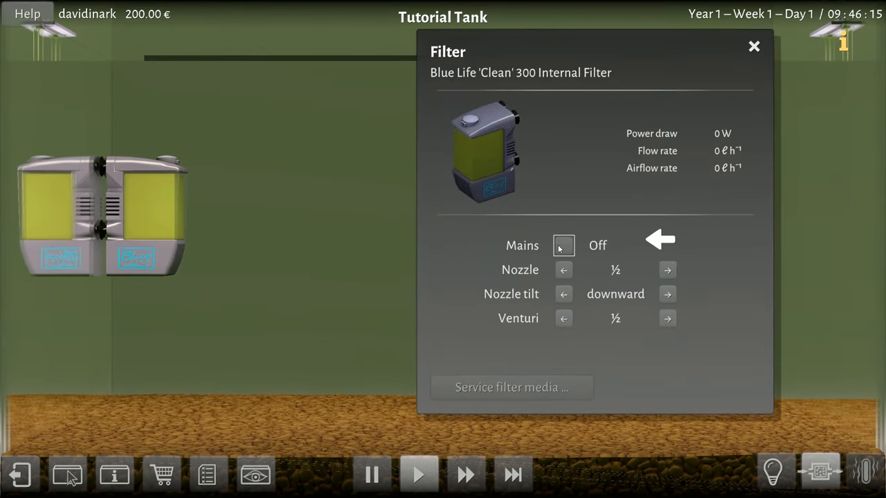
left_click(563, 247)
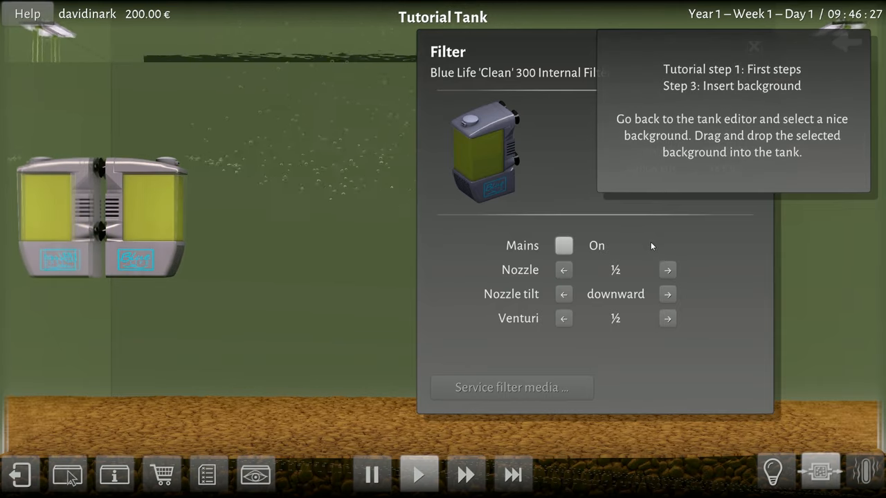
mouse_move(676, 284)
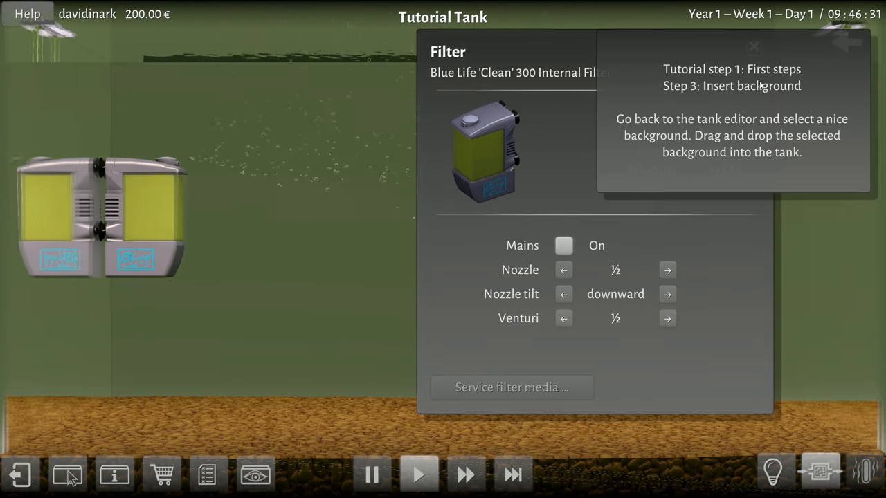
left_click(753, 47)
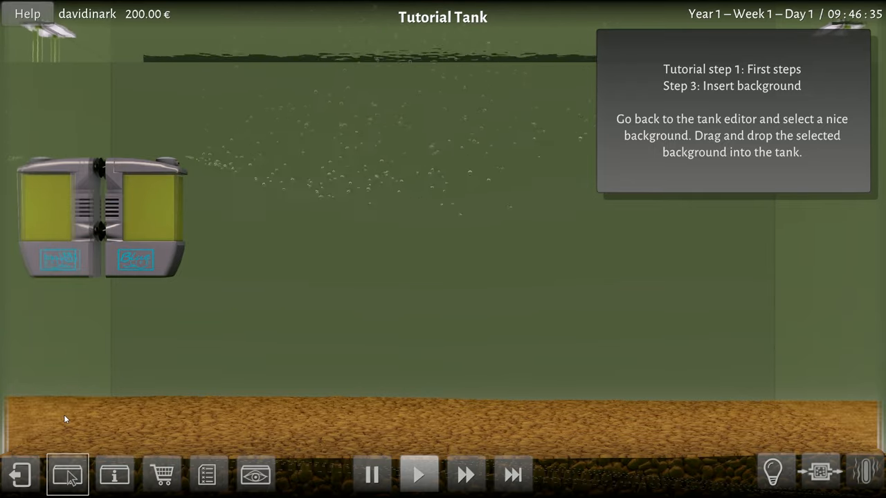
Step: Add a rock background to the tank from the tank editor
left_click(66, 474)
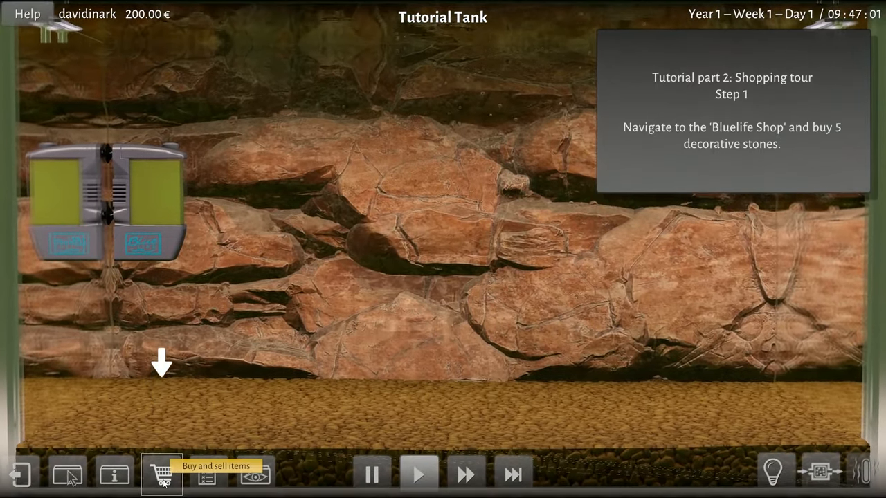
Step: Buy five 'Mönch' stones from the shop's Decoration category, leaving 162.50 €
left_click(161, 474)
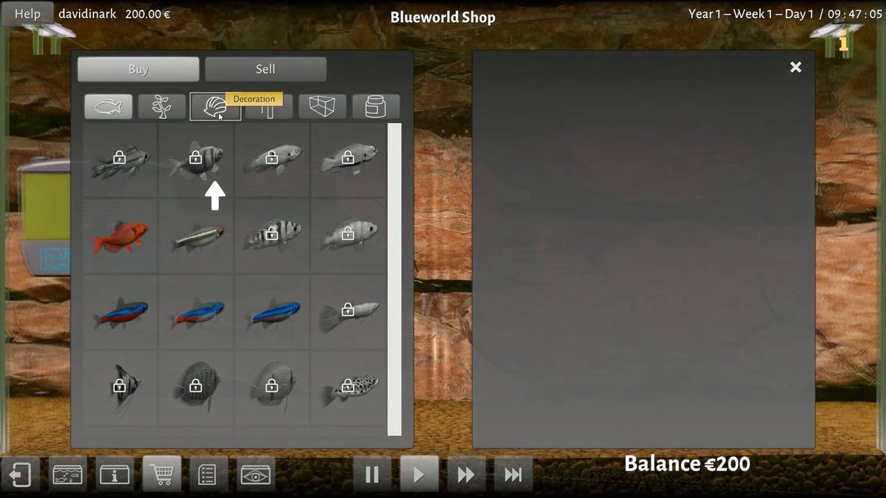
left_click(216, 106)
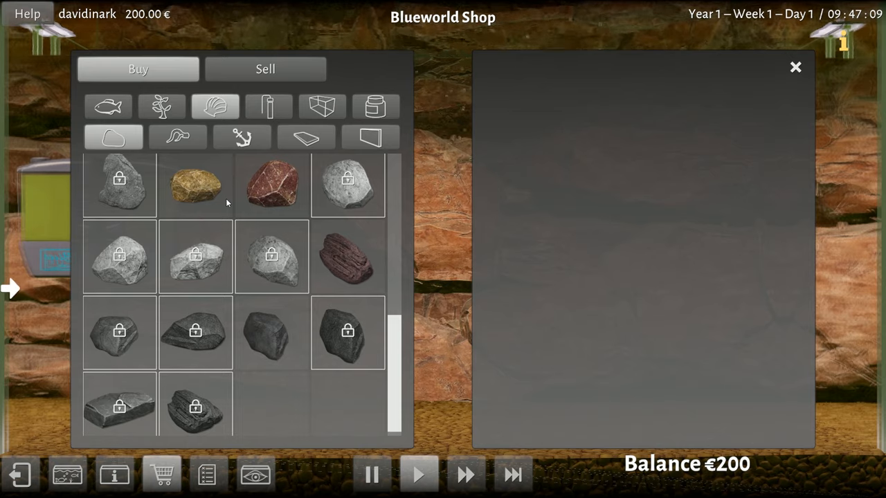
mouse_move(200, 196)
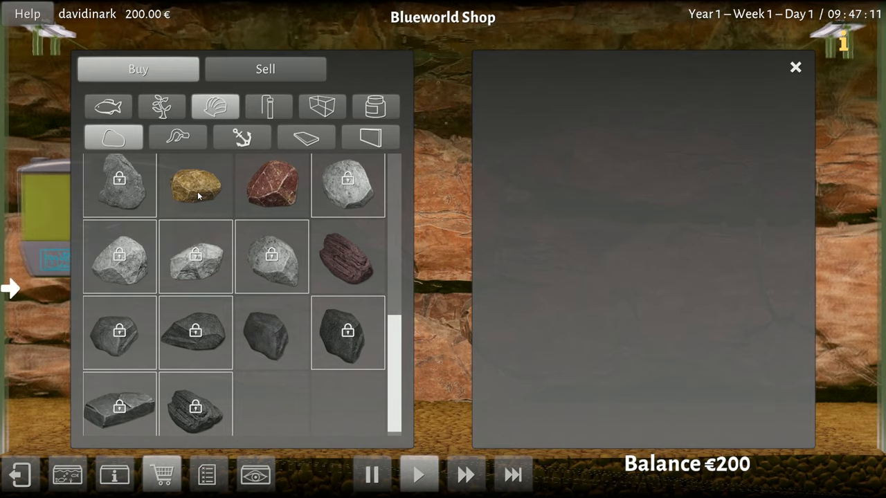
left_click(196, 186)
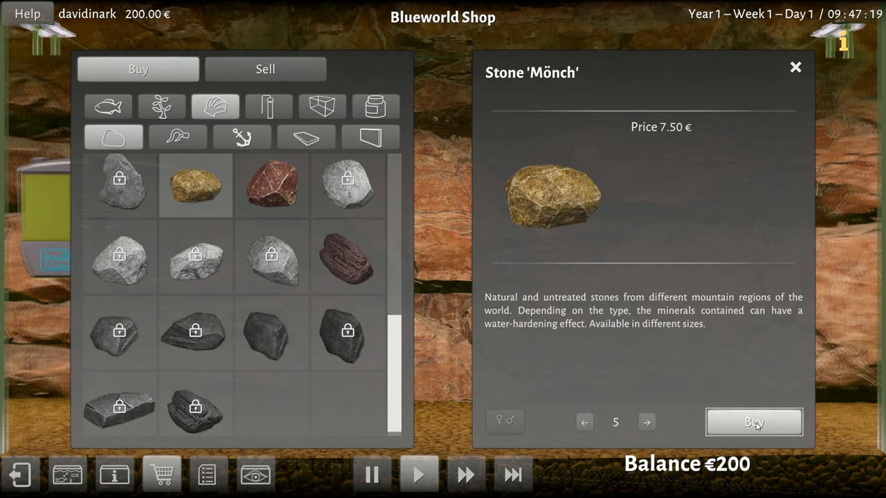
left_click(753, 422)
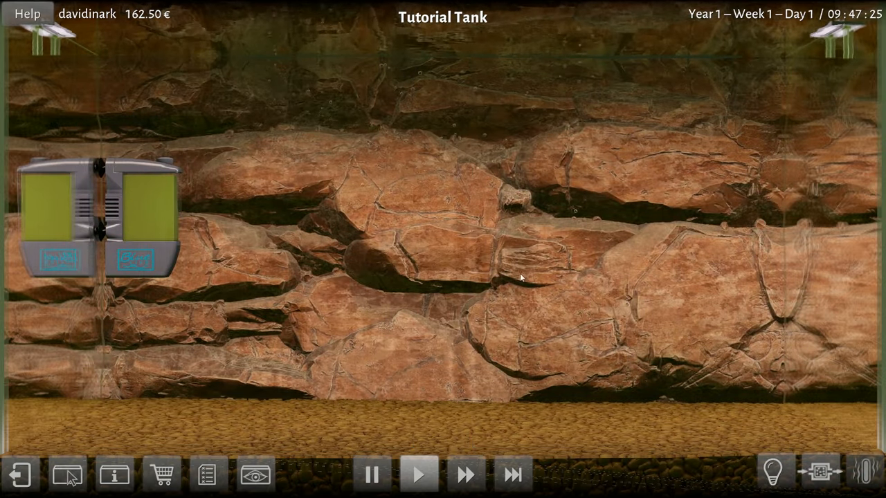
Step: Buy five Tape Grass plants from the shop's Plants category, leaving 150.00 €
left_click(160, 475)
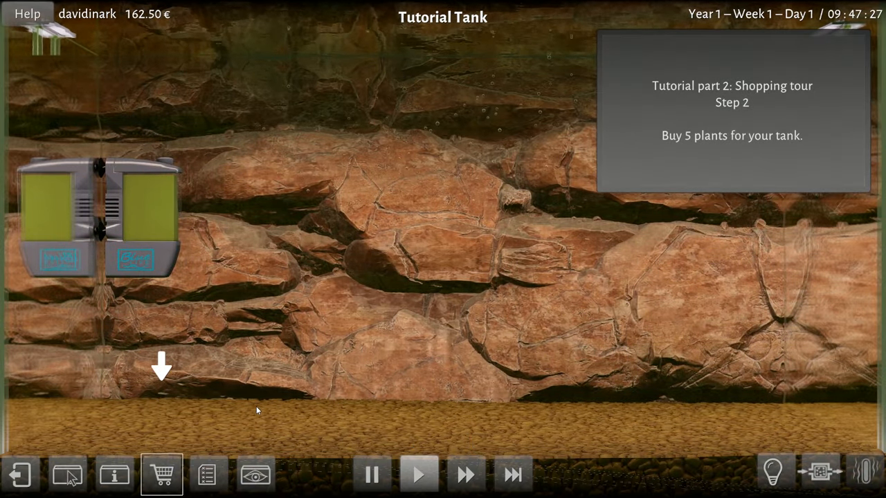
left_click(160, 475)
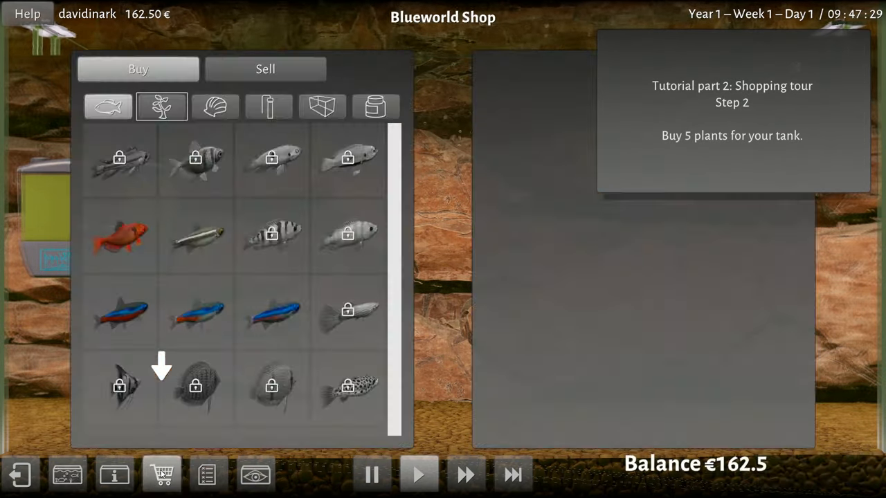
left_click(161, 105)
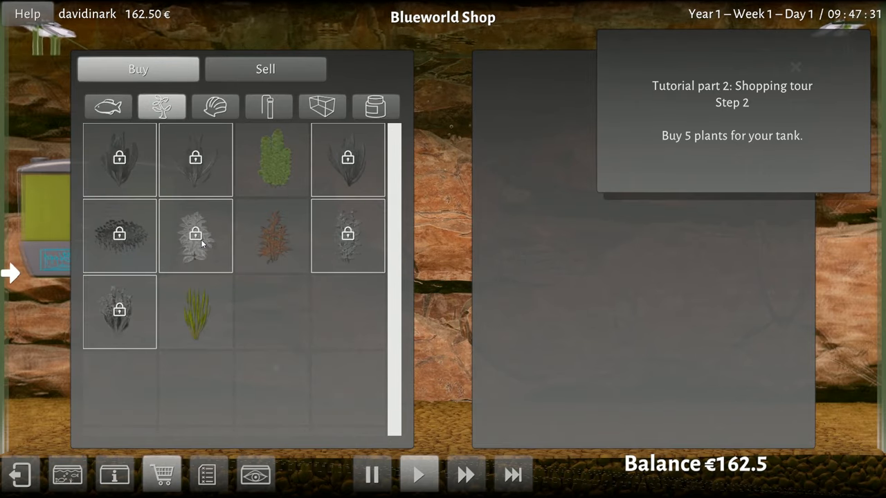
mouse_move(294, 246)
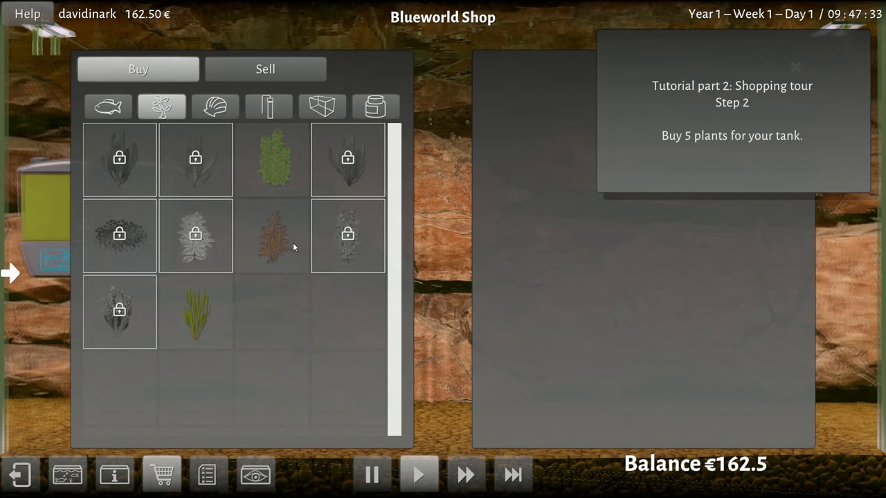
mouse_move(272, 162)
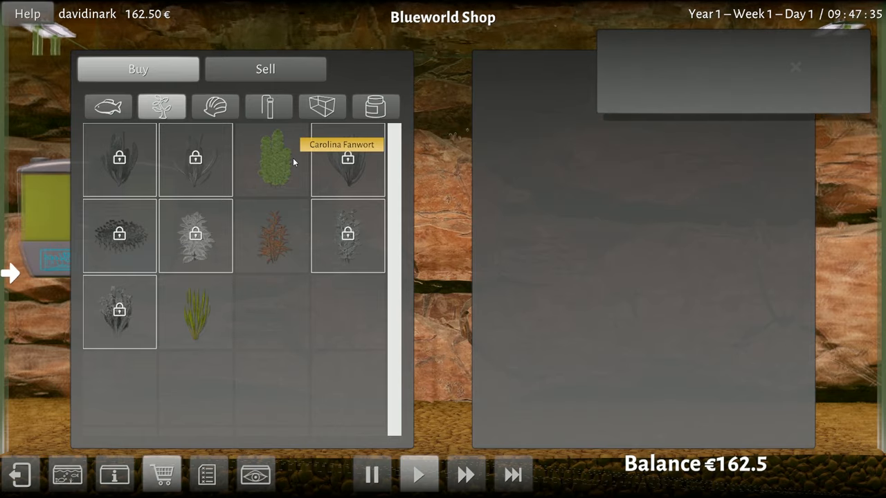
left_click(195, 313)
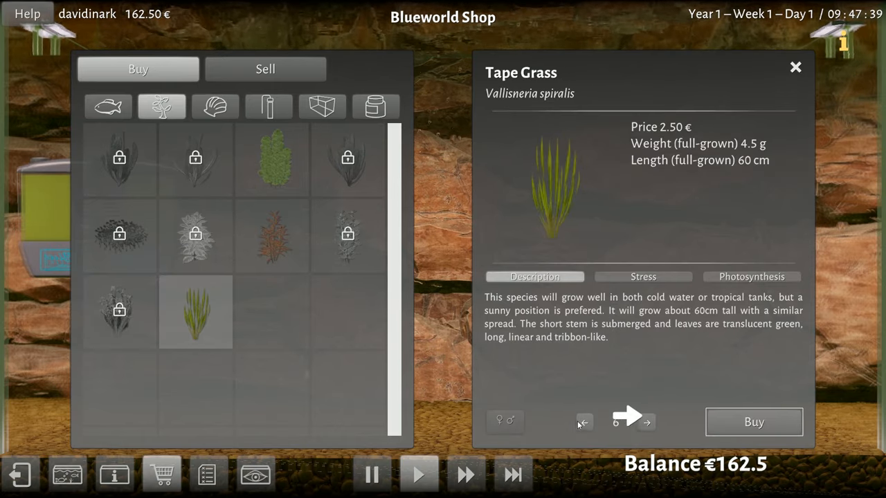
left_click(753, 422)
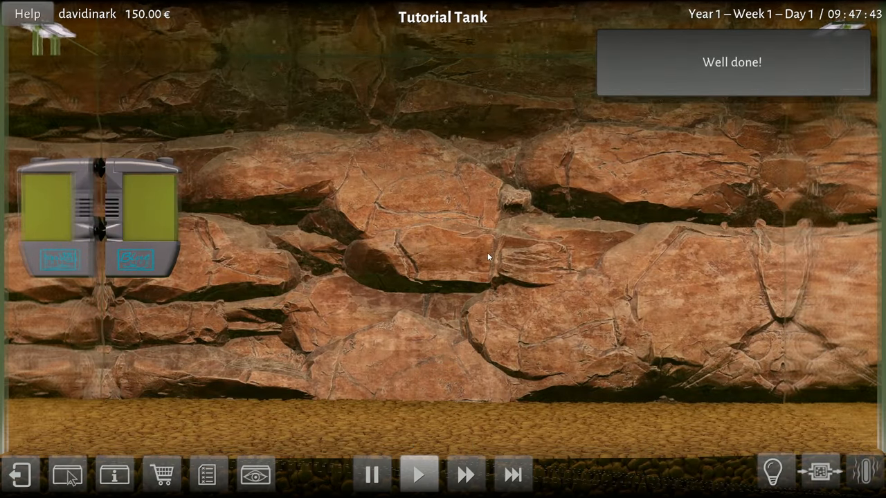
mouse_move(360, 313)
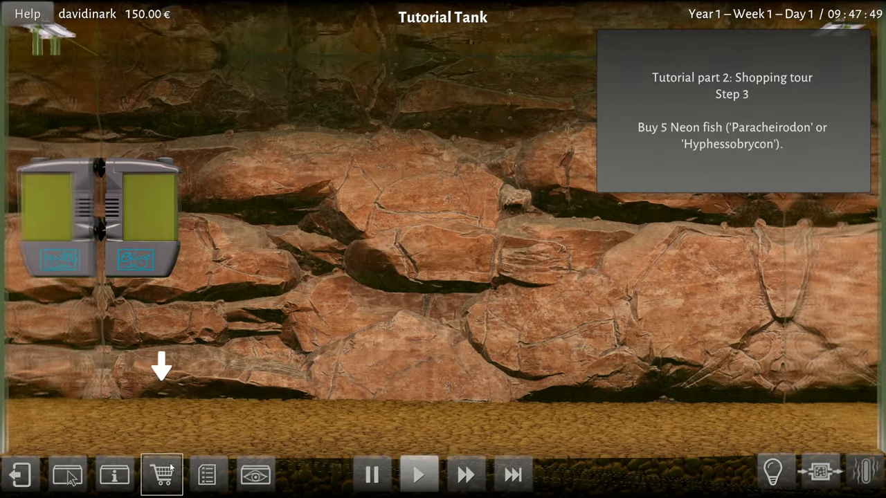
Step: Buy five Neon Tetras from the shop, leaving 140.00 €, and continue the tutorial
left_click(162, 475)
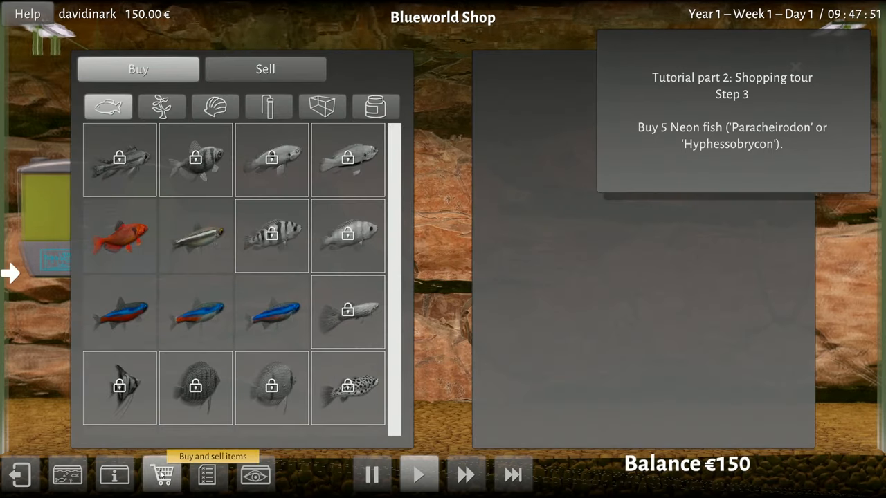
mouse_move(119, 319)
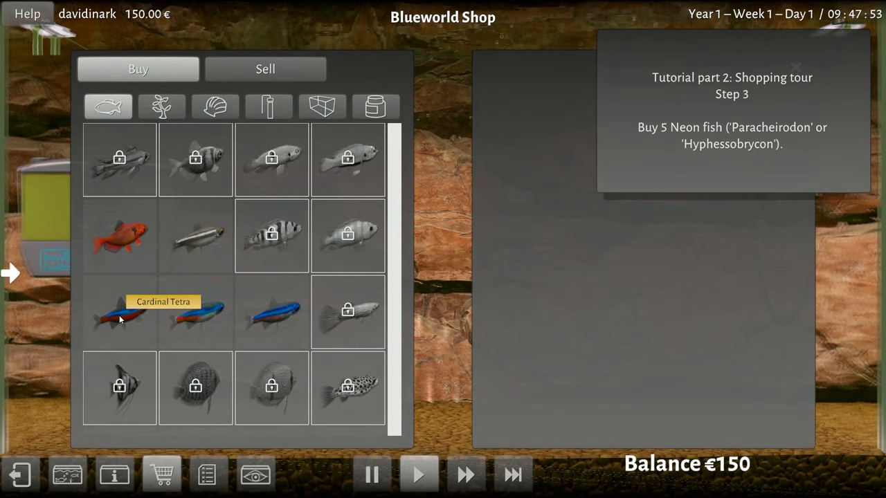
mouse_move(195, 313)
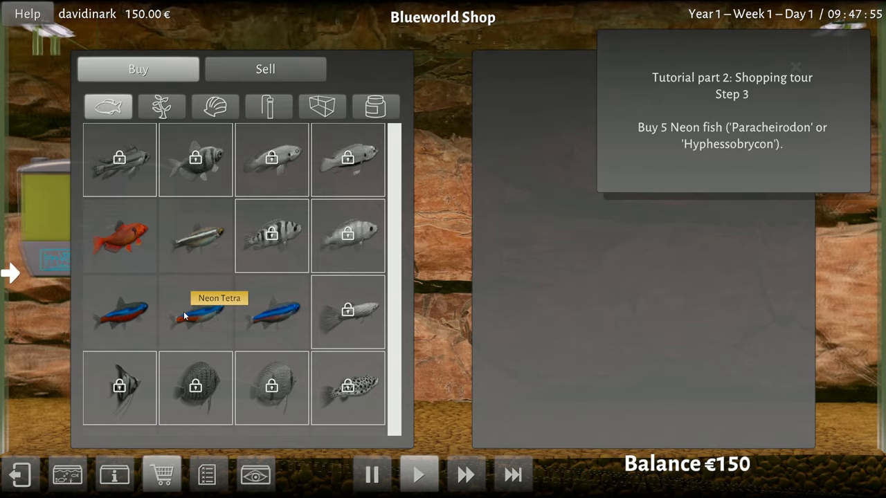
mouse_move(271, 313)
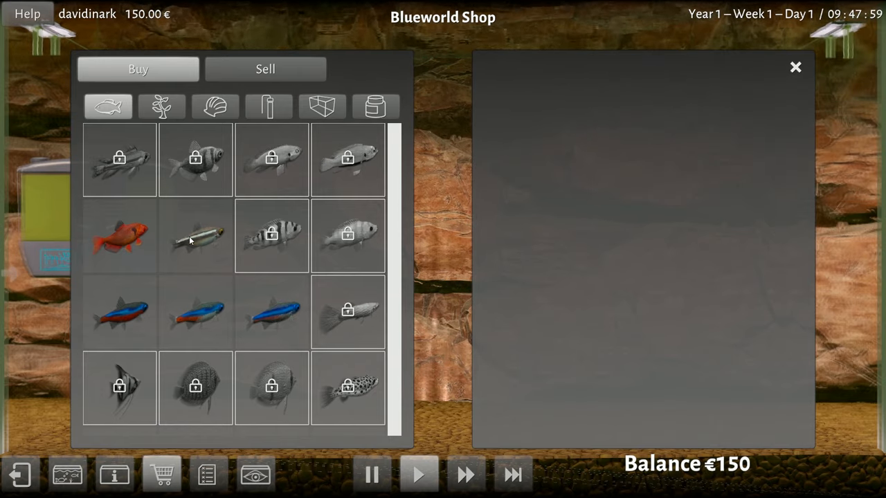
mouse_move(131, 242)
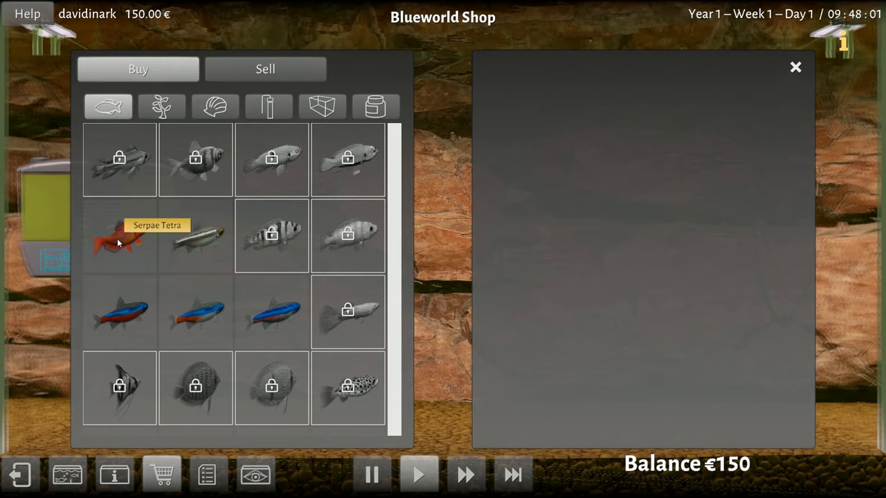
mouse_move(127, 324)
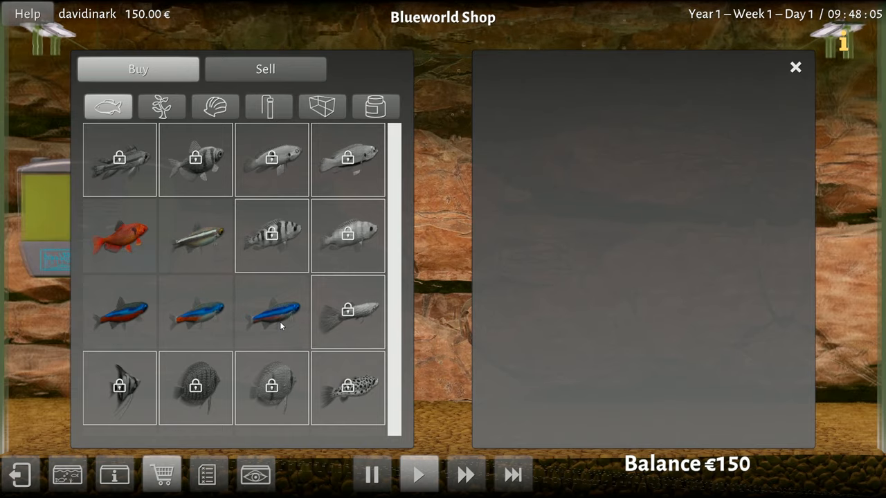
mouse_move(197, 318)
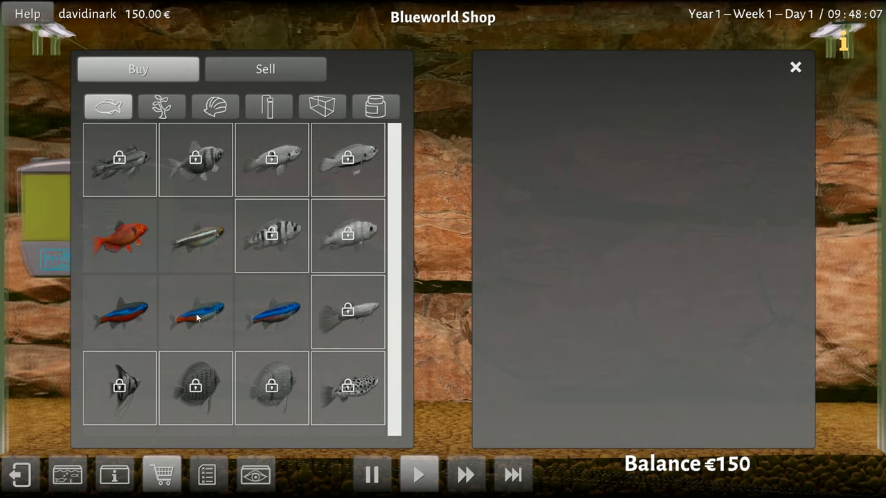
left_click(195, 313)
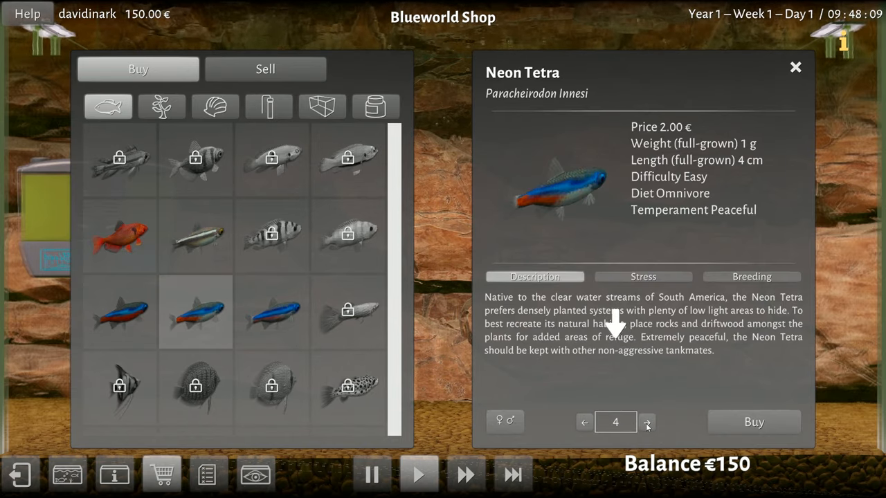
left_click(753, 422)
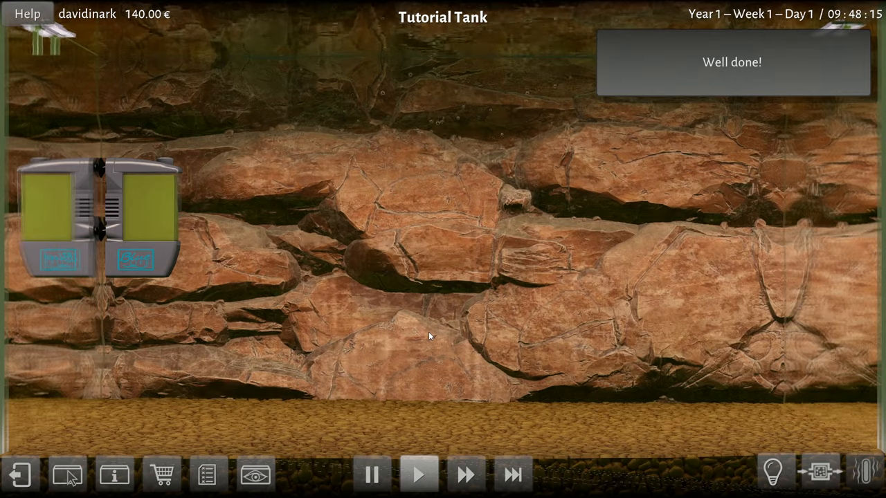
left_click(161, 475)
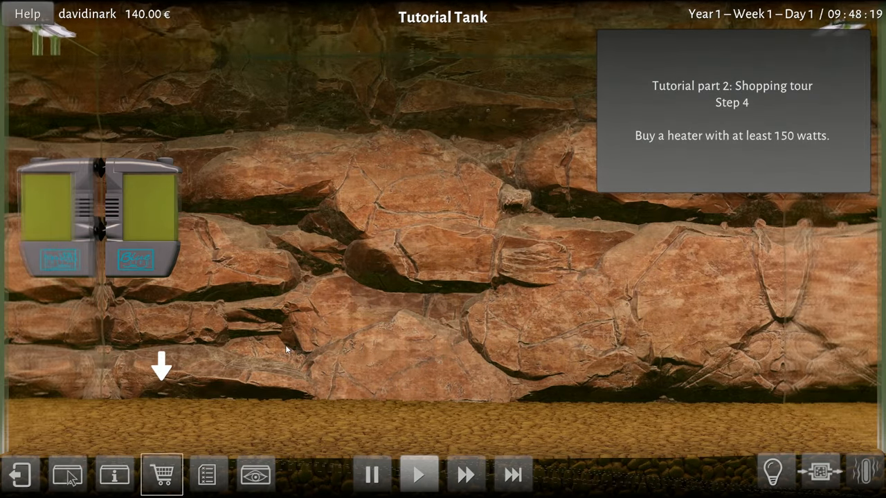
Step: Buy the Blue Life 'Hot Spring' 150W heater from the equipment category, leaving 101.10 €
left_click(160, 475)
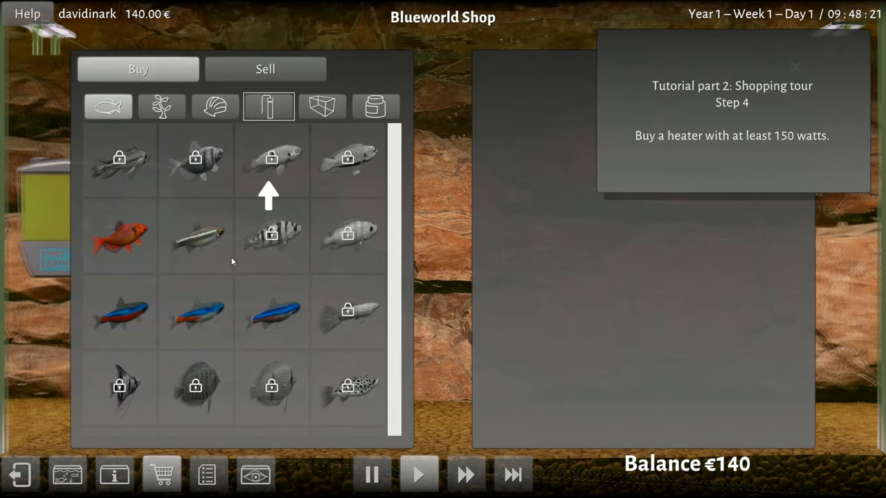
left_click(268, 106)
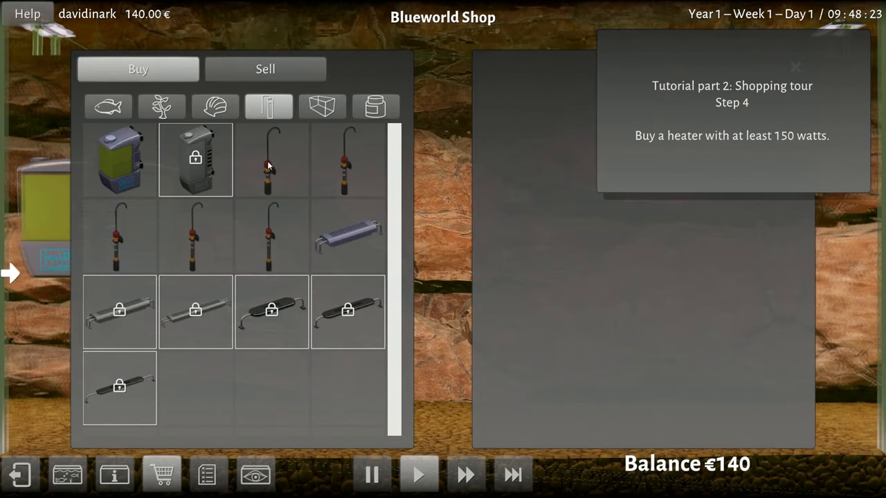
mouse_move(263, 180)
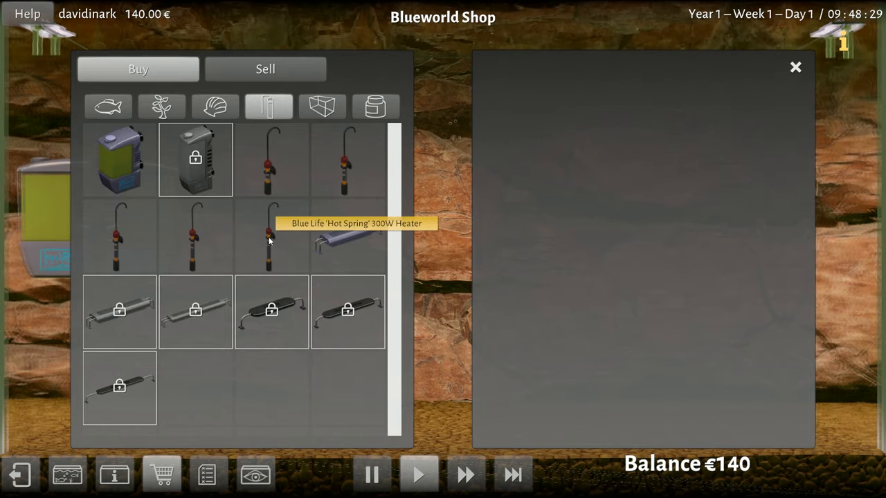
mouse_move(332, 240)
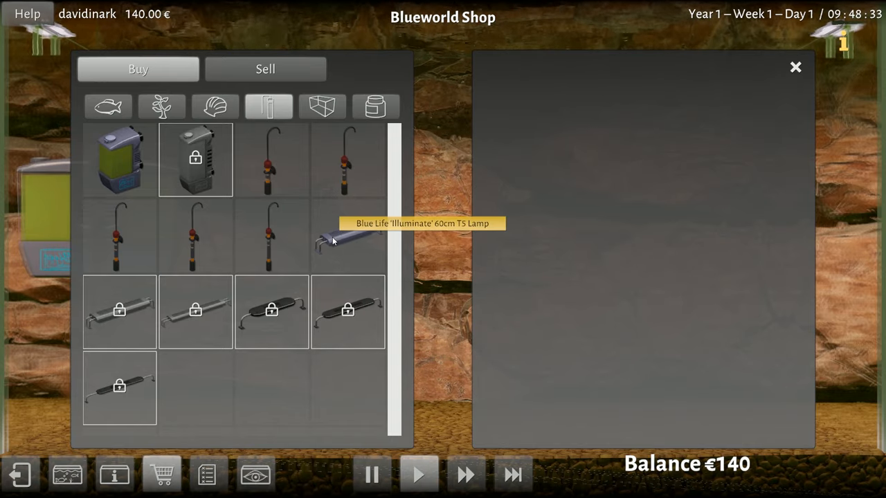
mouse_move(128, 246)
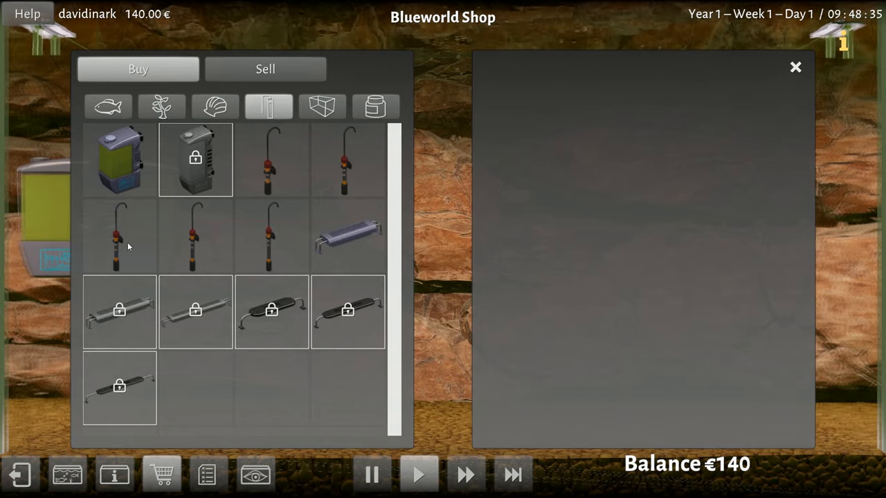
left_click(119, 235)
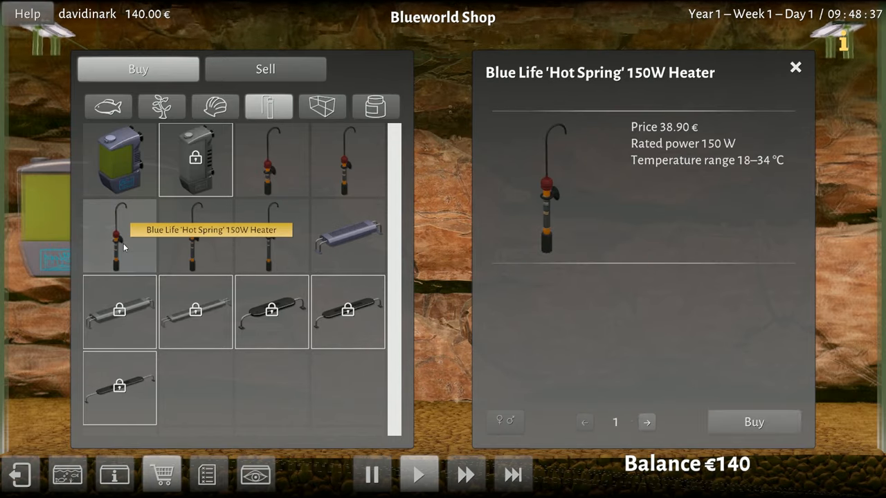
left_click(753, 422)
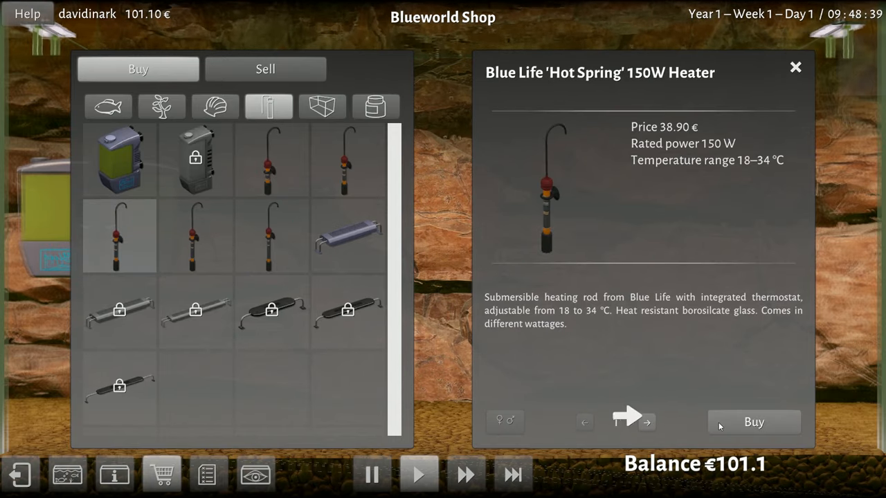
left_click(753, 422)
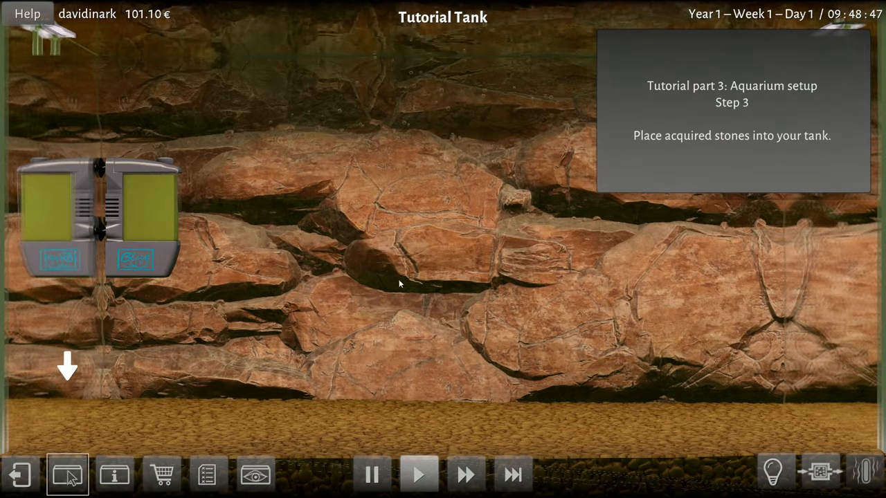
mouse_move(116, 389)
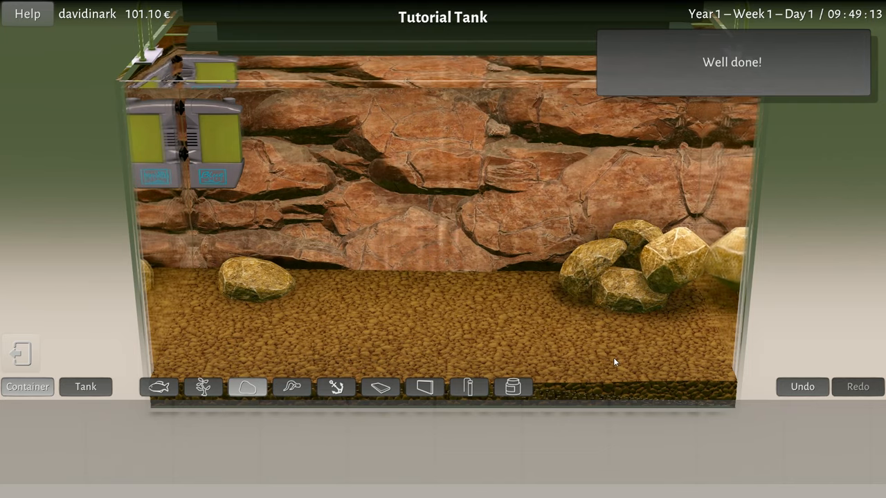
Step: Place the Tape Grass plants across the gravel behind the stones
left_click(202, 388)
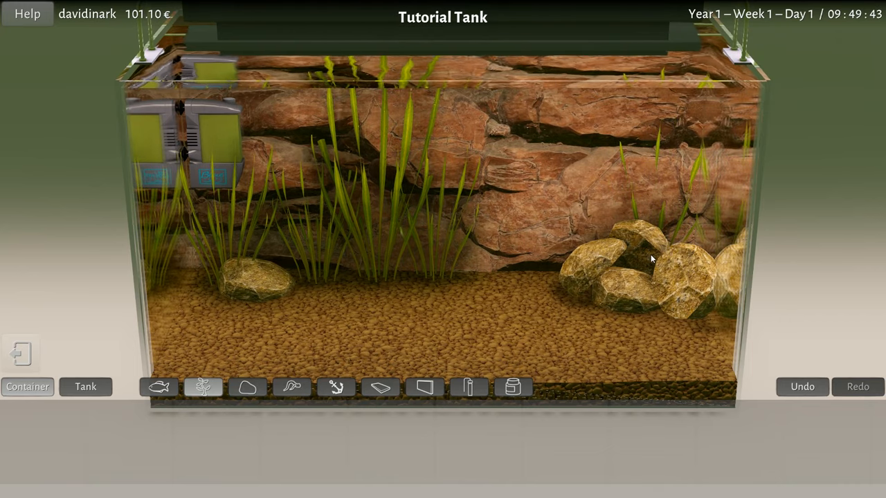
Step: Install the 150W heater, switch Mains on and raise its setpoint toward 25 °C
left_click(468, 387)
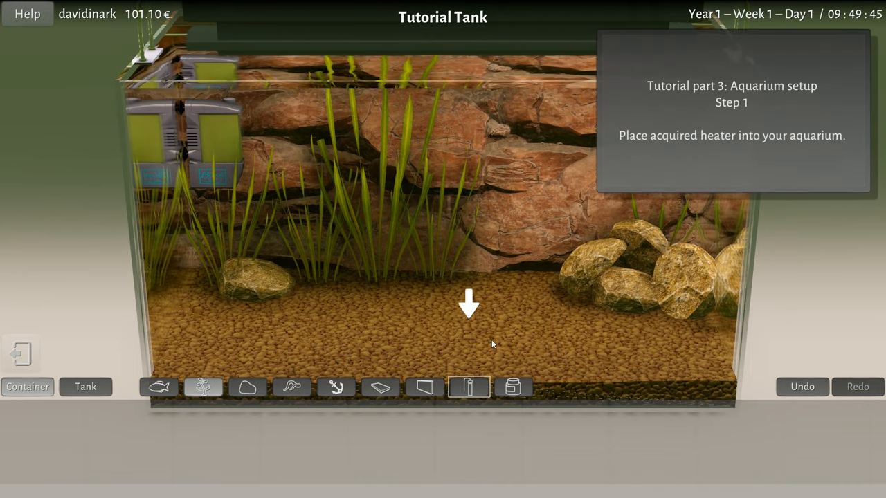
mouse_move(468, 388)
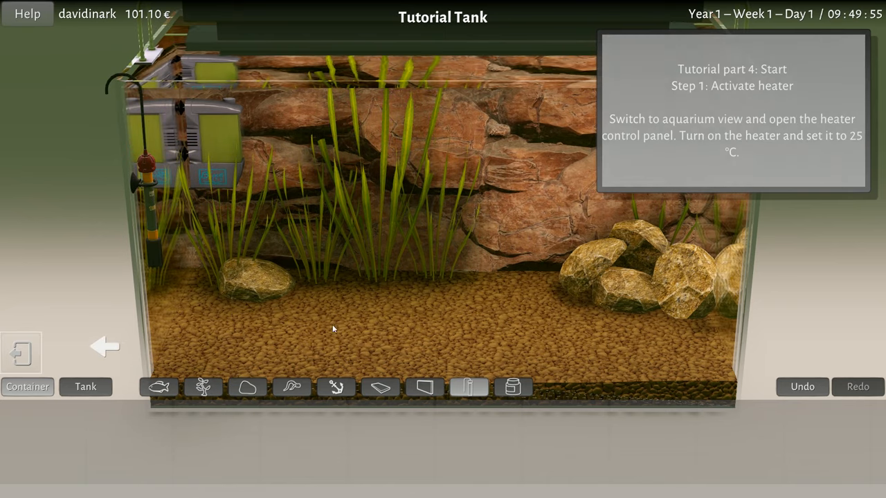
mouse_move(567, 268)
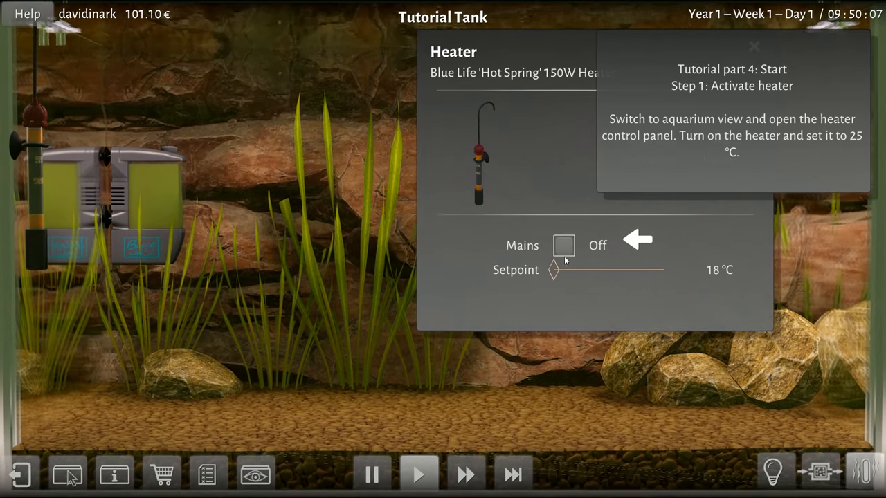
left_click(563, 245)
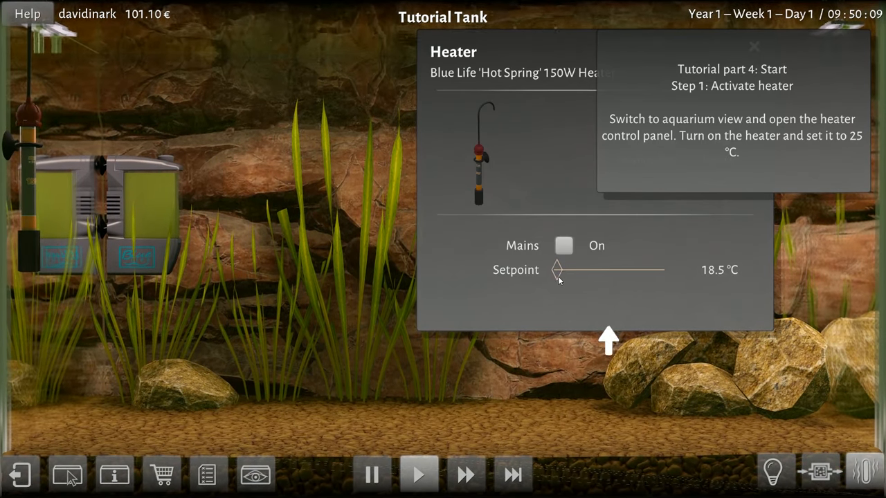
left_click_drag(556, 268, 590, 269)
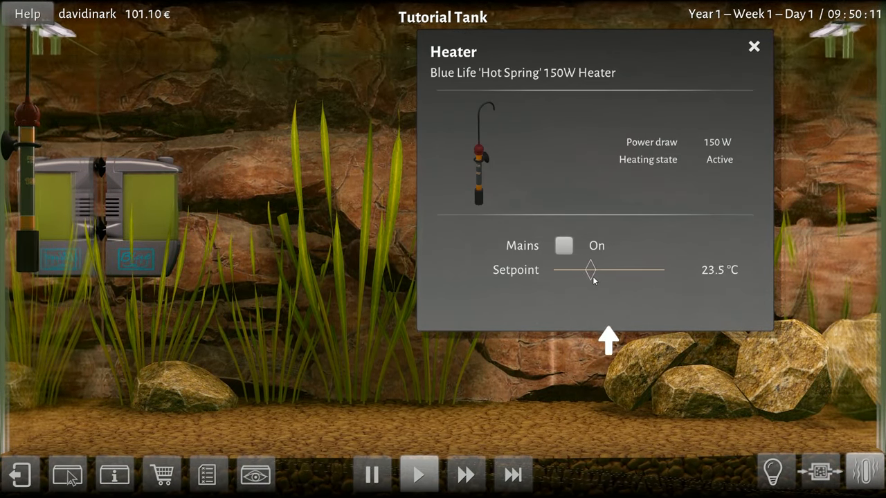
left_click_drag(590, 270, 601, 270)
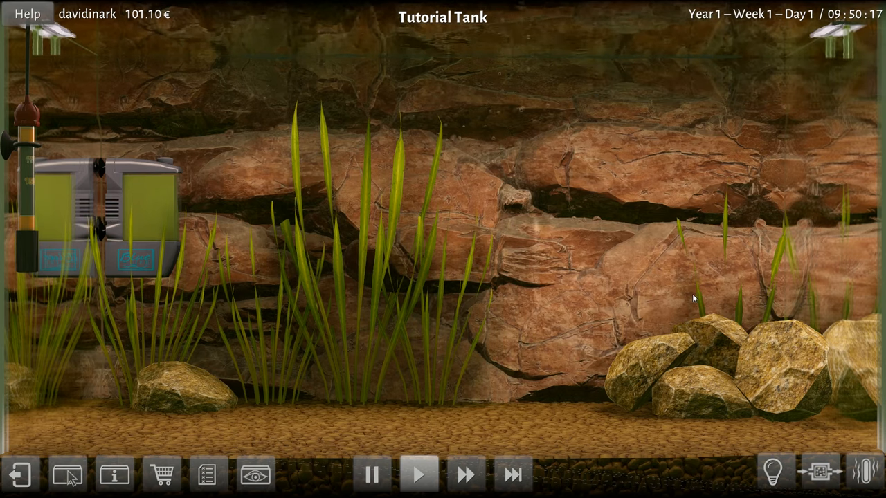
Step: Fast-forward the simulation so the clock advances past 11:30
left_click(512, 473)
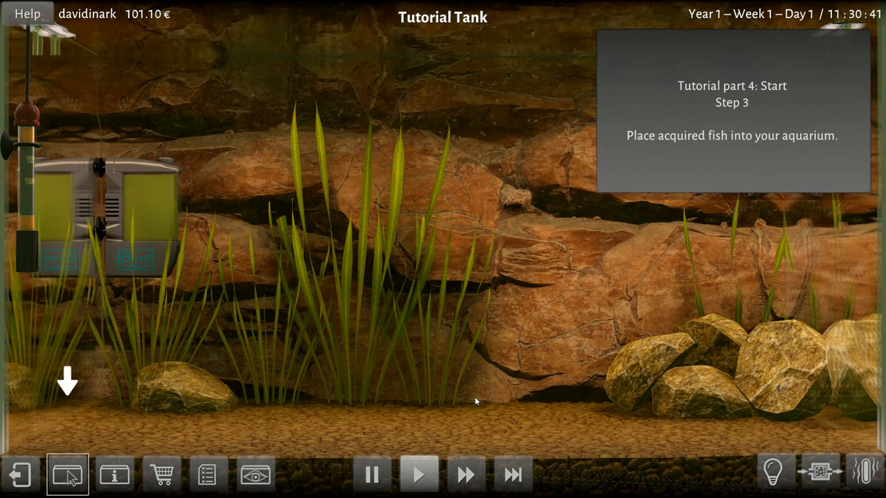
mouse_move(25, 202)
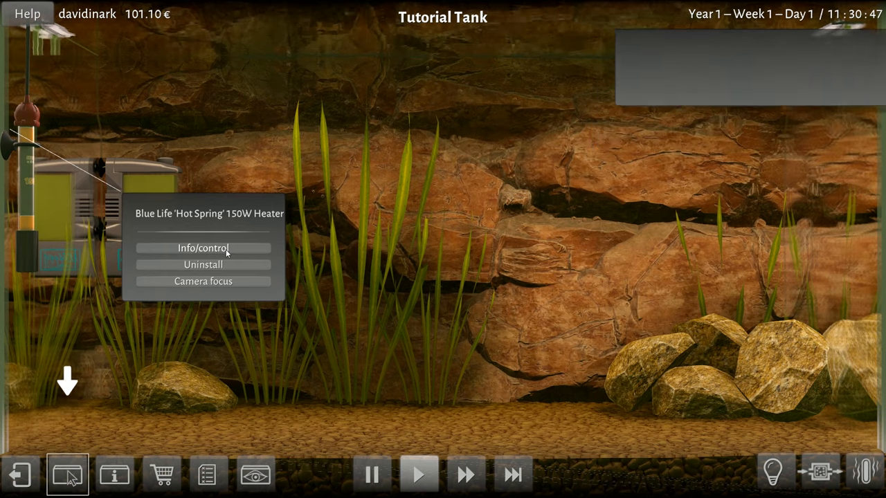
Step: Check the heater's setpoint in its Info/control panel and close it
left_click(202, 247)
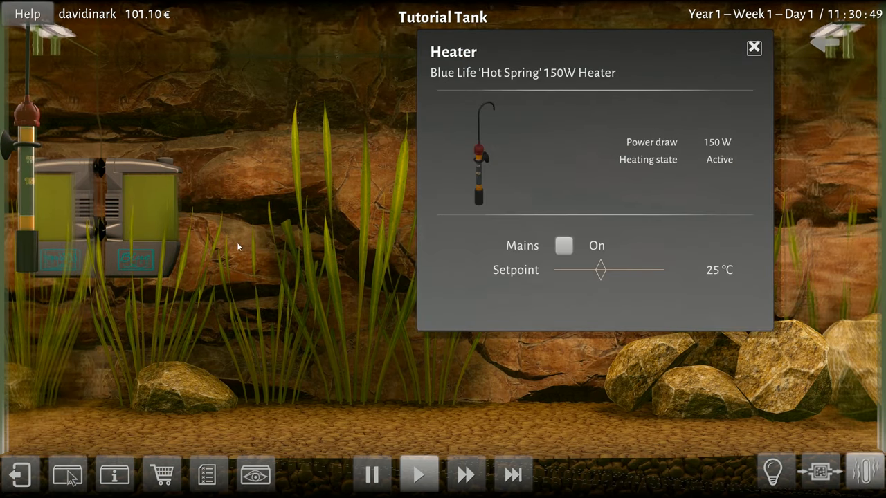
left_click(753, 47)
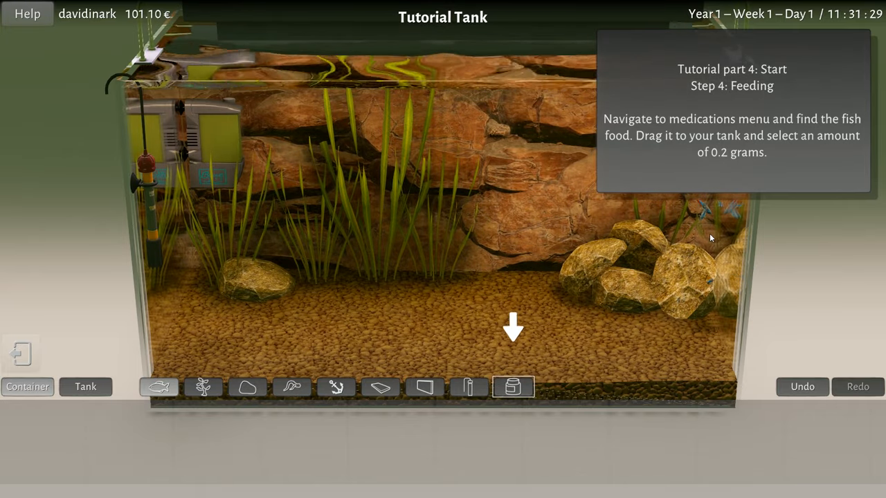
mouse_move(571, 317)
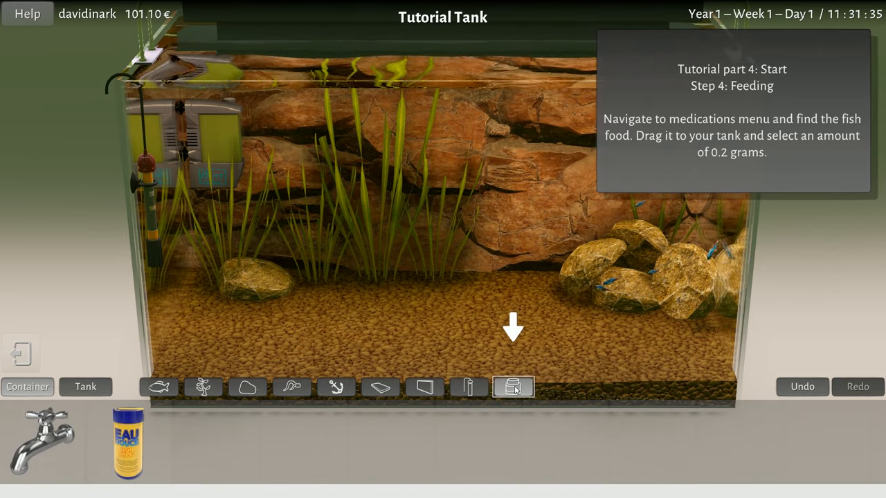
Step: Drop the Eau Douce fish food into the tank and increase the dosage quantity
left_click_drag(127, 440, 201, 339)
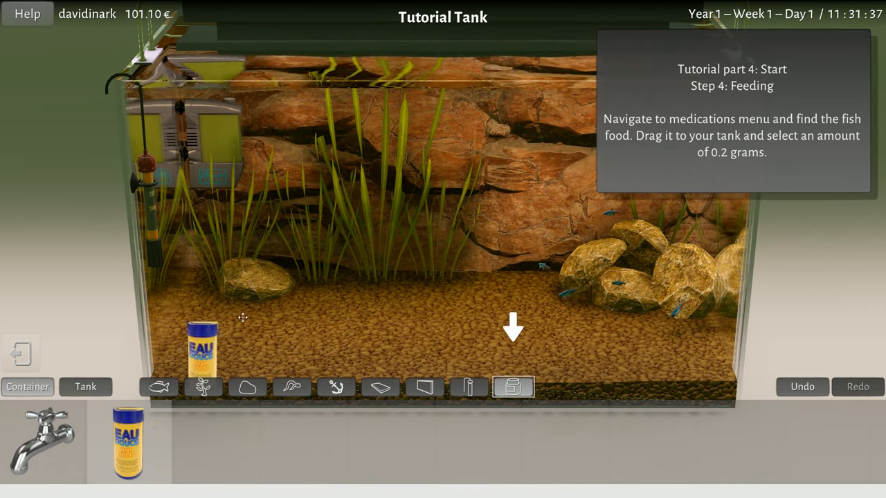
left_click(202, 346)
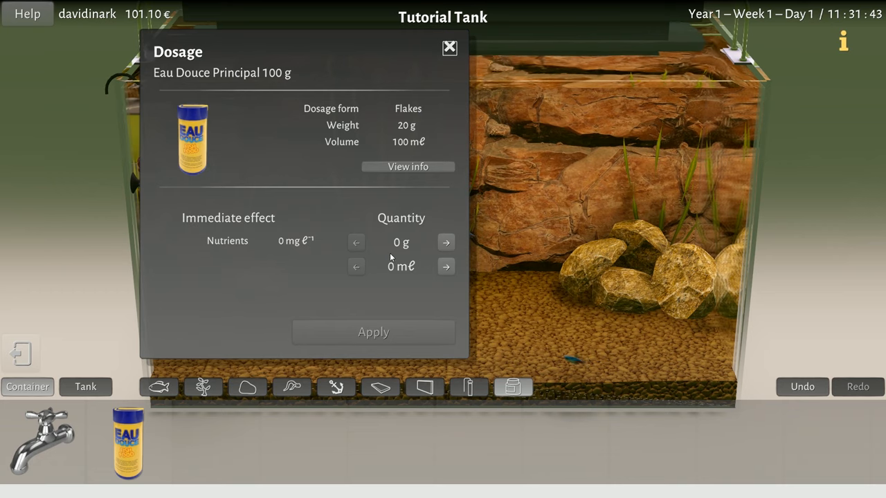
left_click(446, 243)
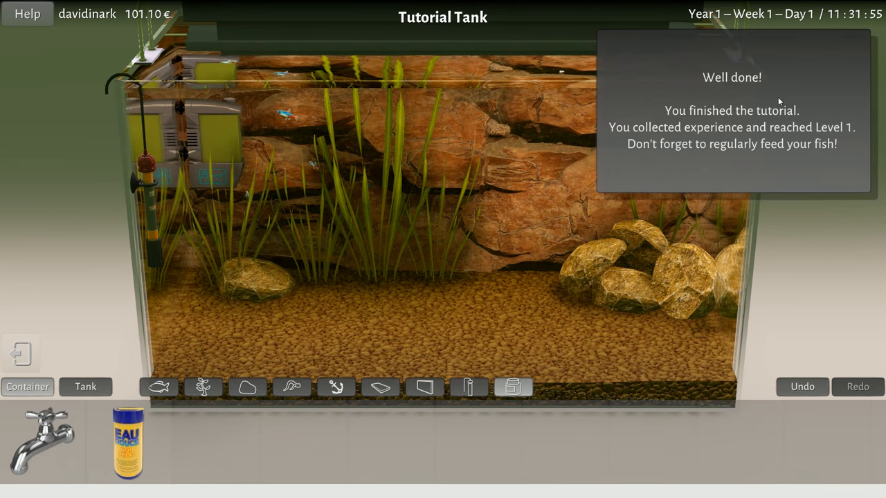
mouse_move(529, 358)
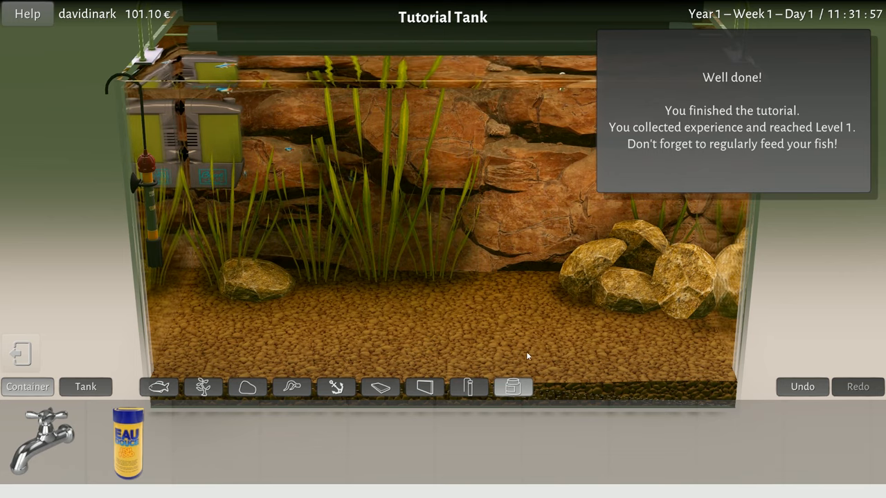
mouse_move(335, 315)
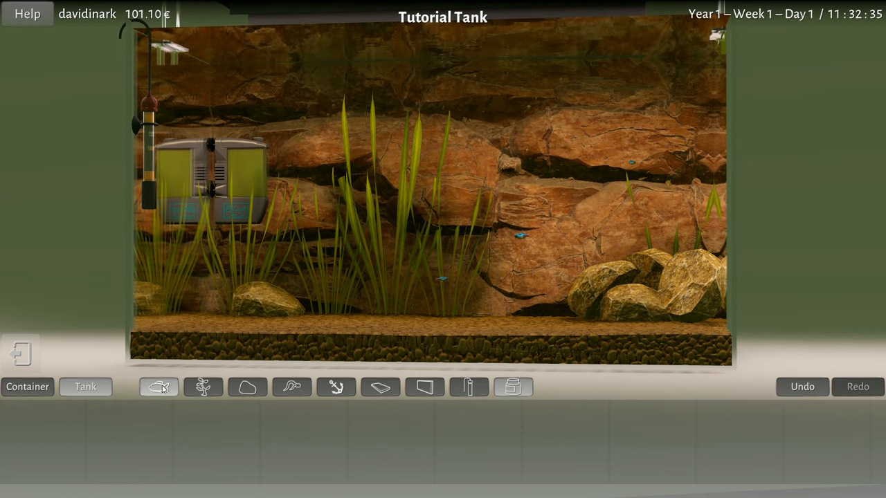
Step: Return to the normal Tutorial Tank view with the filter on the left wall
left_click(202, 387)
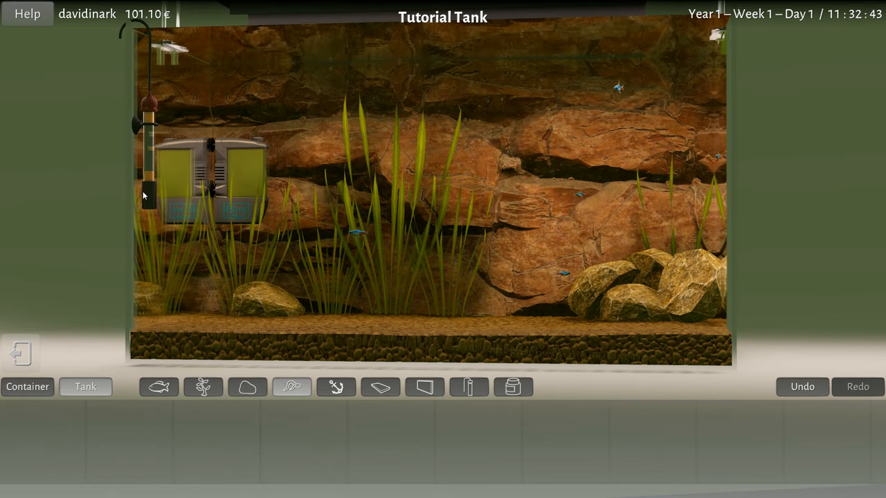
mouse_move(532, 165)
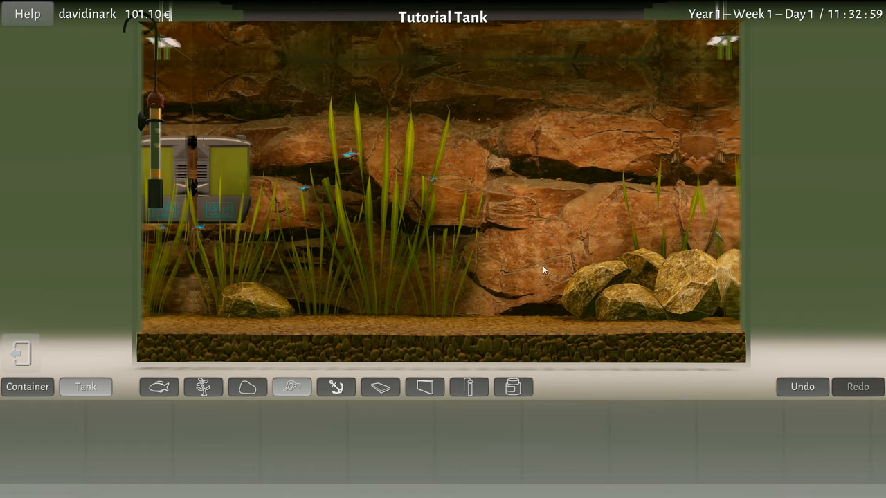
mouse_move(335, 272)
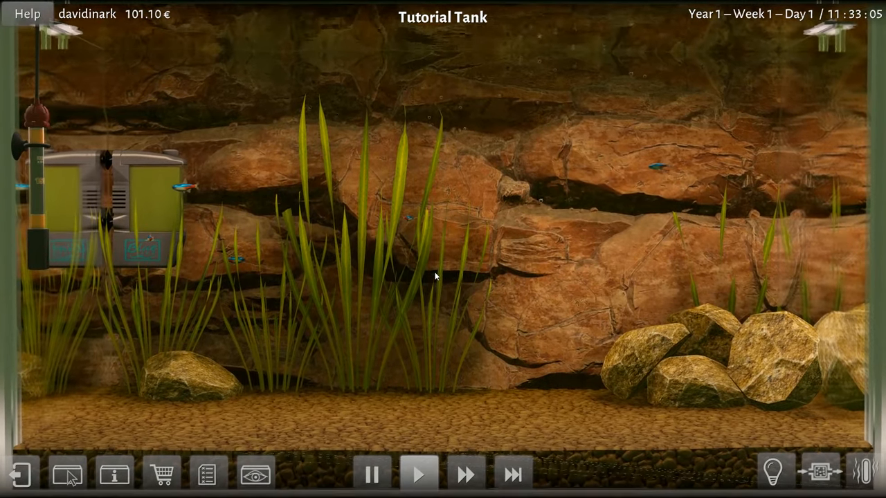
Step: Show the water-parameters overlay with temperature, pH and nutrient readings
left_click(254, 475)
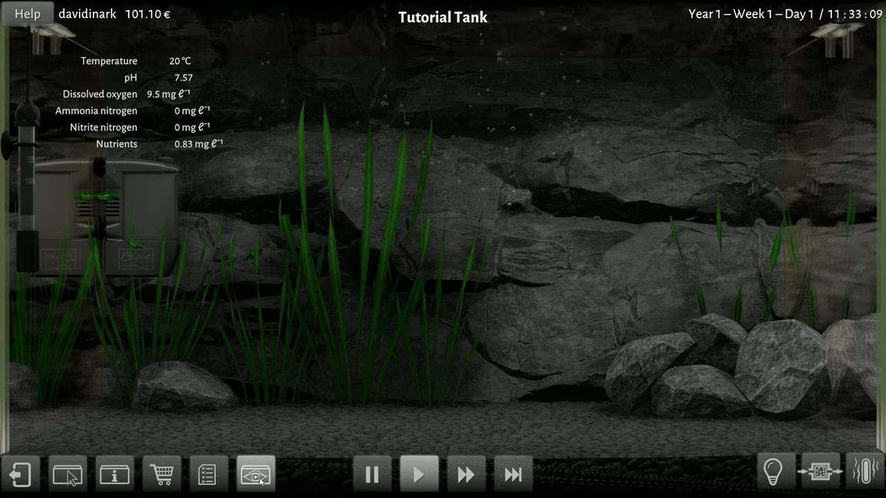
mouse_move(254, 474)
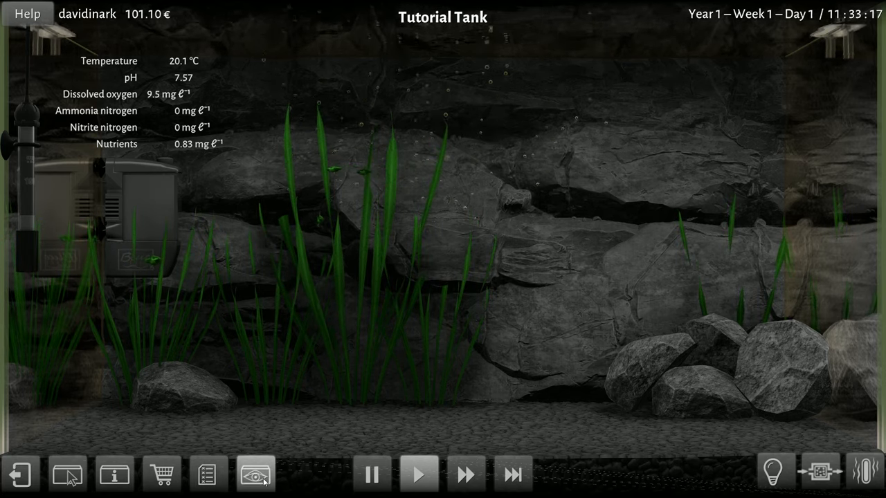
Step: Accept the Time Lapse quest and view the Completed quests list
left_click(208, 474)
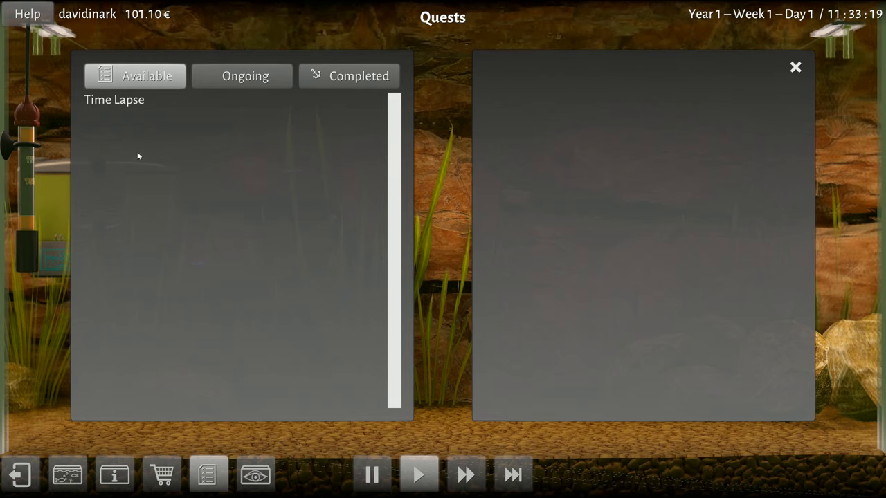
left_click(114, 100)
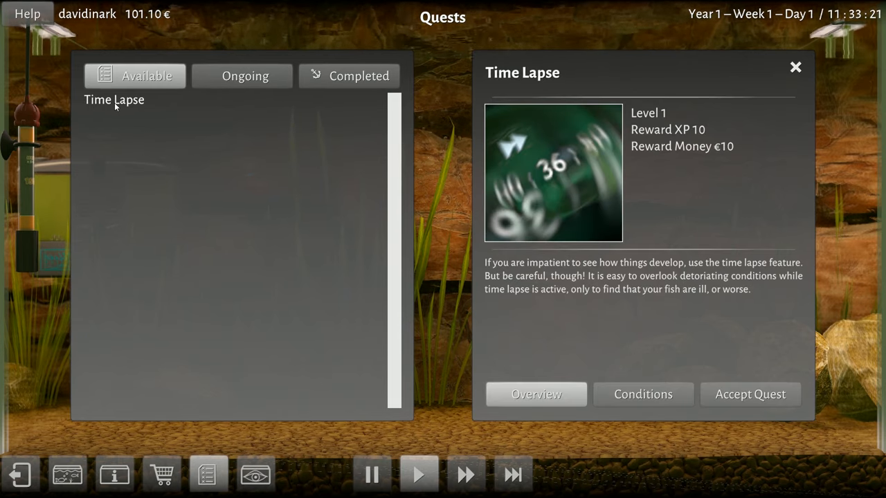
mouse_move(591, 299)
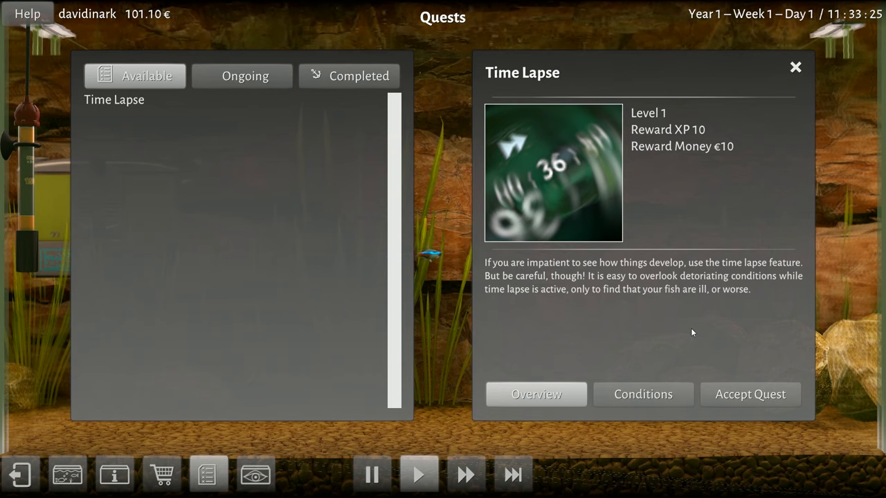
mouse_move(719, 356)
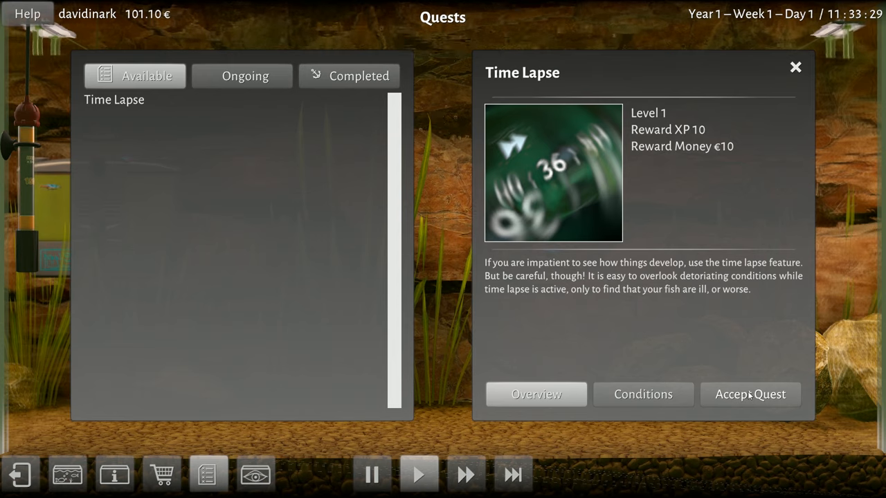
left_click(750, 393)
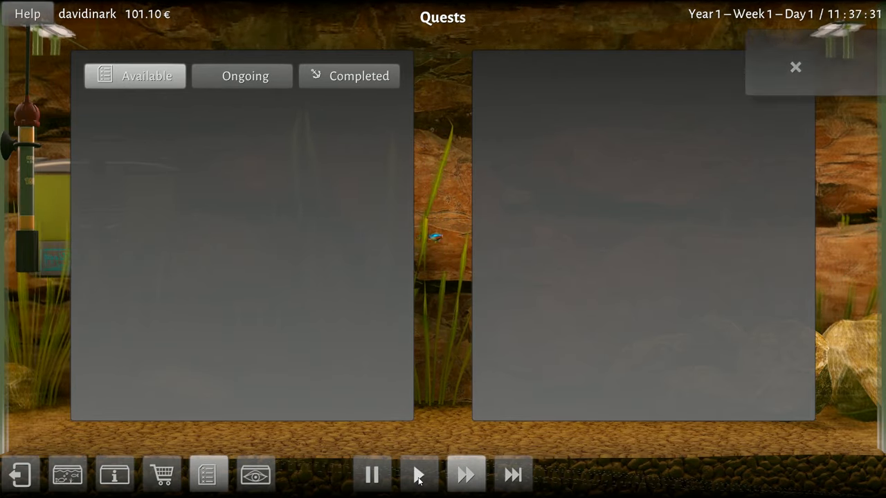
left_click(418, 476)
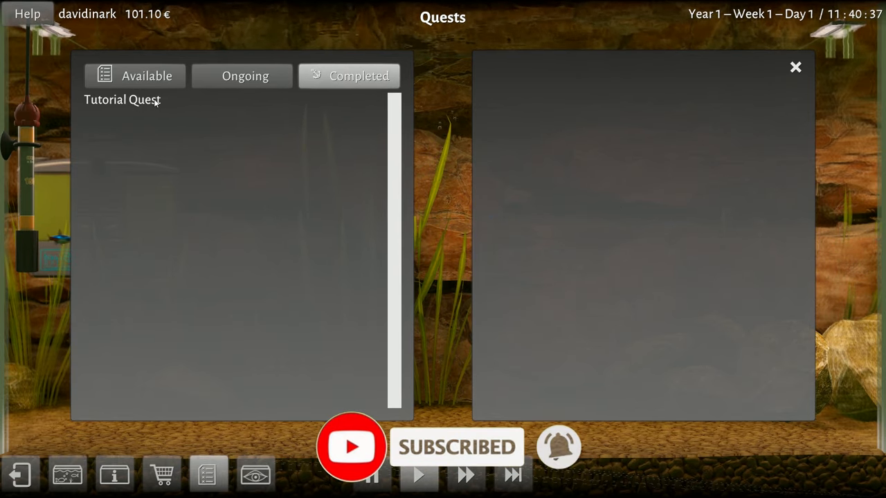
Step: Review the Time Lapse quest's conditions in Ongoing and start time lapse to fulfil them
left_click(244, 74)
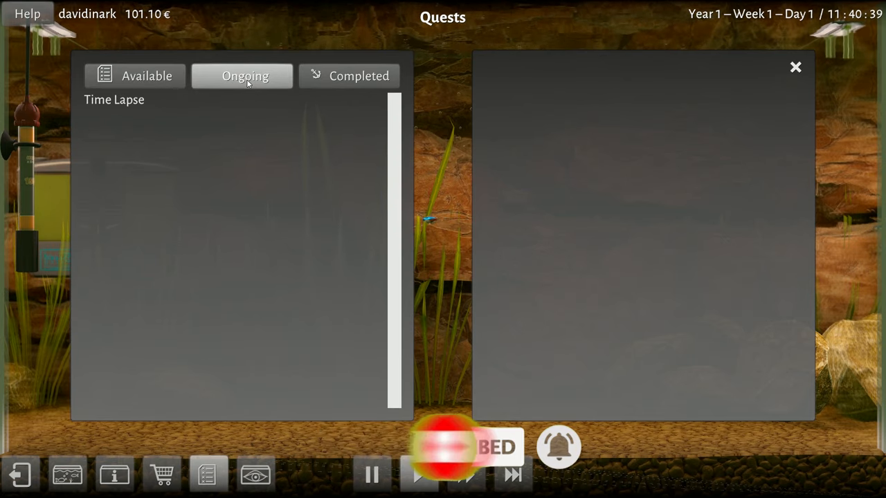
left_click(113, 100)
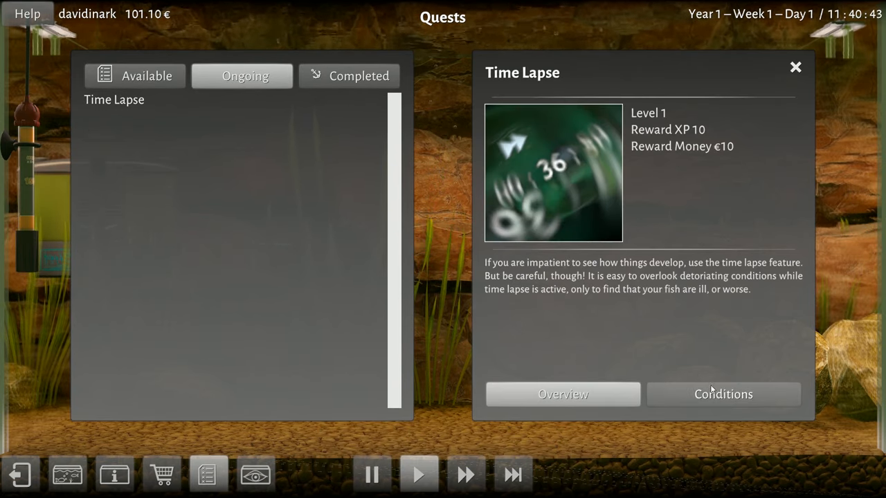
left_click(722, 393)
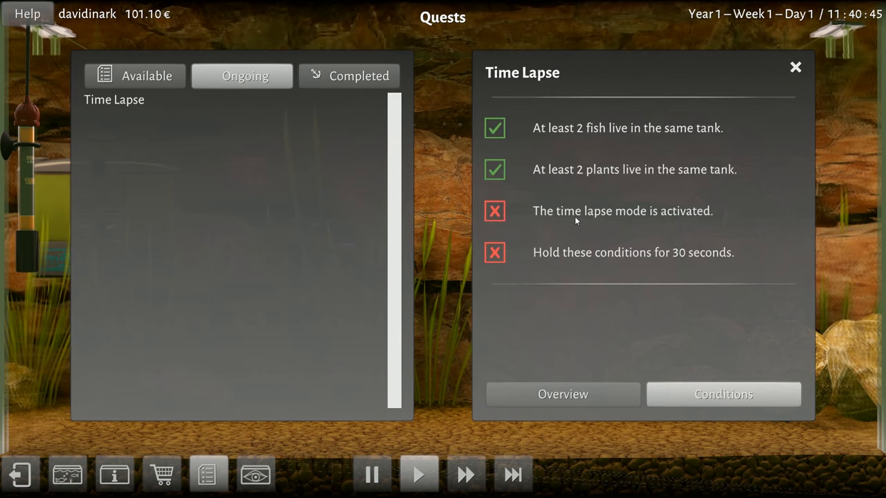
mouse_move(572, 266)
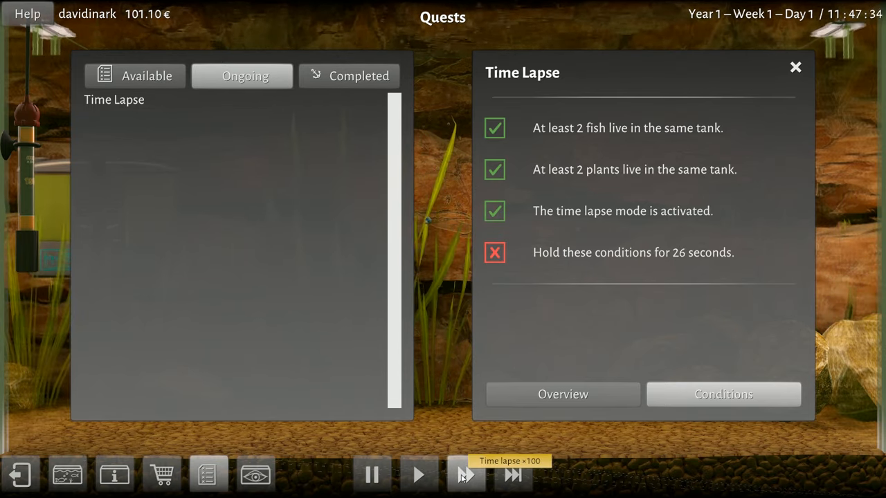
left_click(466, 475)
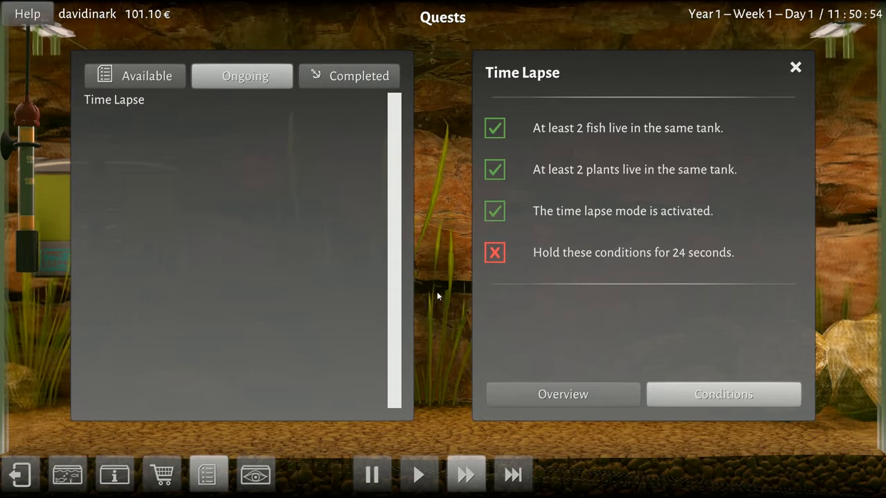
mouse_move(684, 313)
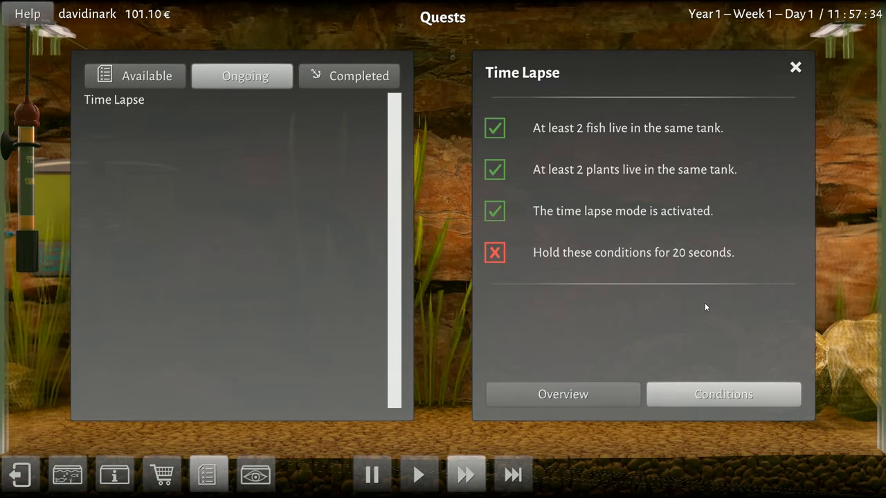
mouse_move(255, 476)
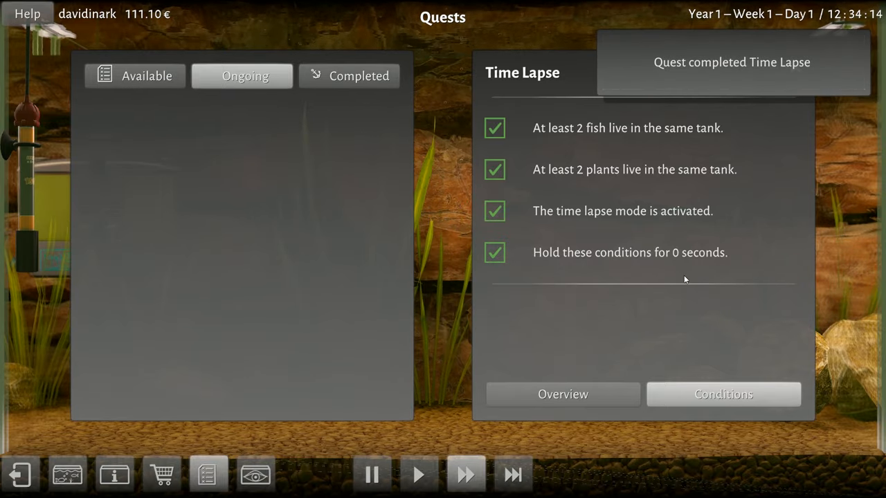
mouse_move(795, 84)
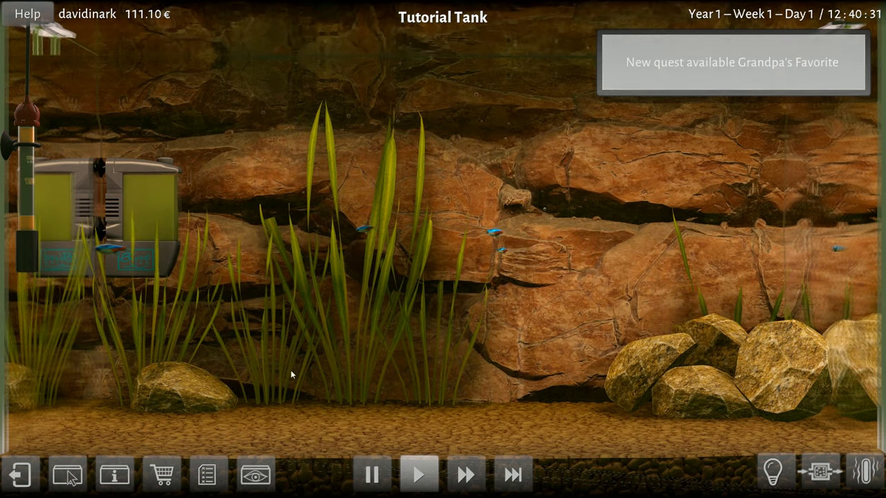
mouse_move(255, 475)
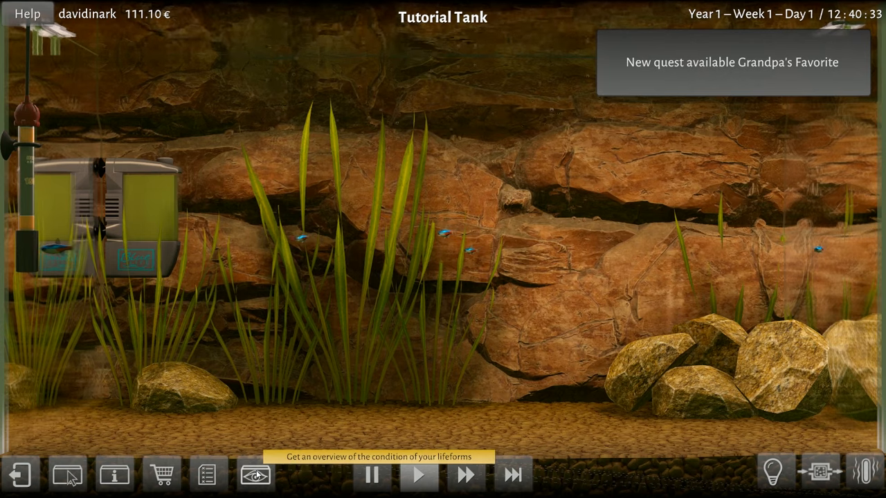
Step: Toggle the water overlay on and off, then bring up the Quests window showing Grandpa's Favorite
left_click(254, 475)
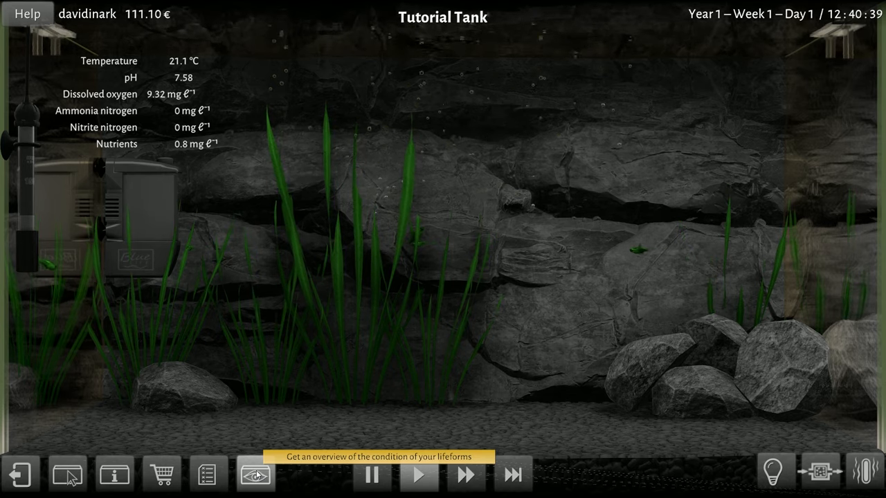
left_click(255, 474)
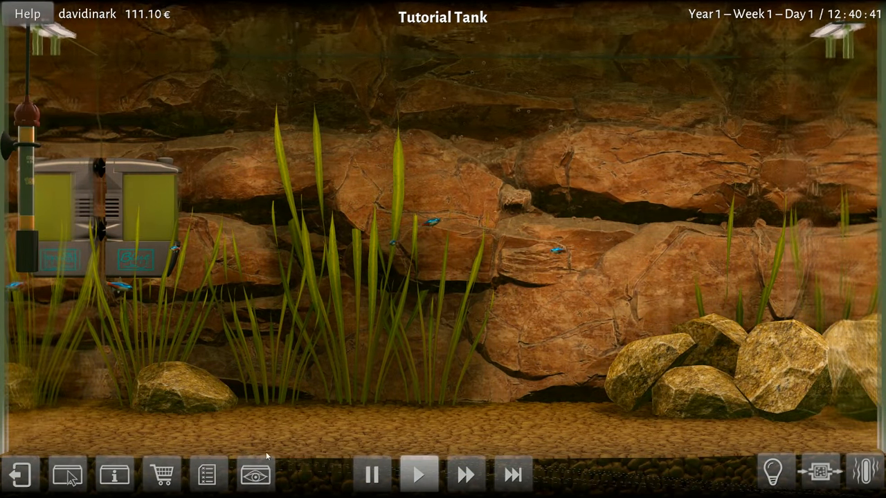
left_click(208, 475)
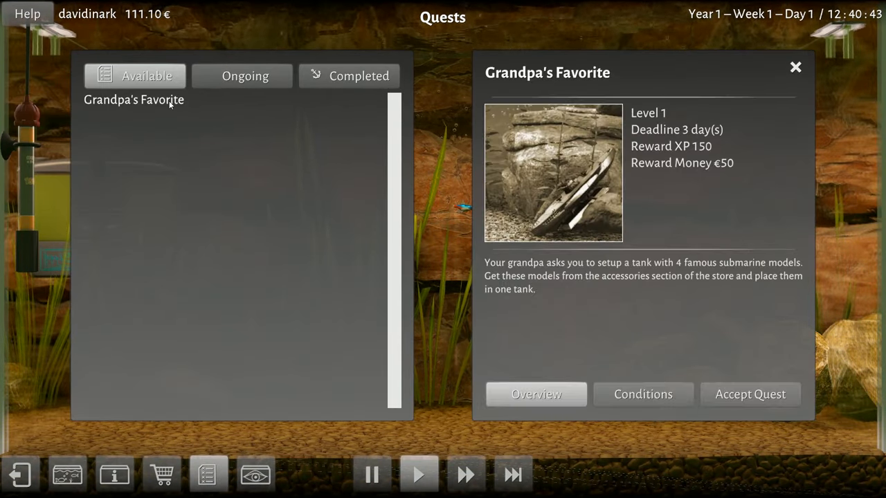
mouse_move(562, 285)
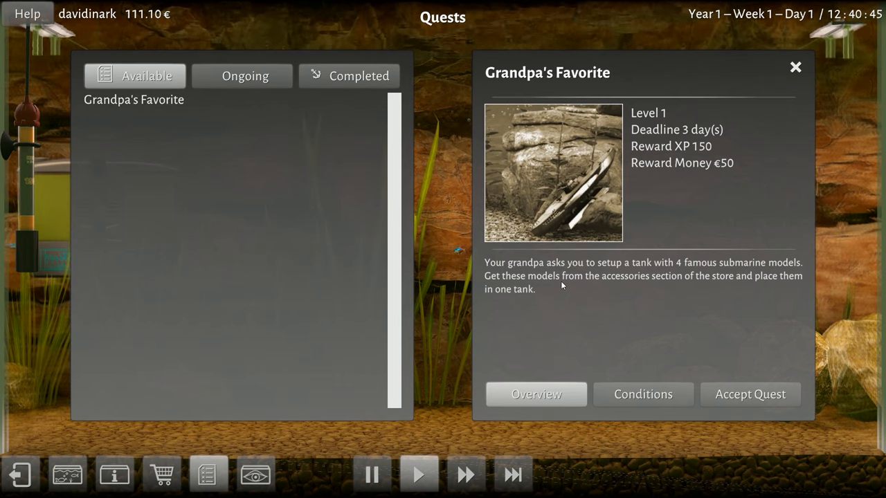
mouse_move(630, 297)
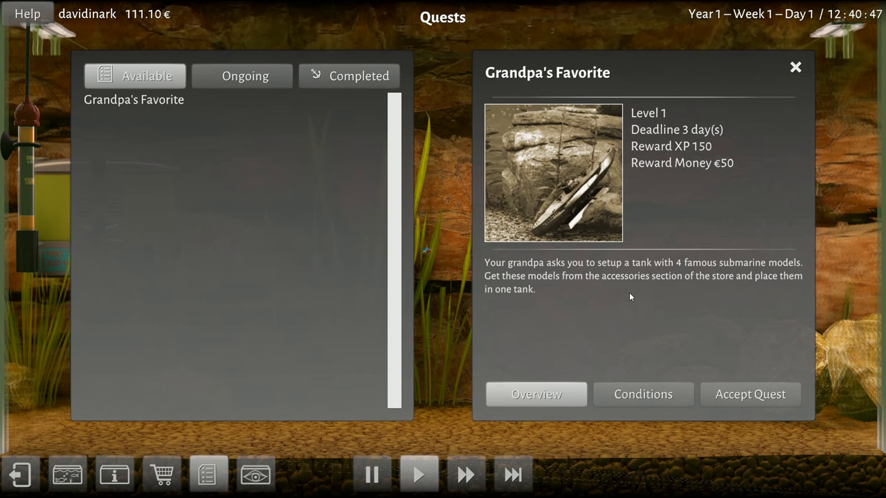
mouse_move(661, 302)
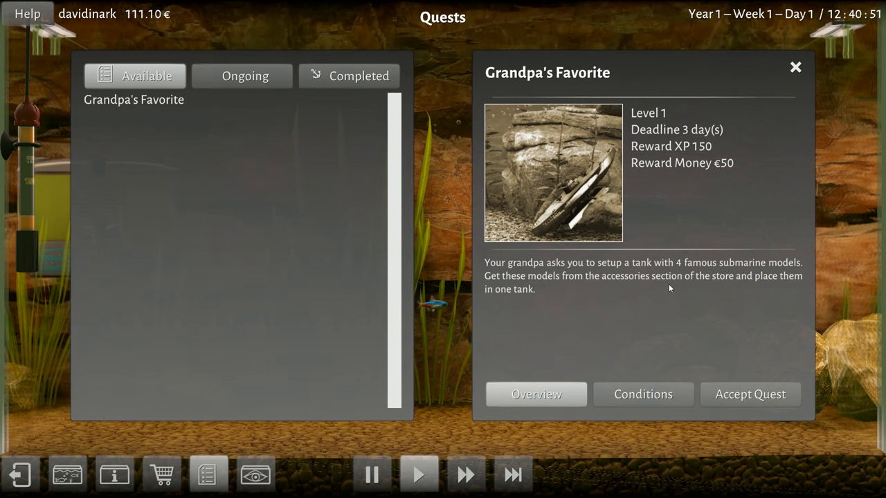
mouse_move(606, 353)
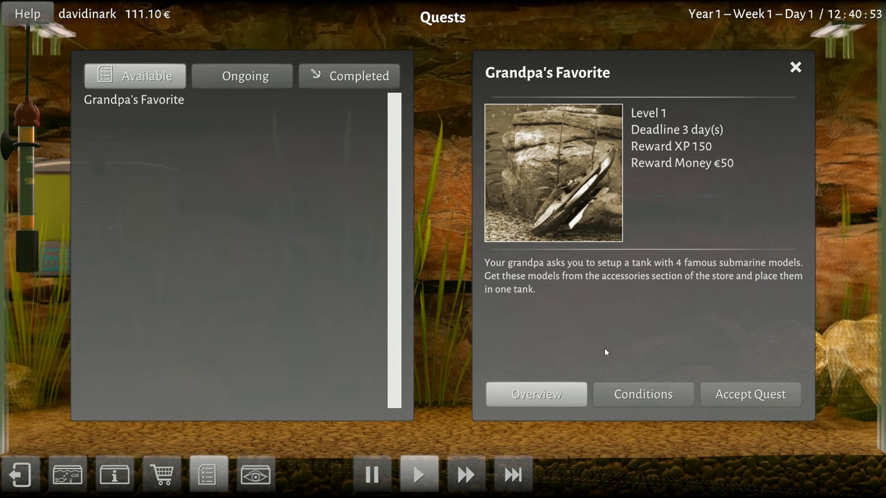
Step: Accept the Grandpa's Favorite quest and enter the Blueworld Shop
left_click(750, 395)
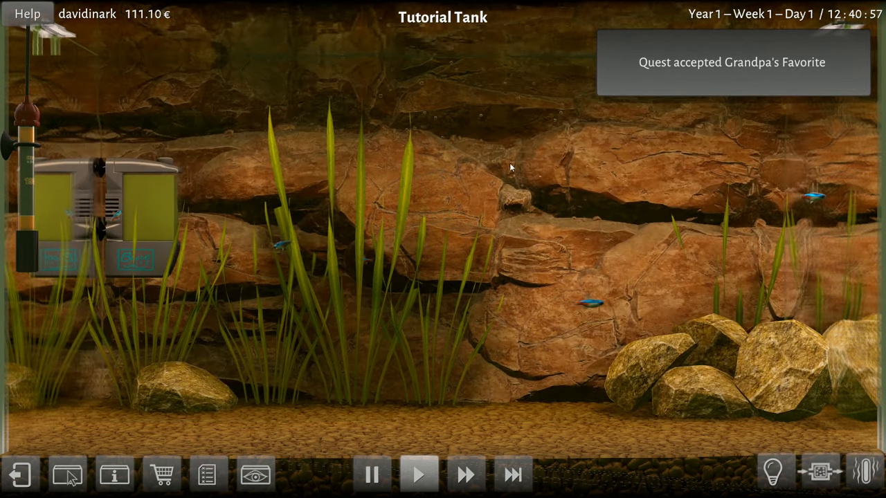
left_click(161, 475)
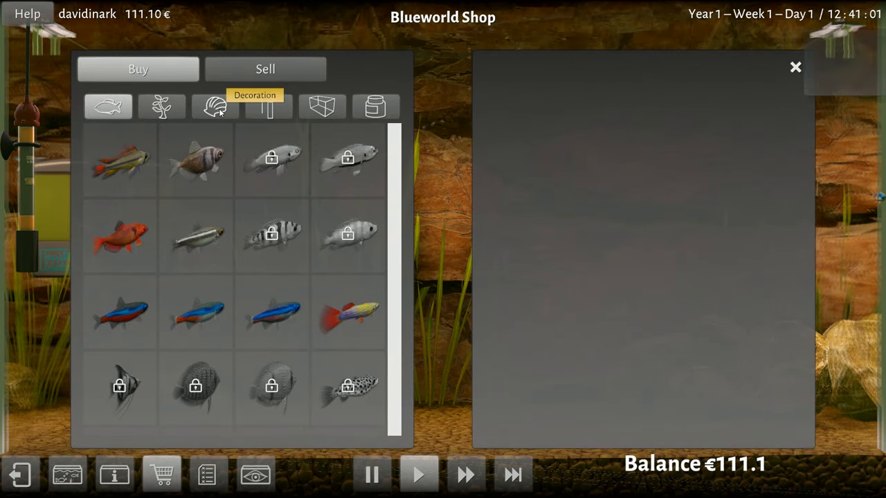
Step: Browse the Blueworld Shop's ornament decorations, scrolling down the list
left_click(214, 107)
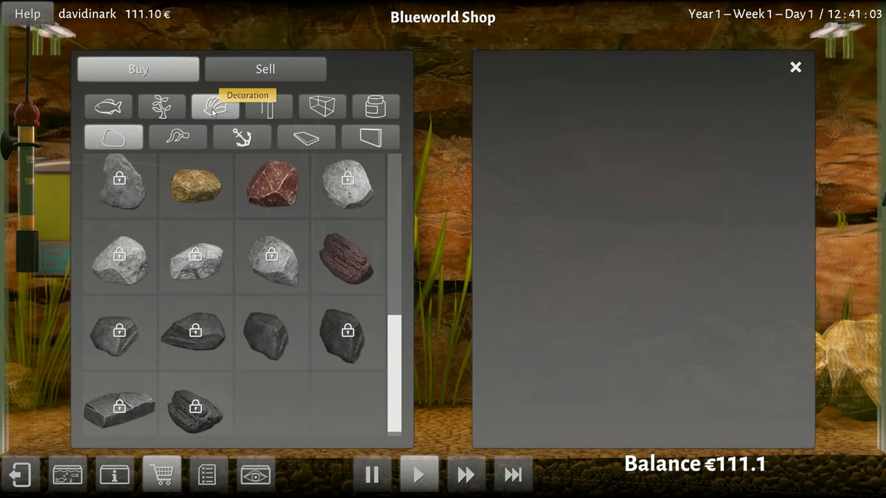
left_click(242, 137)
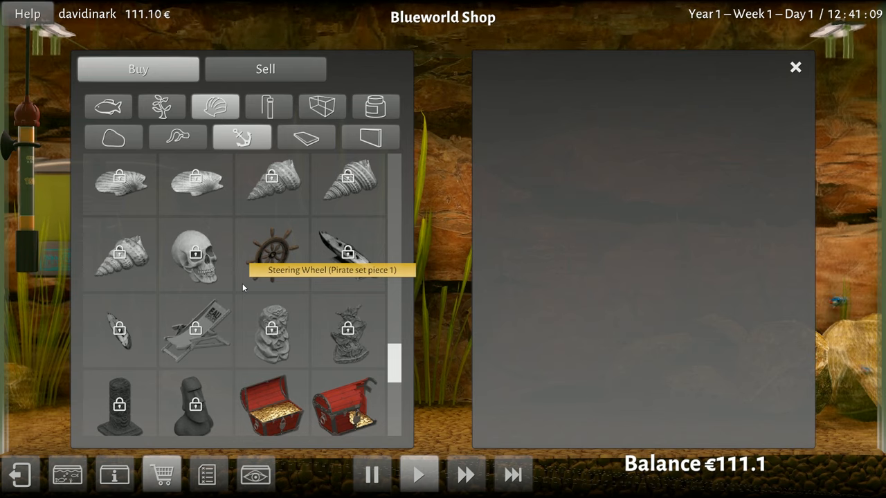
scroll("down", 3)
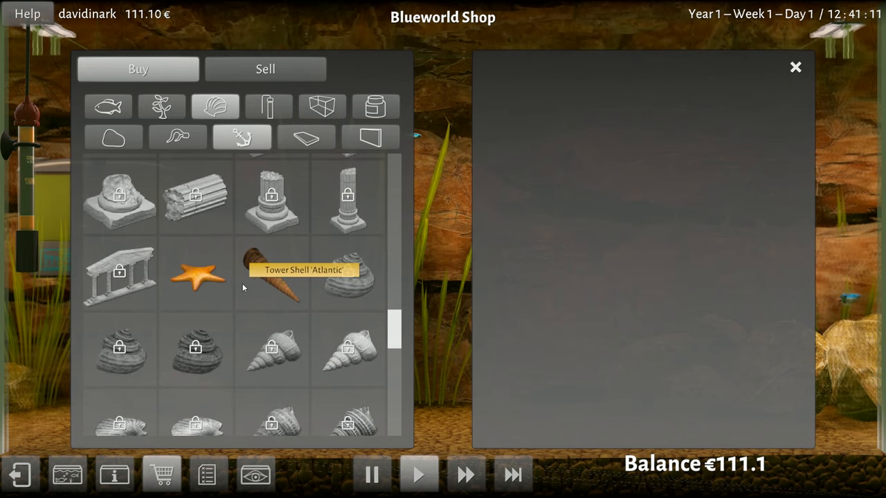
scroll("down", 3)
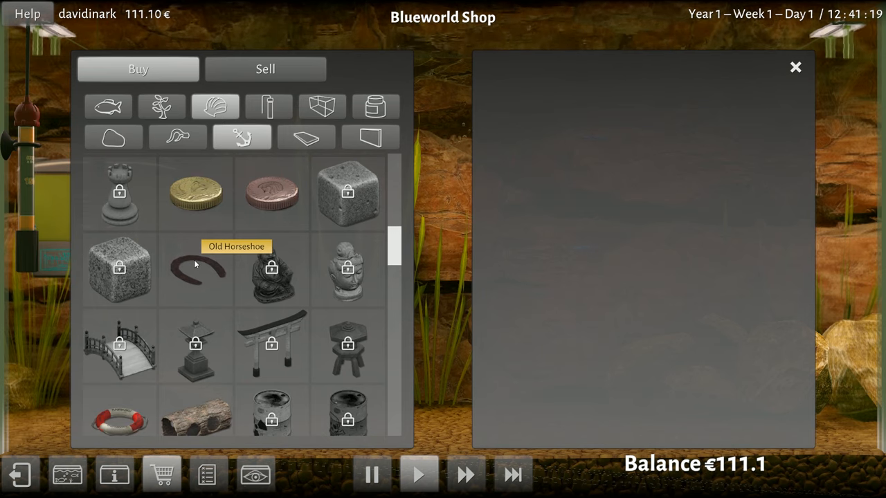
scroll("down", 3)
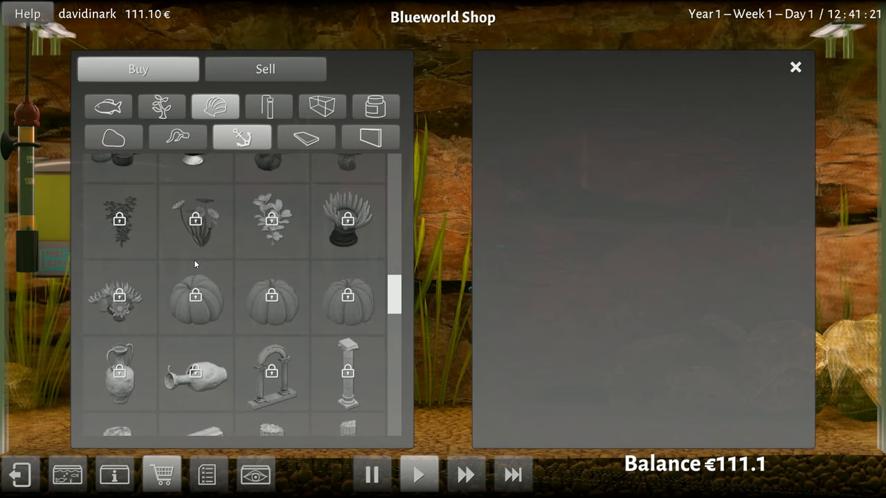
scroll("down", 3)
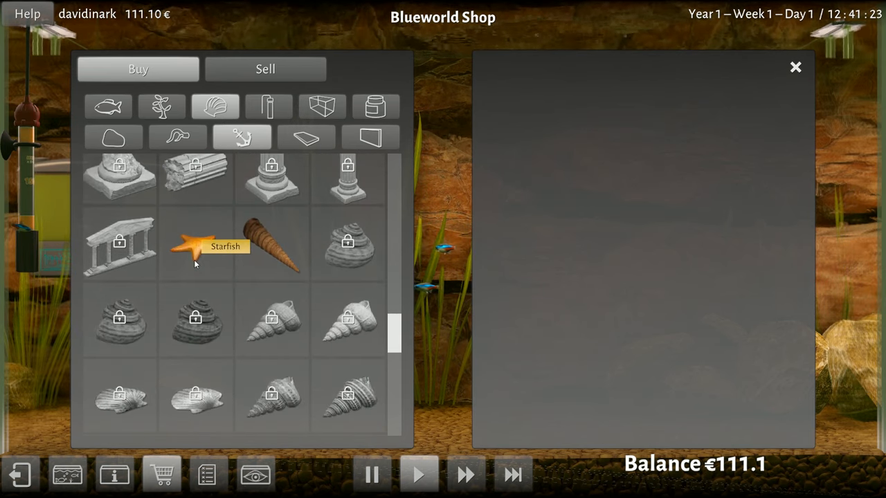
Step: Check the Submarine Model (25.50 €, needs level 2) and close the shop without buying
left_click(347, 296)
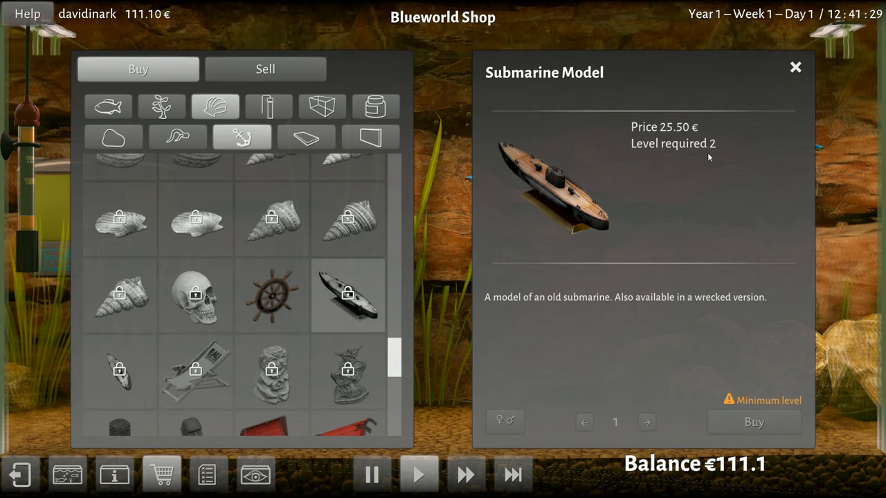
mouse_move(700, 344)
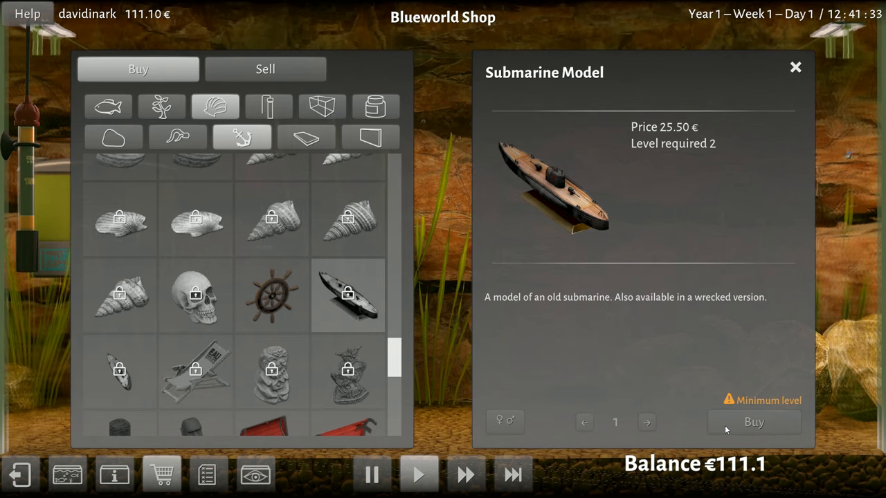
mouse_move(686, 160)
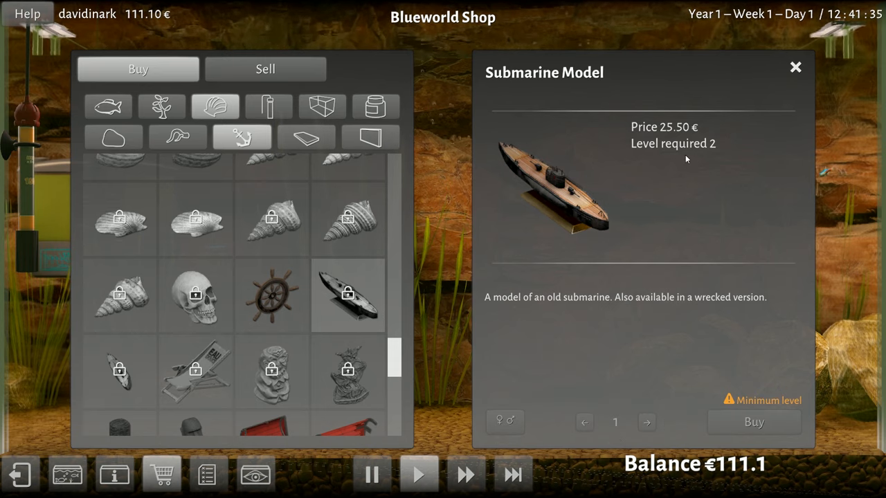
mouse_move(794, 69)
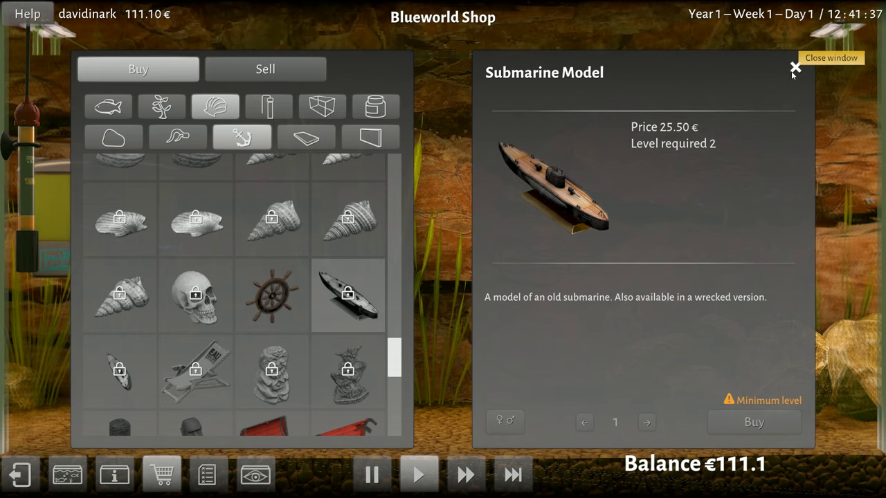
left_click(795, 69)
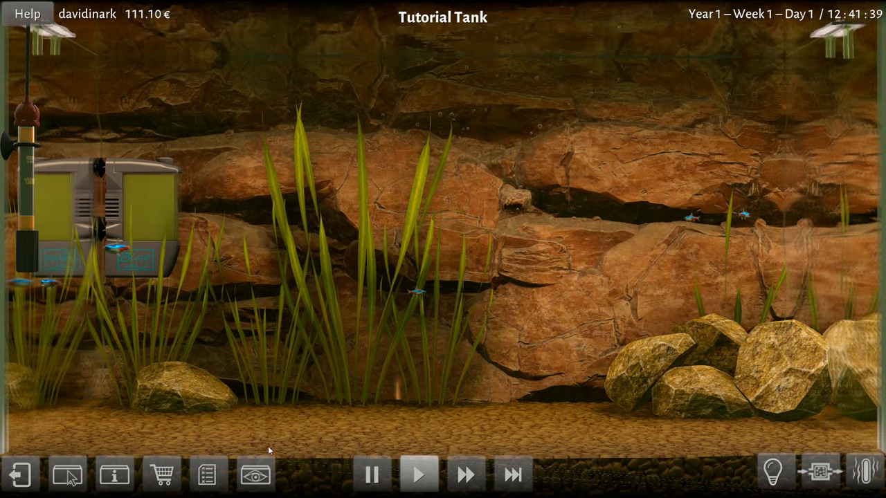
left_click(206, 475)
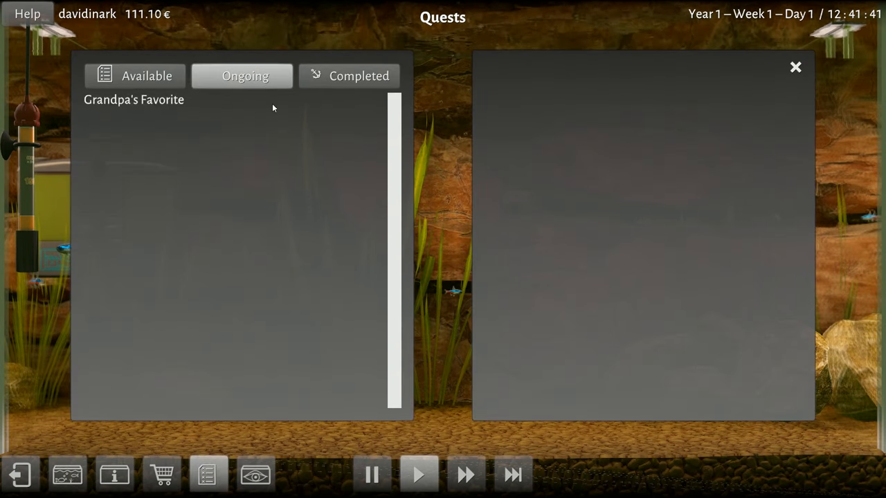
left_click(133, 100)
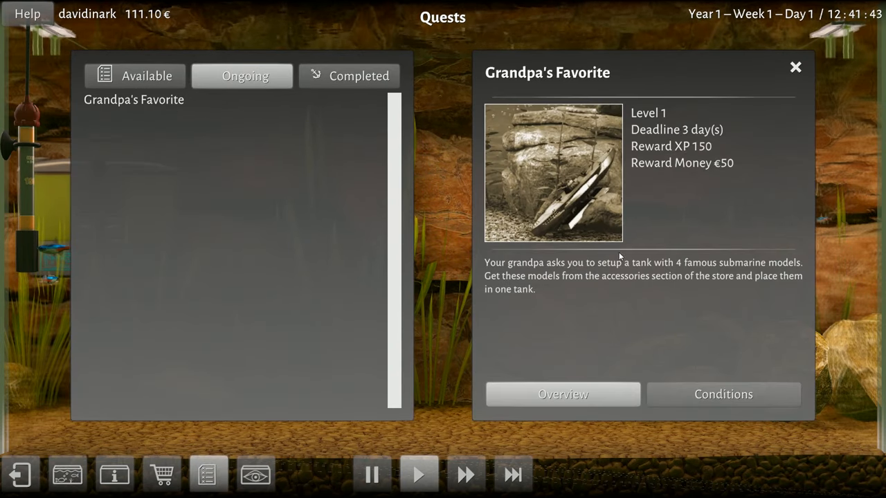
left_click(723, 393)
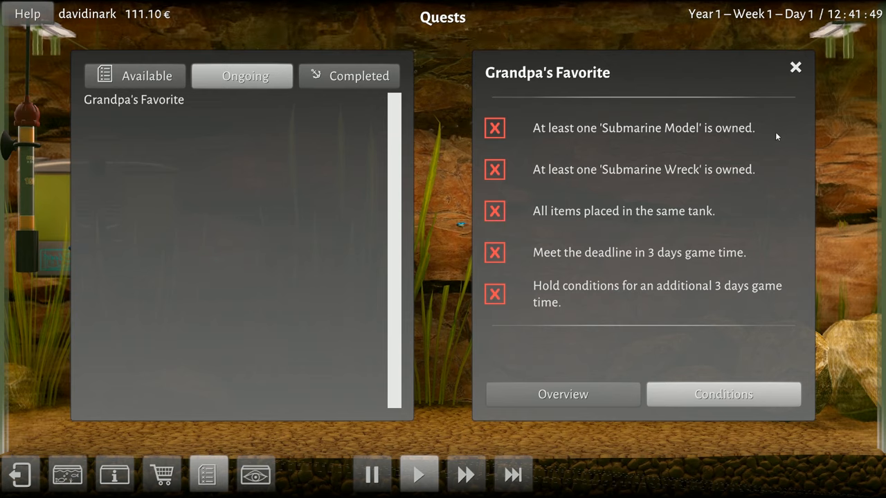
mouse_move(796, 68)
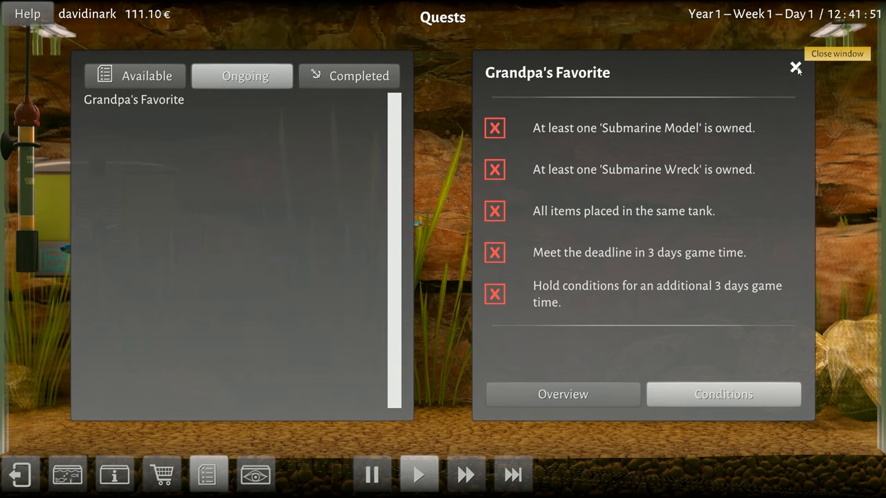
left_click(795, 67)
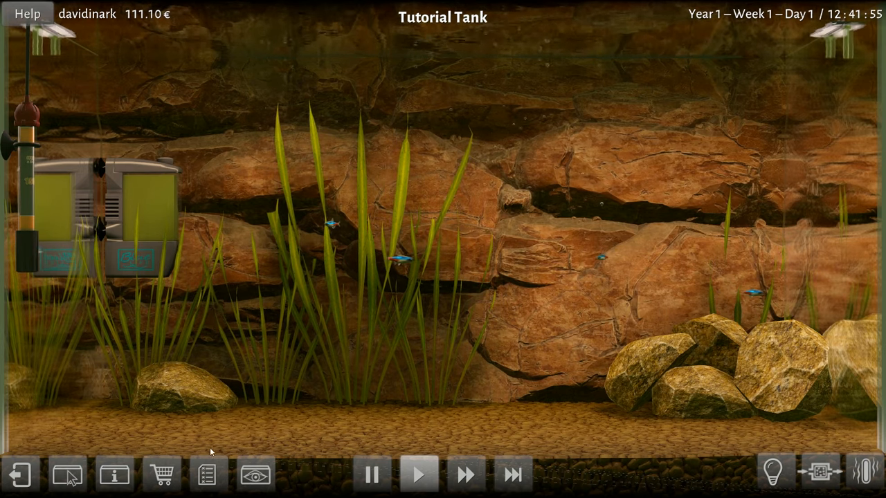
mouse_move(114, 473)
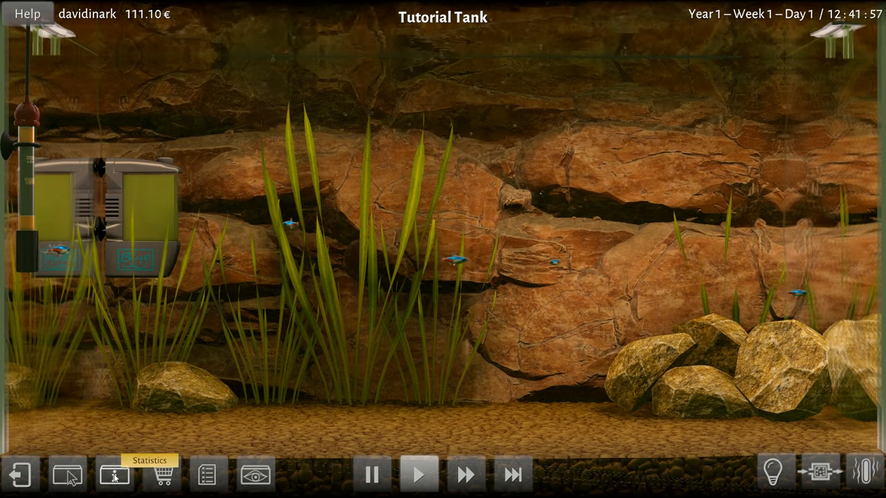
Step: Review Household and Inventory in Statistics, then return to the Tutorial Tank overview
left_click(114, 475)
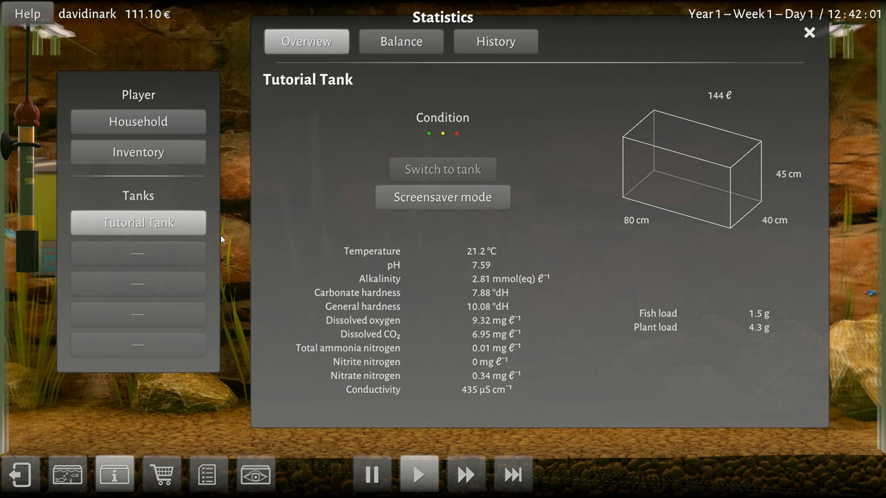
mouse_move(184, 310)
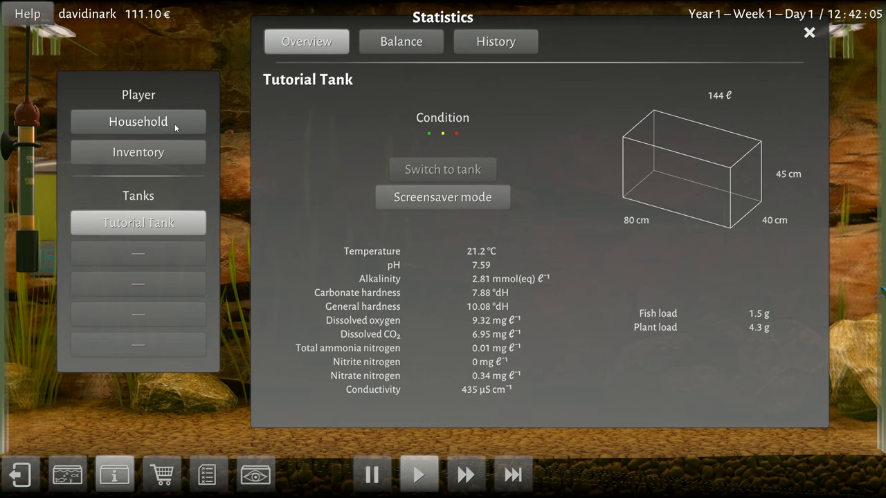
left_click(139, 122)
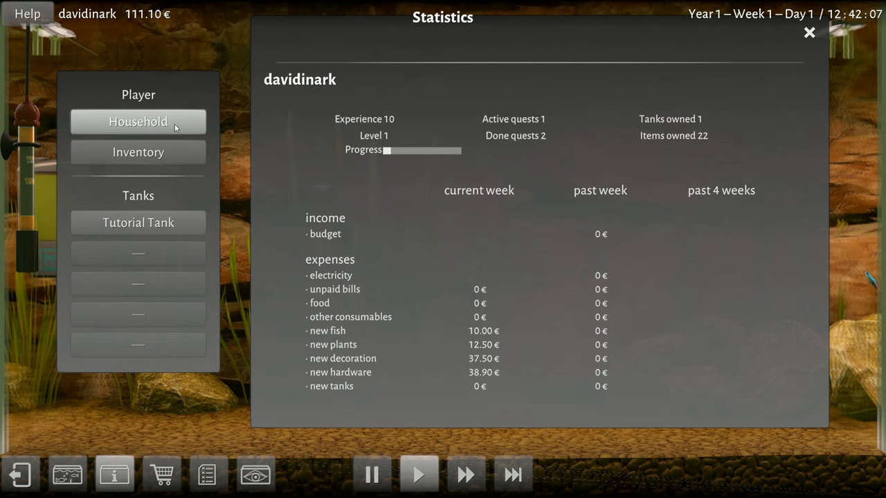
left_click(139, 151)
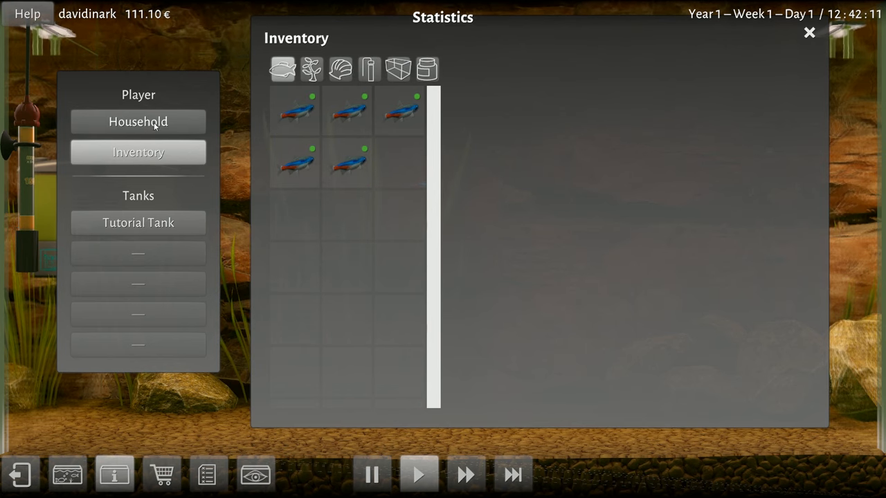
left_click(139, 222)
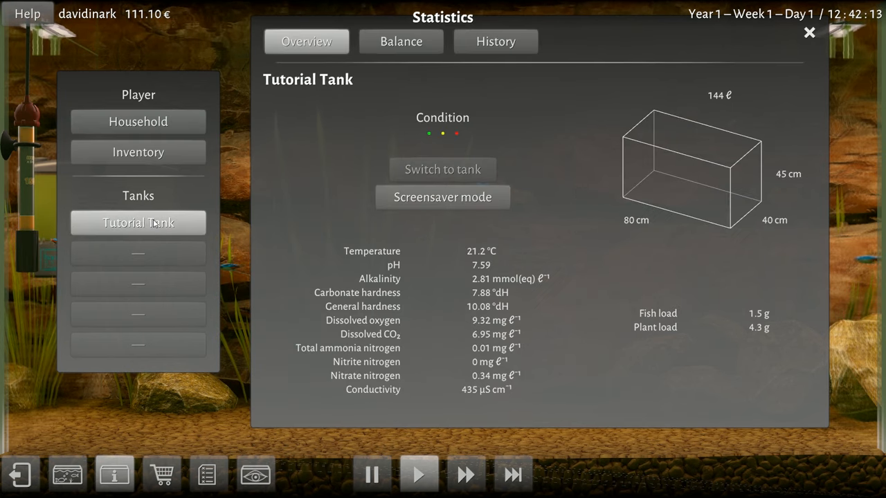
Step: Review the tank's Balance charts for O2, CO2 and NH3, ending back on oxygen
left_click(402, 42)
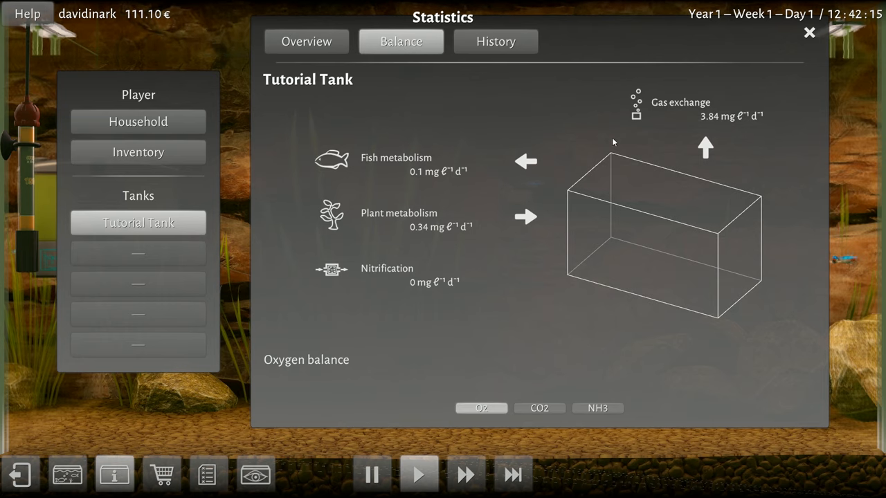
mouse_move(407, 238)
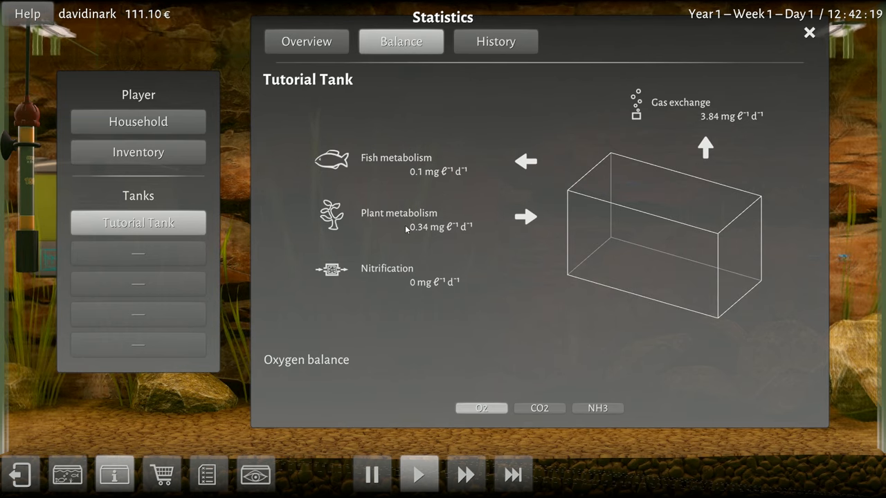
mouse_move(401, 293)
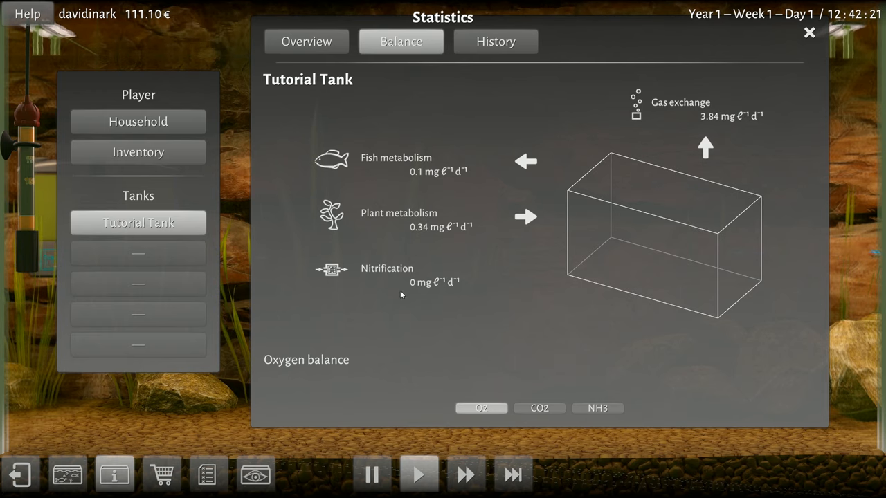
mouse_move(435, 284)
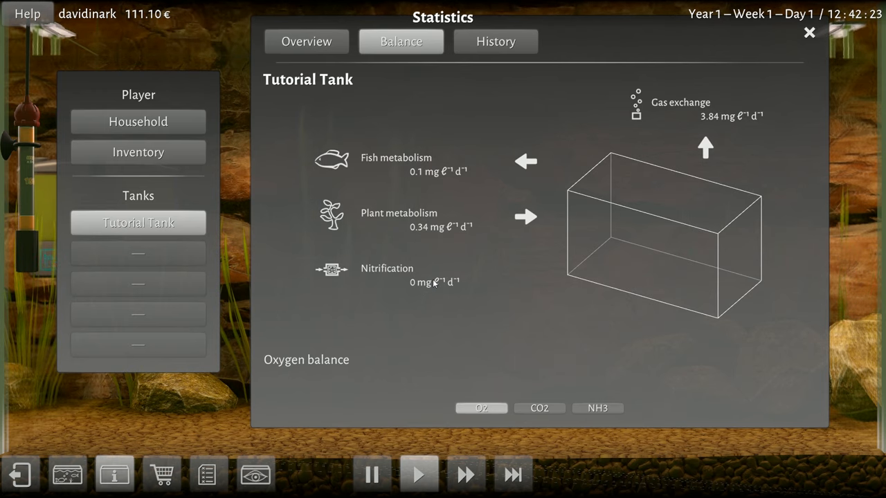
left_click(540, 407)
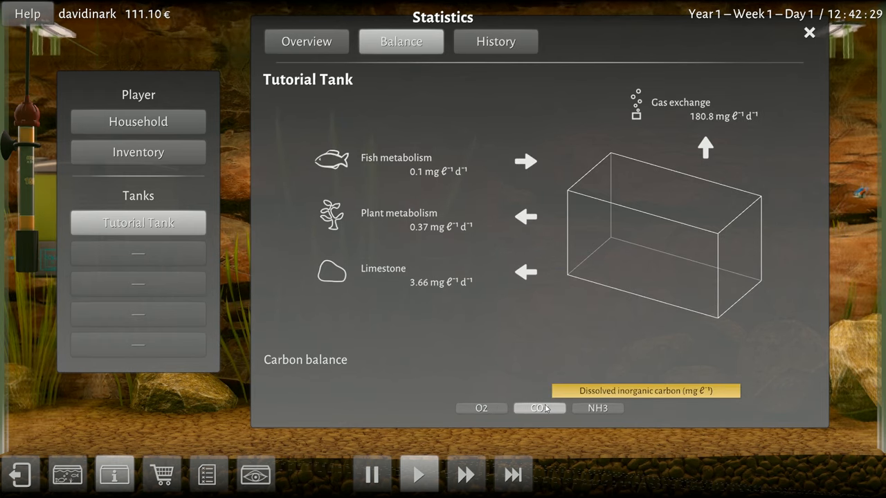
left_click(597, 407)
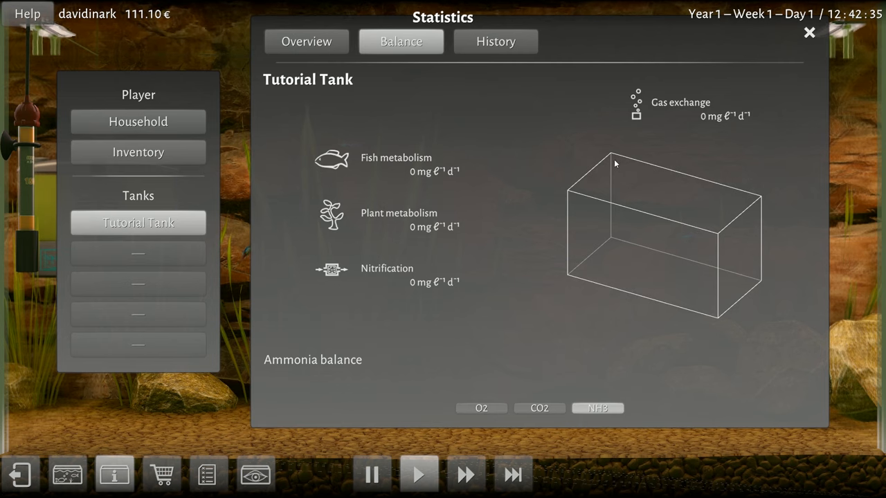
left_click(481, 407)
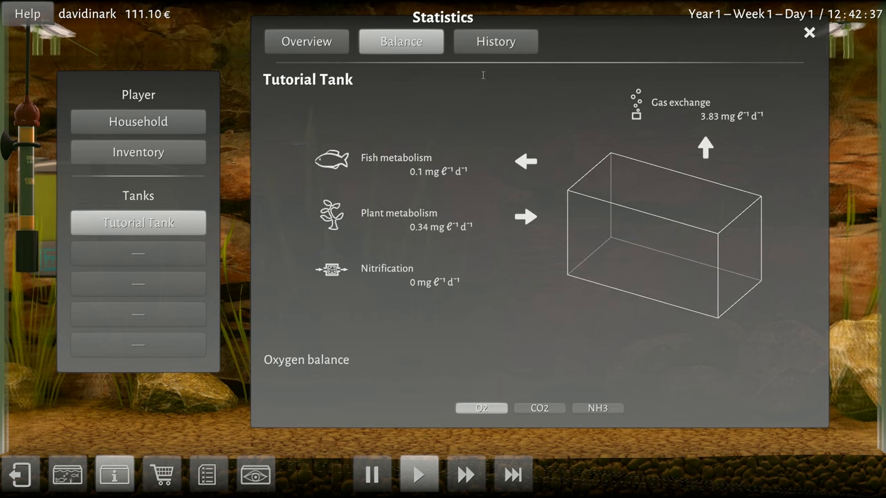
Step: Check the parameter History, return to Overview and close the Statistics window
left_click(496, 41)
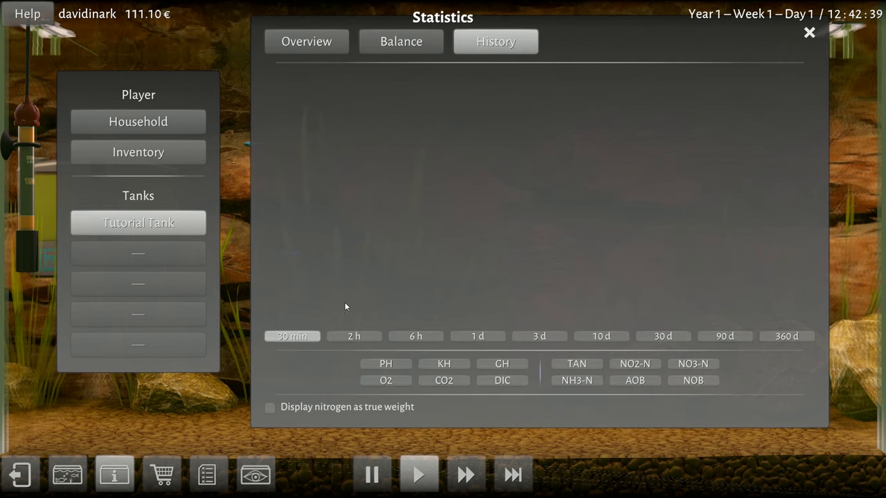
left_click(306, 41)
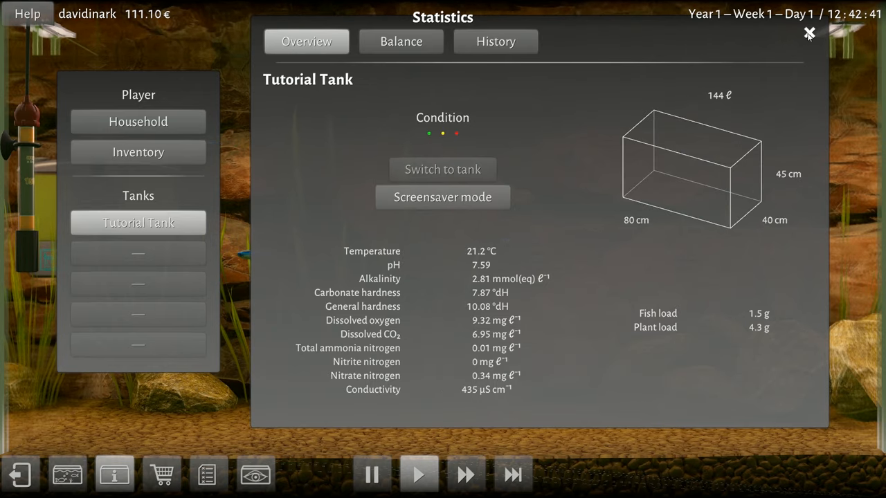
left_click(808, 33)
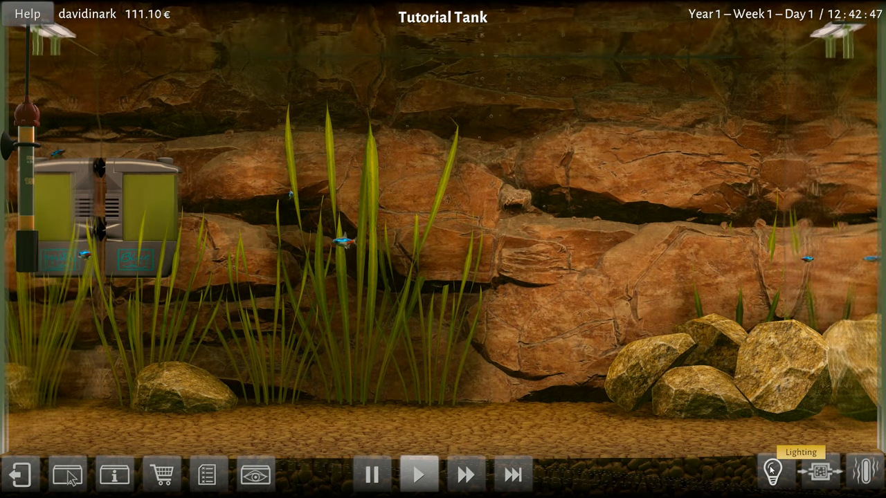
Step: Toggle the 80cm T5 lamp and its 06:00–20:00 time switch off and back on
left_click(774, 473)
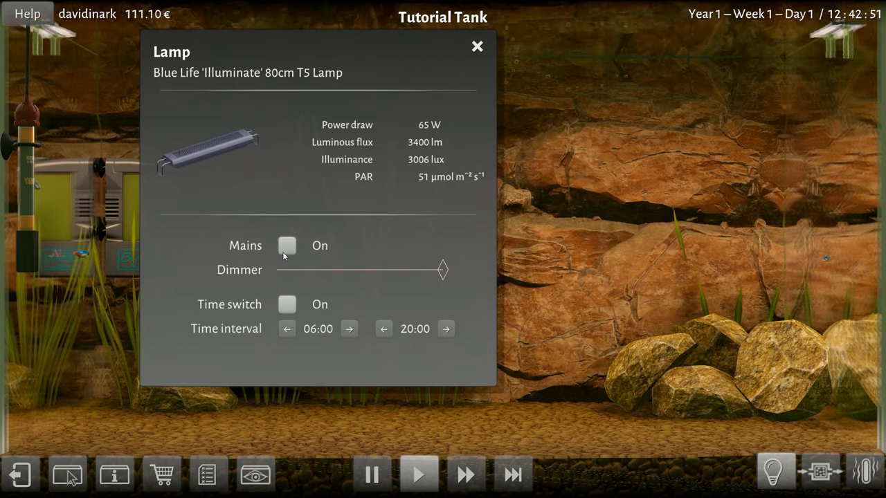
left_click(287, 245)
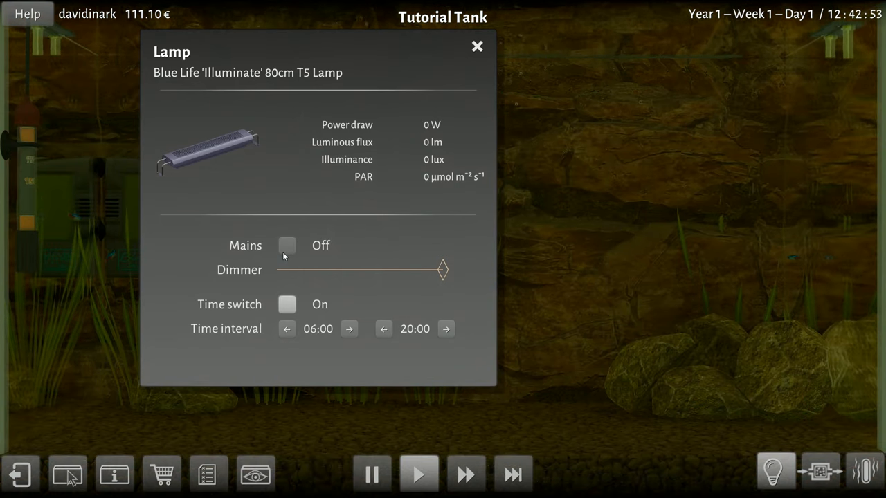
left_click(287, 245)
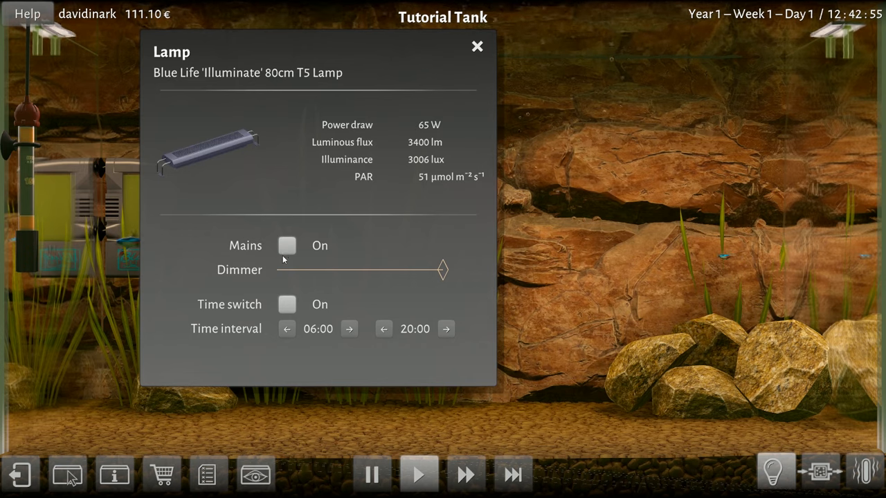
mouse_move(500, 222)
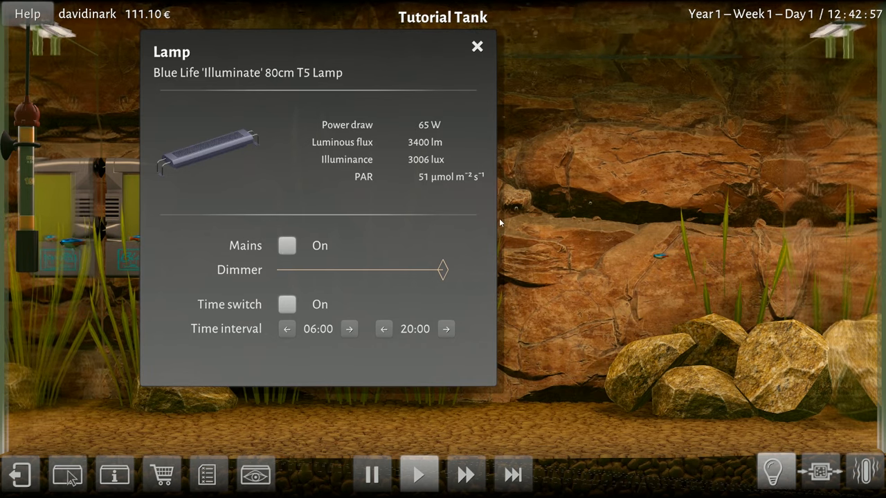
left_click(287, 305)
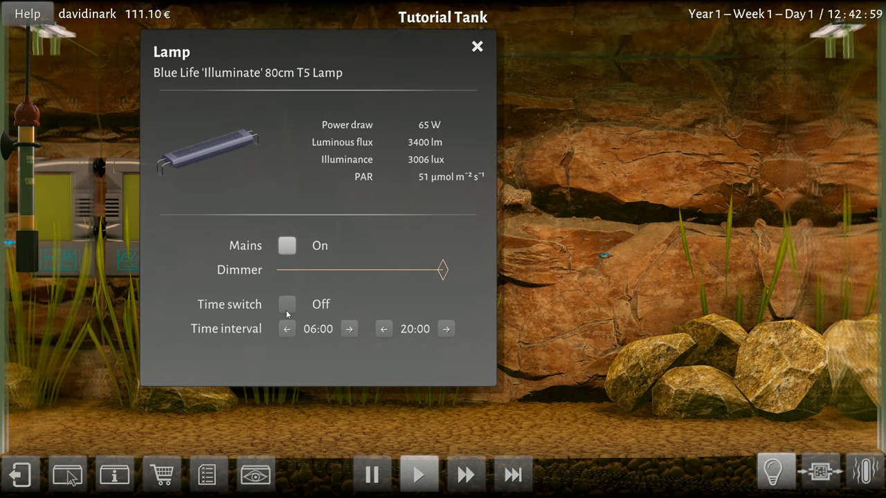
left_click(286, 304)
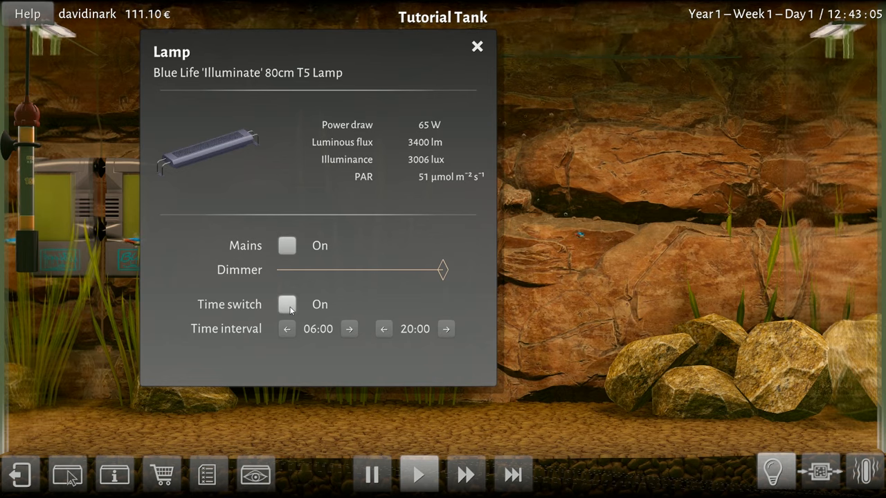
left_click(286, 305)
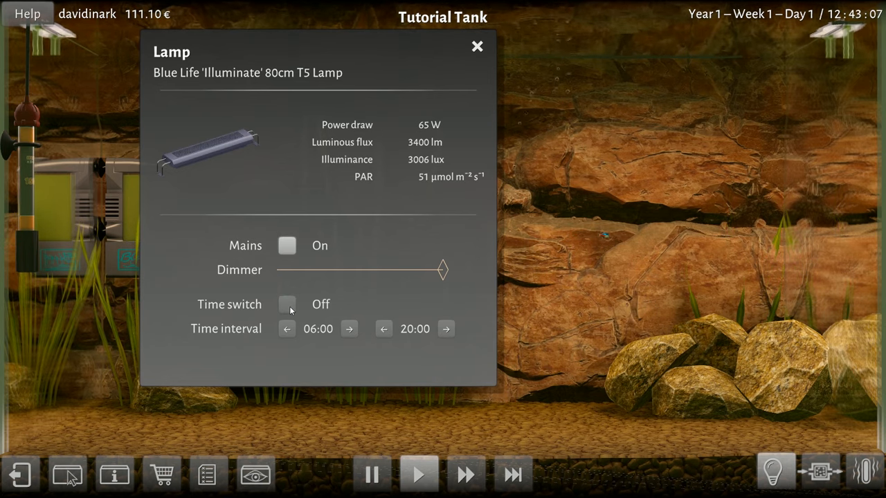
left_click(287, 305)
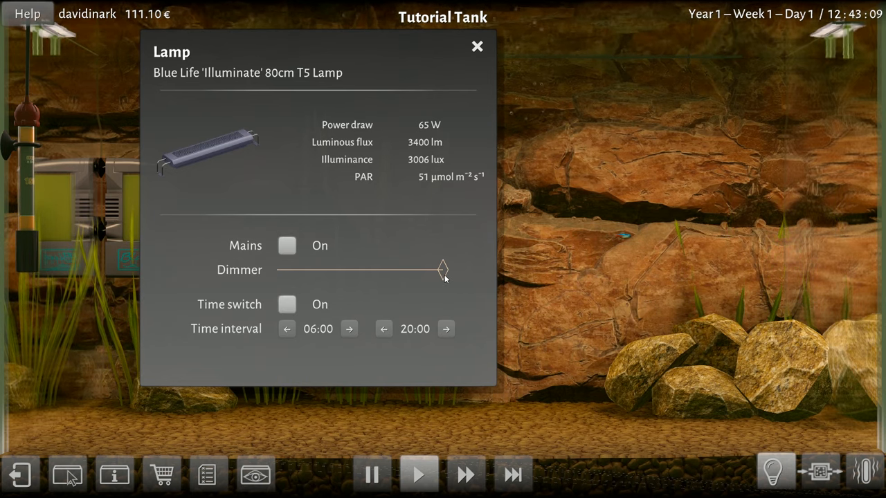
Step: Dim the lamp to about two-thirds, restore full 65 W brightness and close the lamp settings
left_click_drag(443, 270, 368, 270)
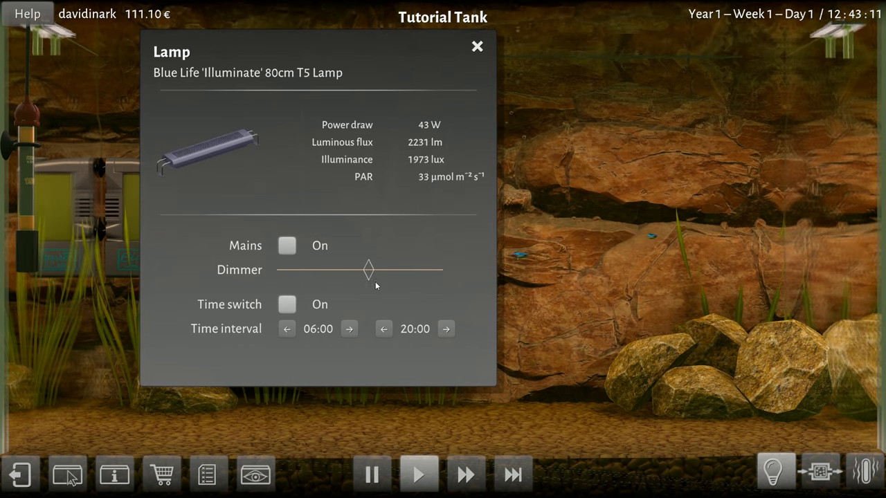
left_click_drag(368, 270, 443, 270)
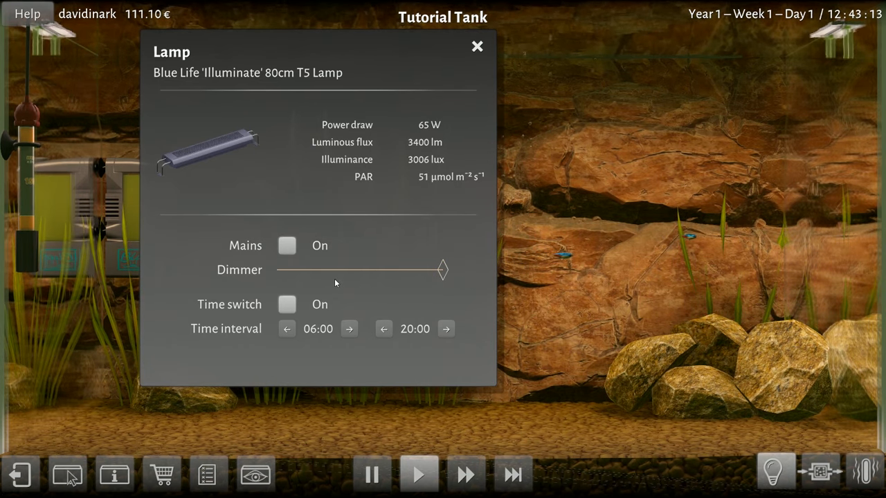
mouse_move(330, 342)
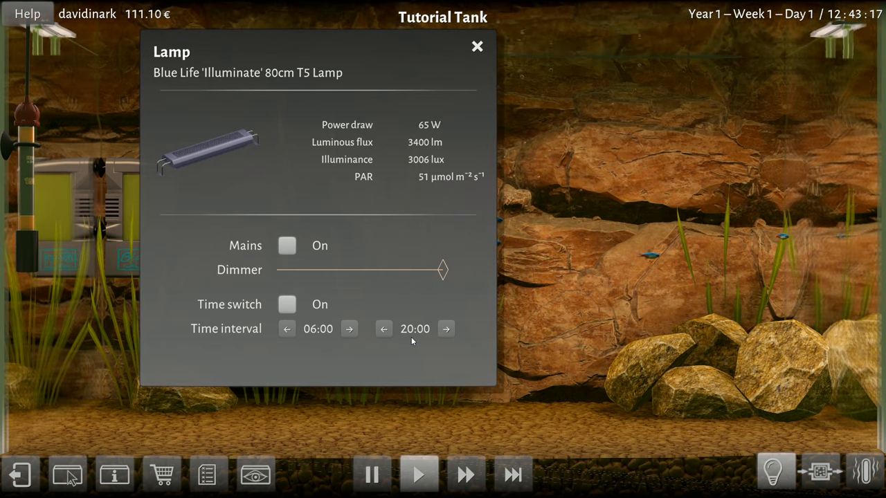
mouse_move(371, 336)
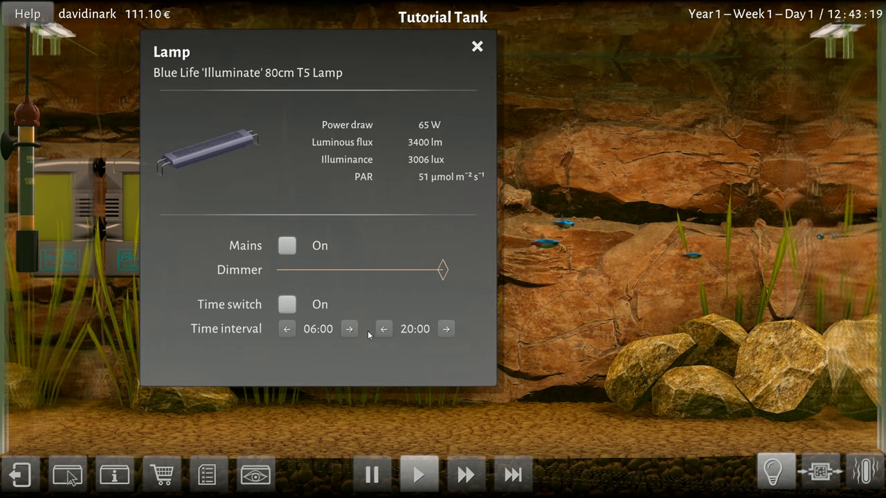
left_click(476, 46)
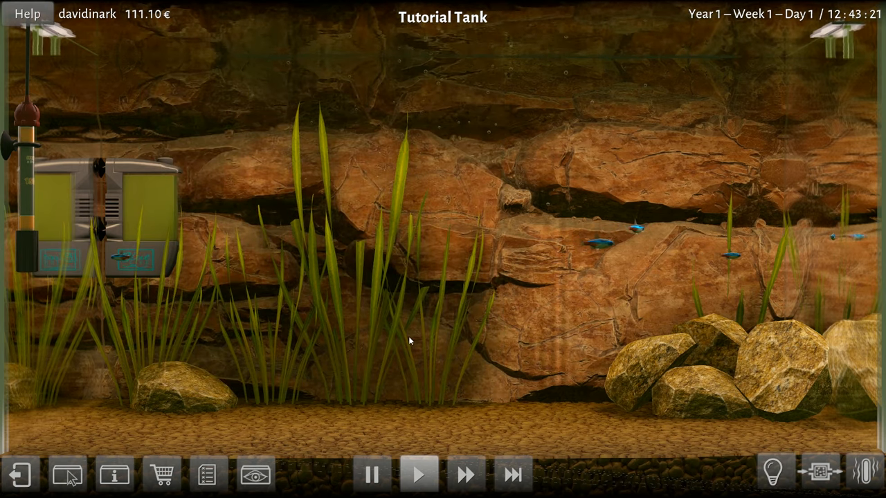
Step: Visit the fish shop, leave without buying, and reopen it
left_click(161, 474)
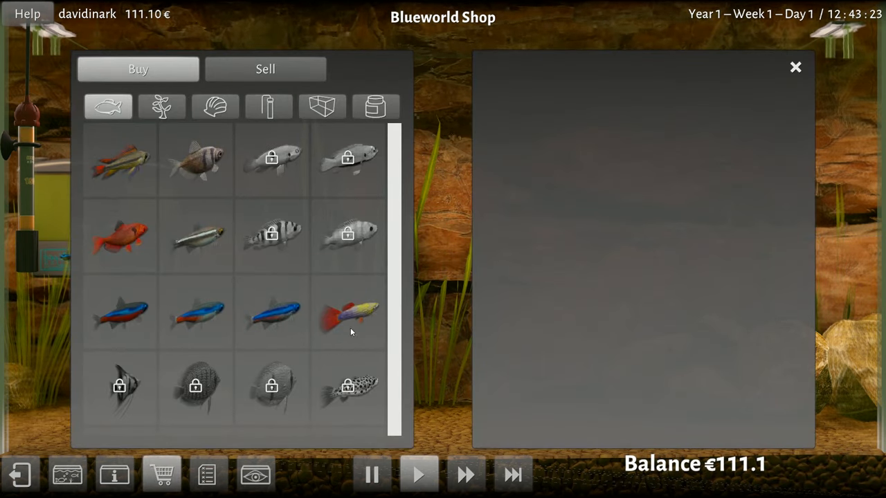
mouse_move(159, 214)
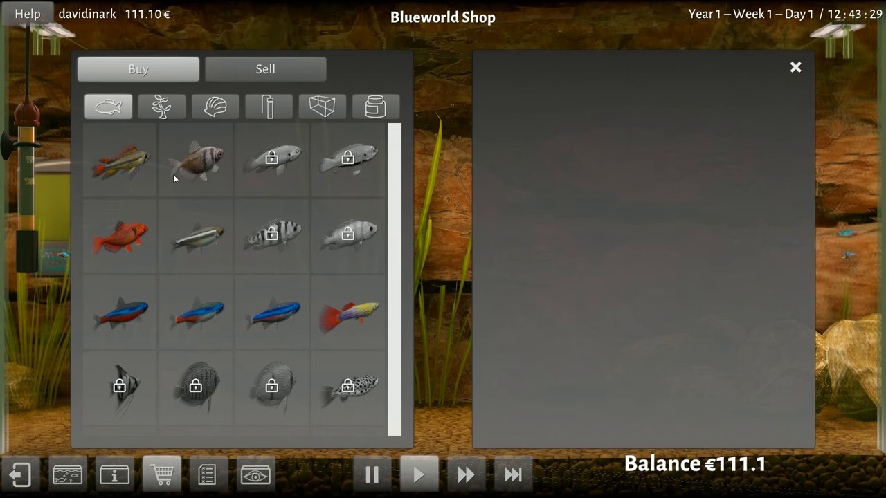
mouse_move(194, 204)
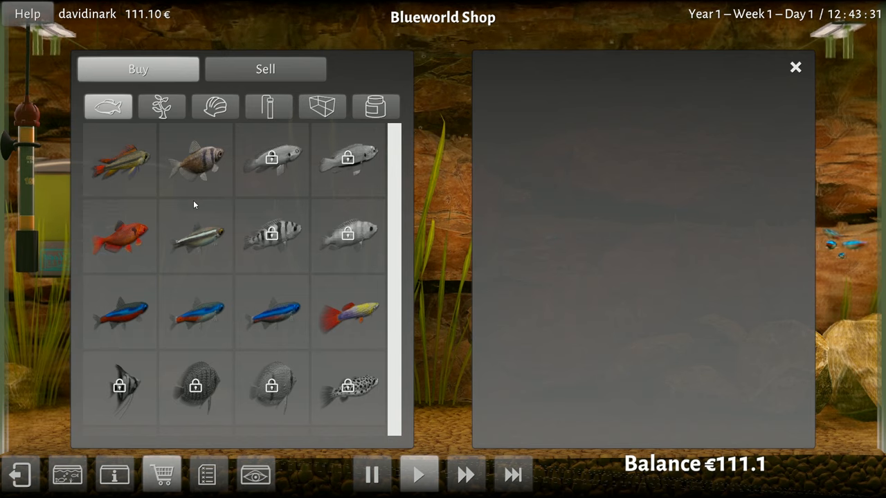
mouse_move(241, 310)
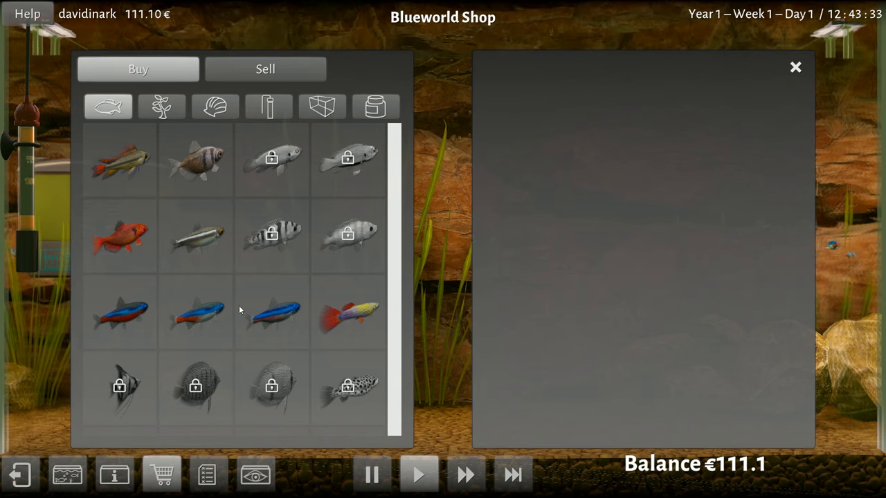
mouse_move(349, 327)
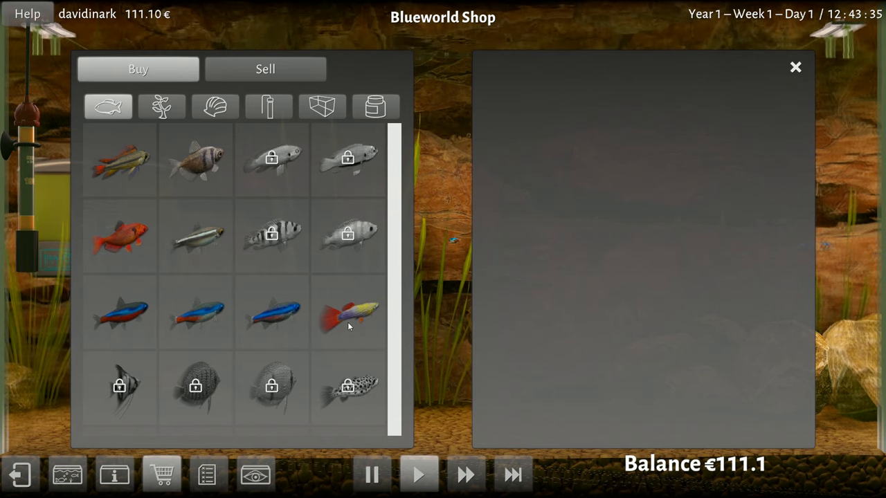
mouse_move(214, 238)
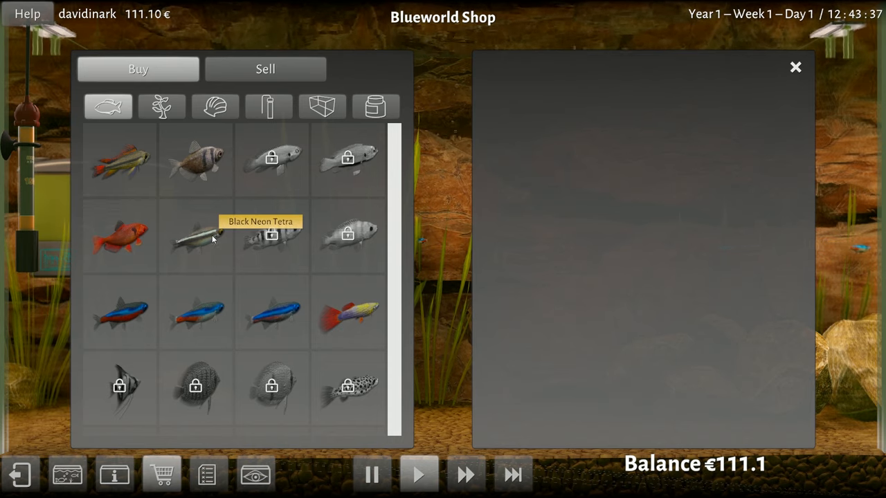
mouse_move(195, 174)
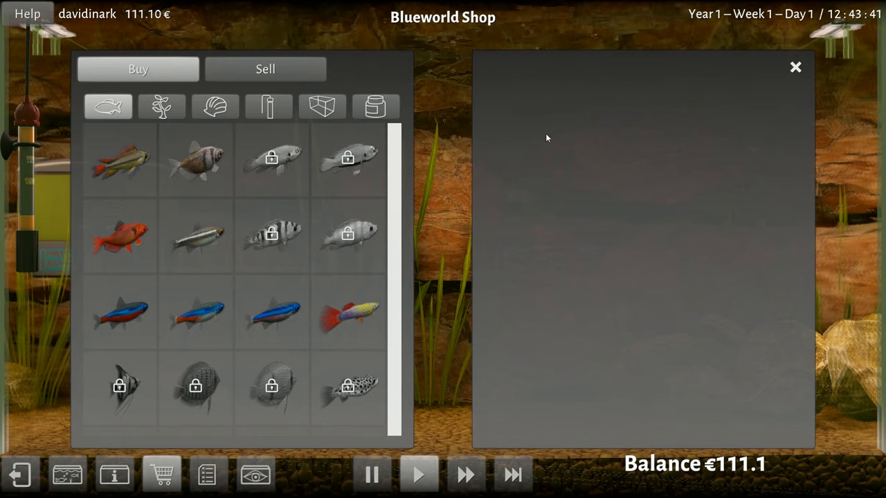
left_click(795, 66)
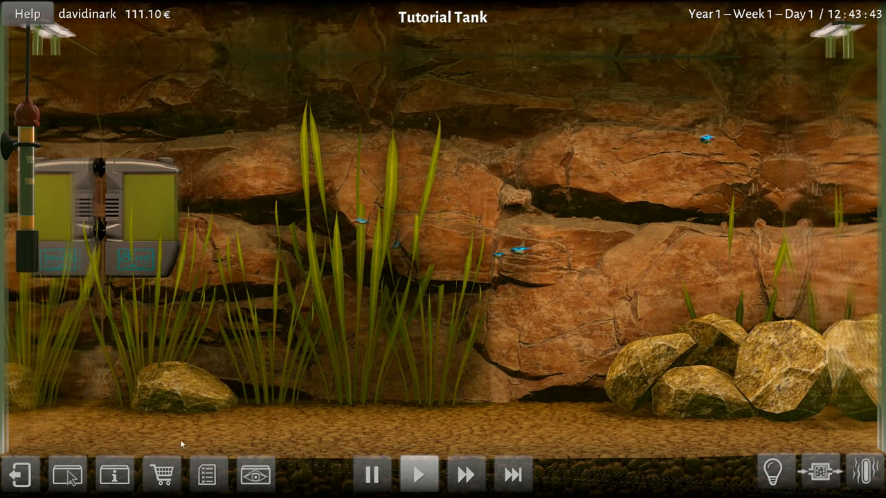
left_click(161, 475)
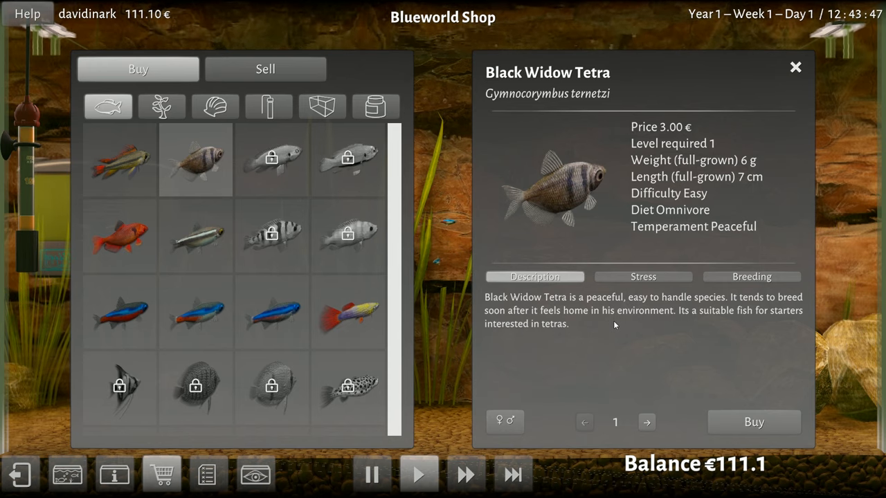
mouse_move(678, 327)
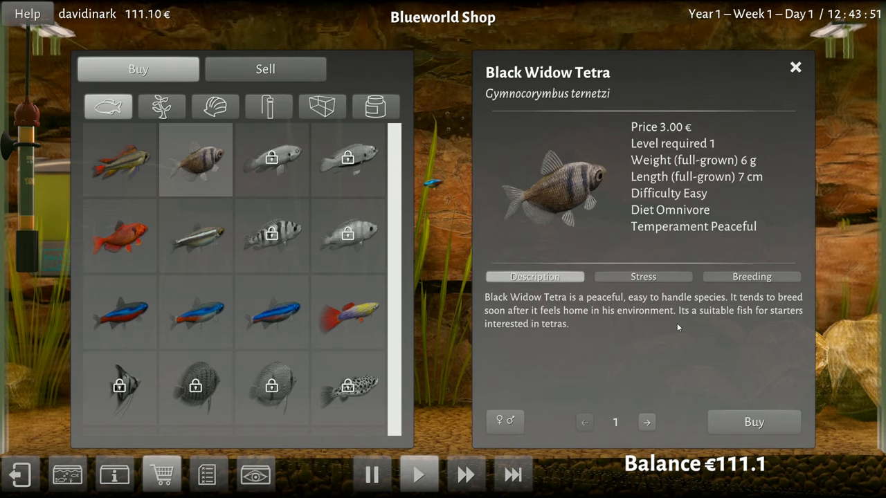
mouse_move(636, 315)
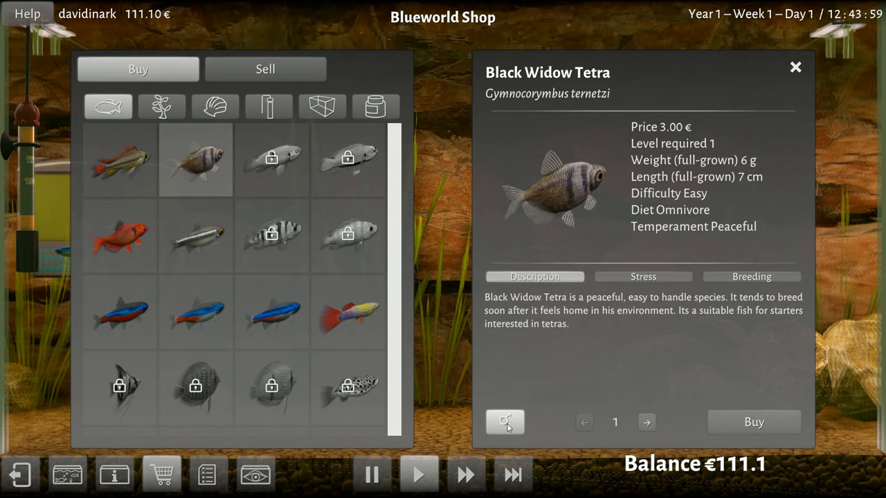
Step: Buy two Black Widow Tetras, leaving 105.10 €, and switch to the tank setup view
left_click(504, 422)
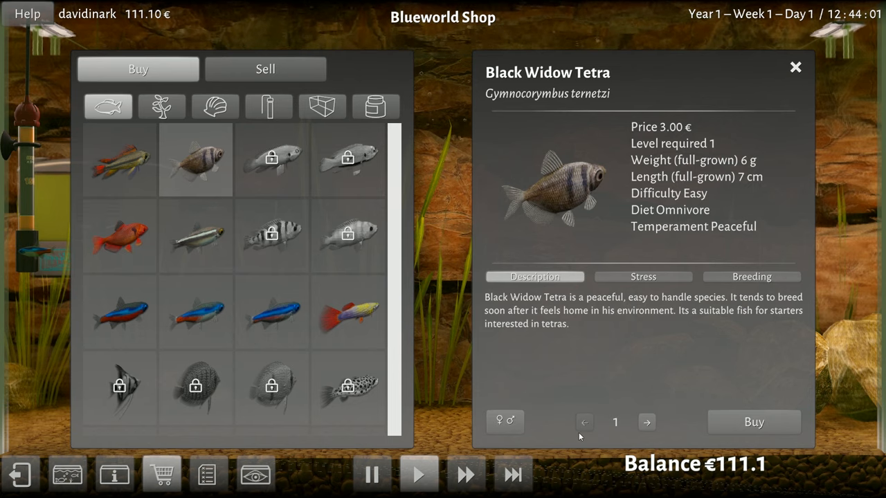
left_click(645, 423)
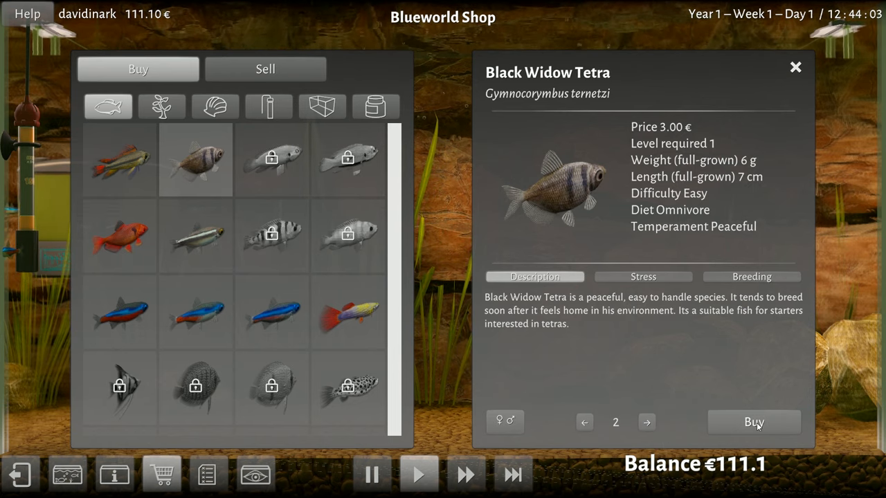
left_click(753, 423)
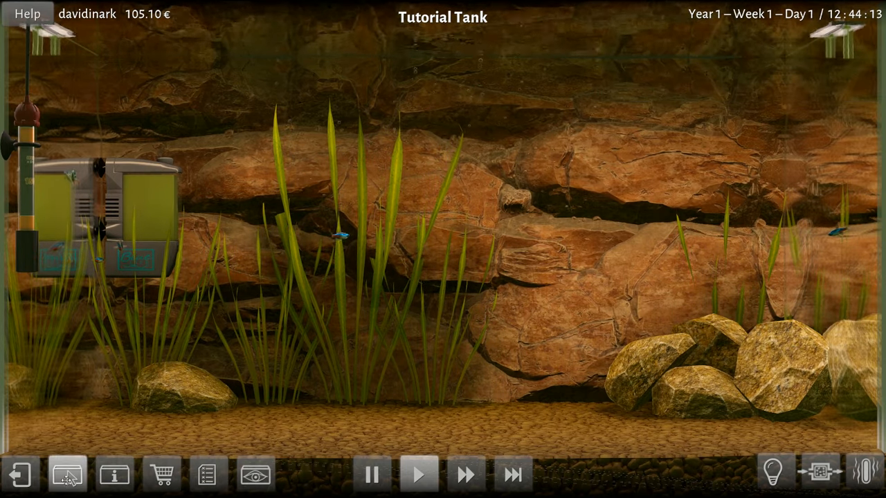
left_click(66, 475)
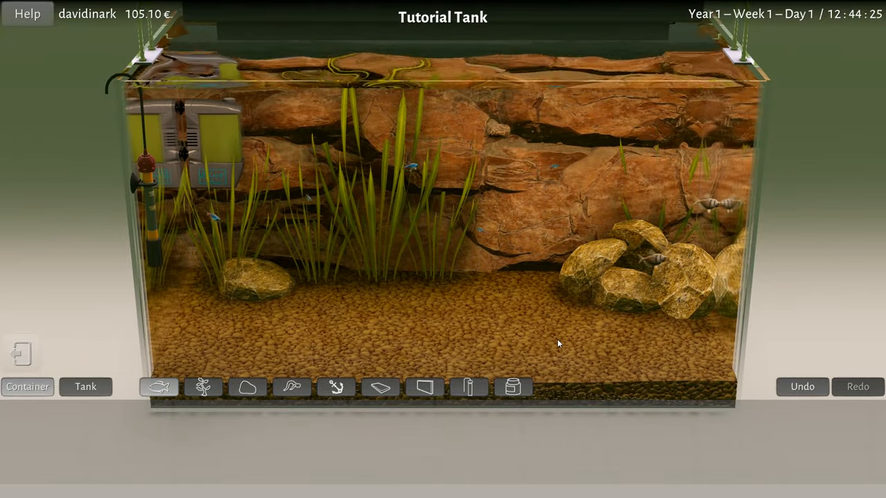
Step: Feed a 0.4 g dose of Eau Douce Principal flakes, then bring up the Quests list
left_click(512, 387)
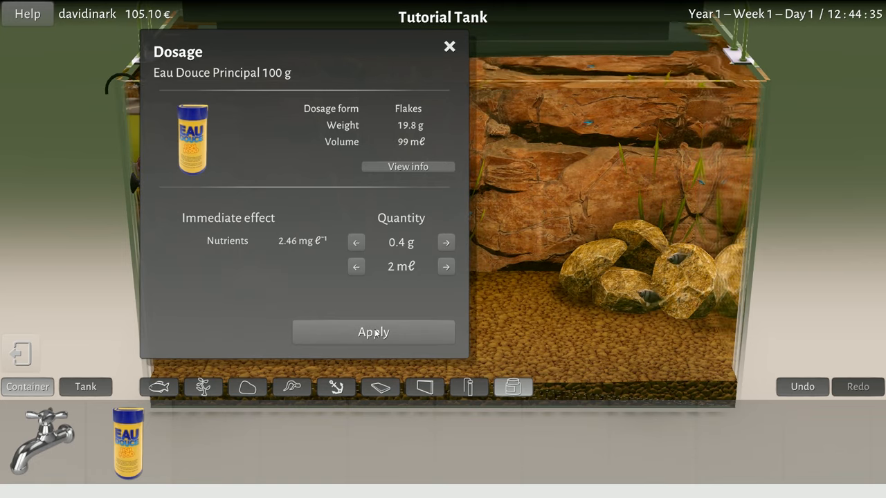
left_click(373, 332)
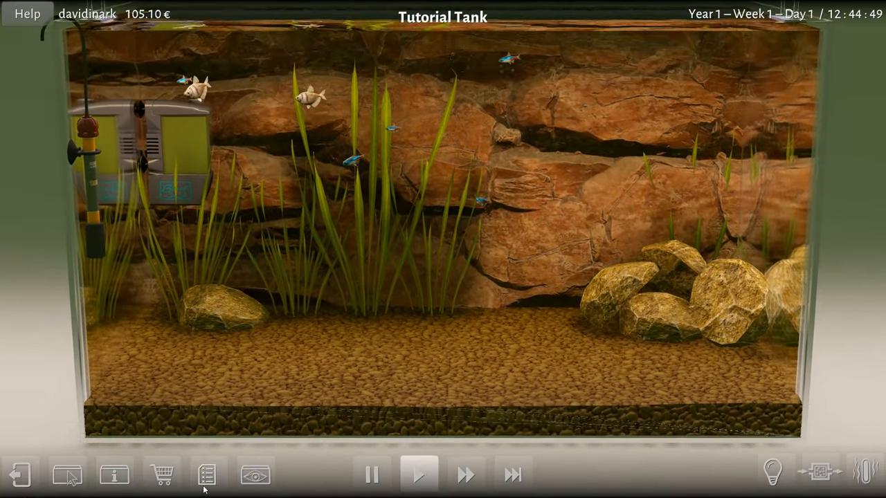
left_click(206, 475)
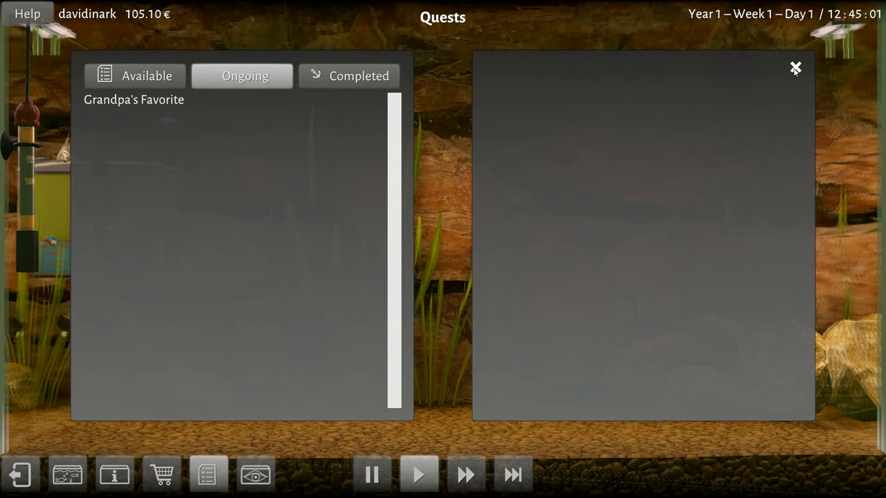
left_click(795, 68)
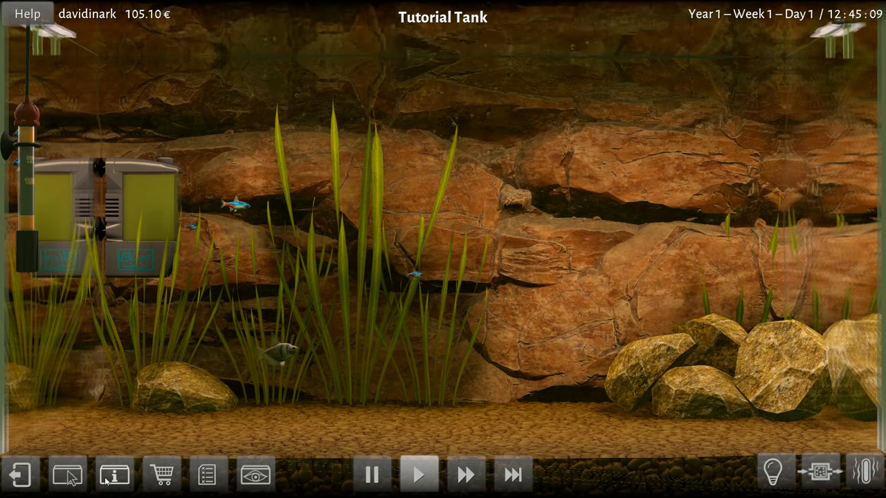
mouse_move(240, 438)
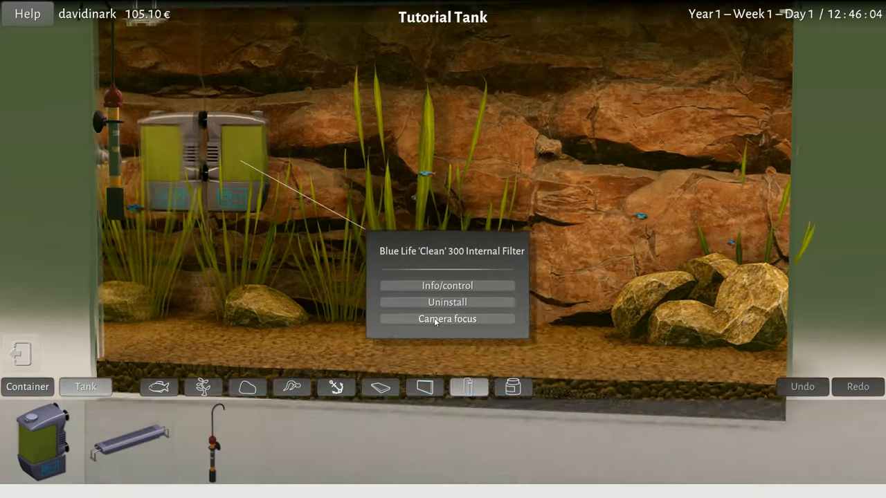
Step: Inspect the Tape Grass at 100% health and 0% stress, dismiss its panel and open the Lexicon
left_click(447, 318)
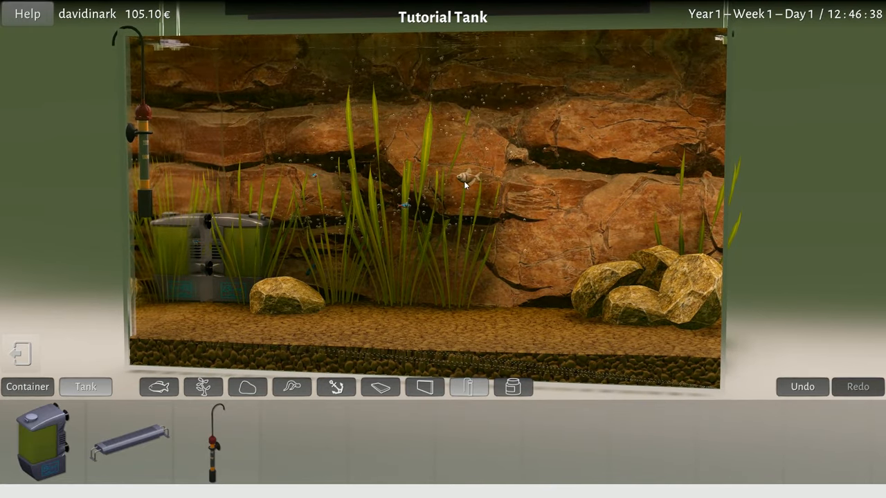
left_click(464, 179)
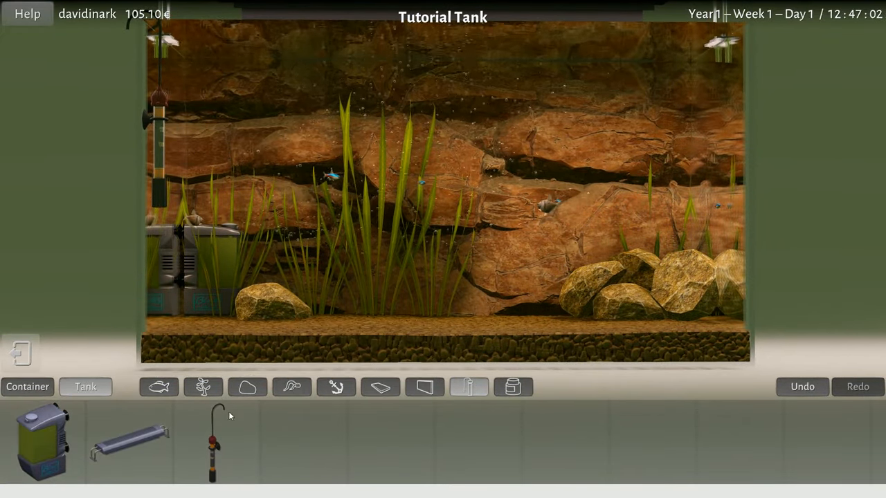
left_click(376, 145)
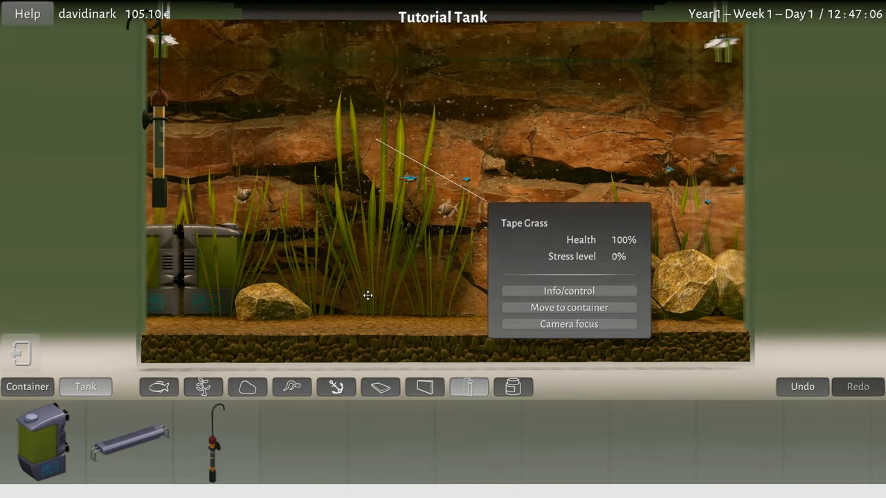
left_click(492, 262)
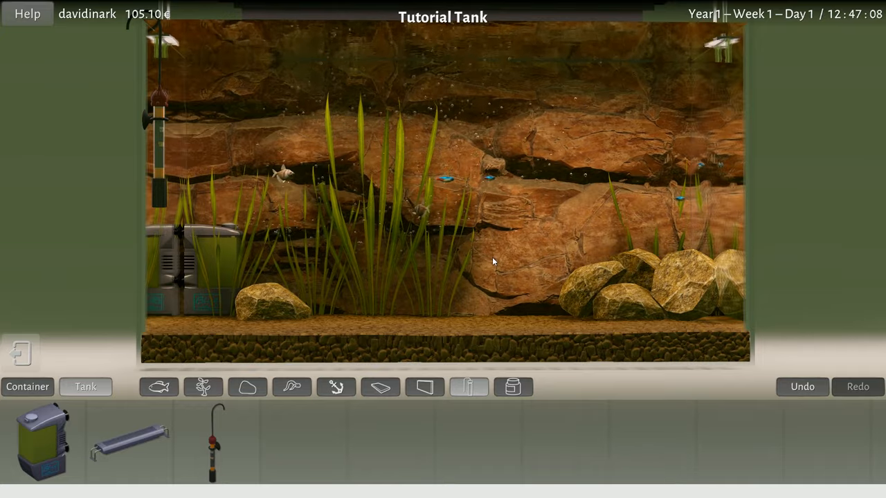
mouse_move(365, 448)
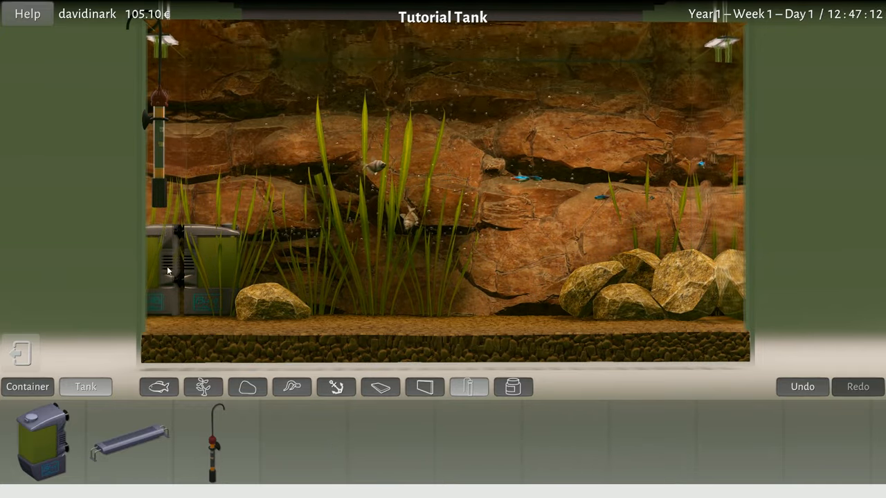
left_click(27, 14)
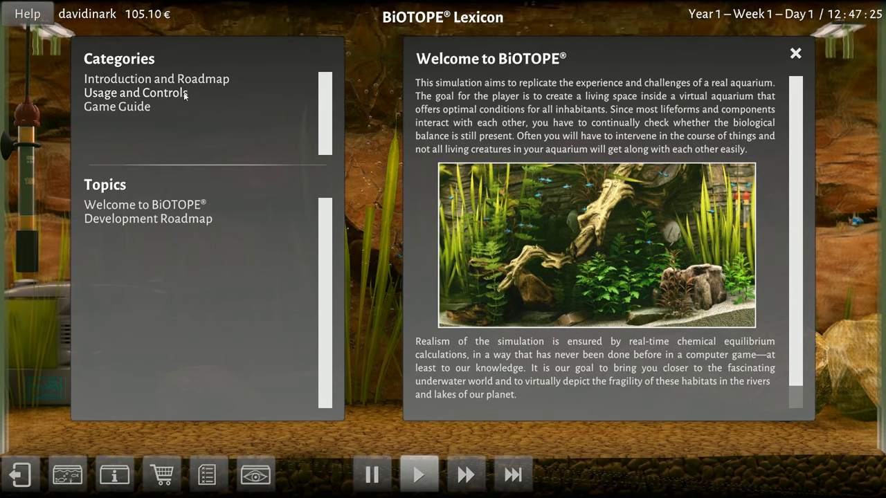
Step: Read the Game Guide's Experience and Levels article and close the Lexicon
left_click(117, 106)
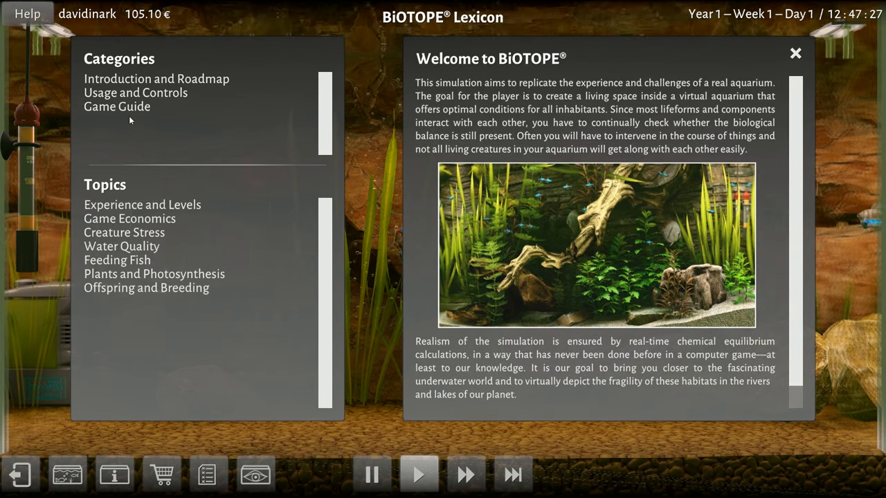
left_click(142, 205)
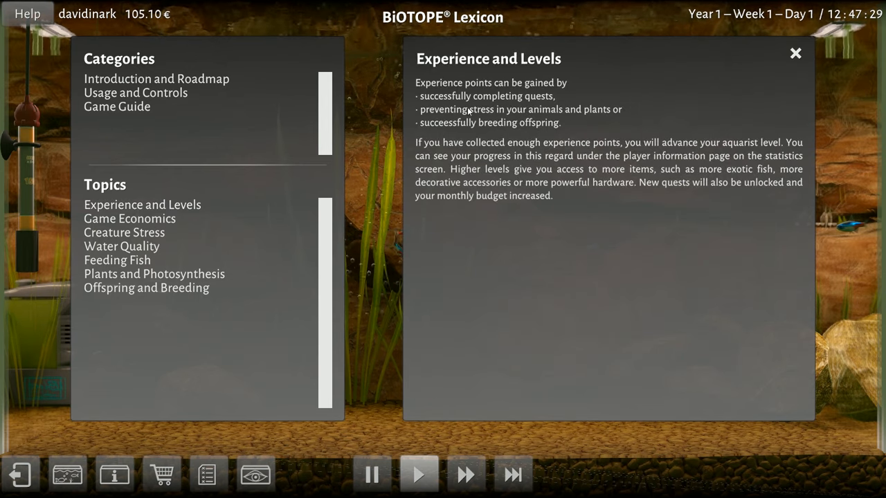
mouse_move(455, 121)
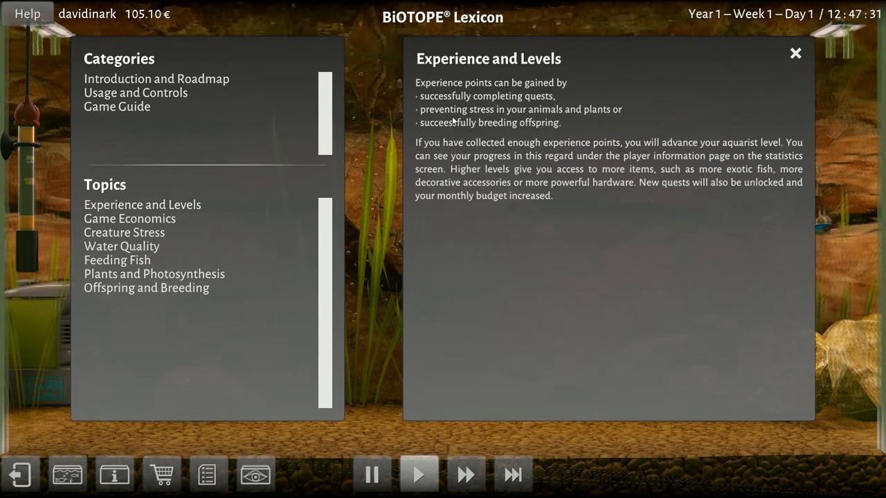
mouse_move(478, 137)
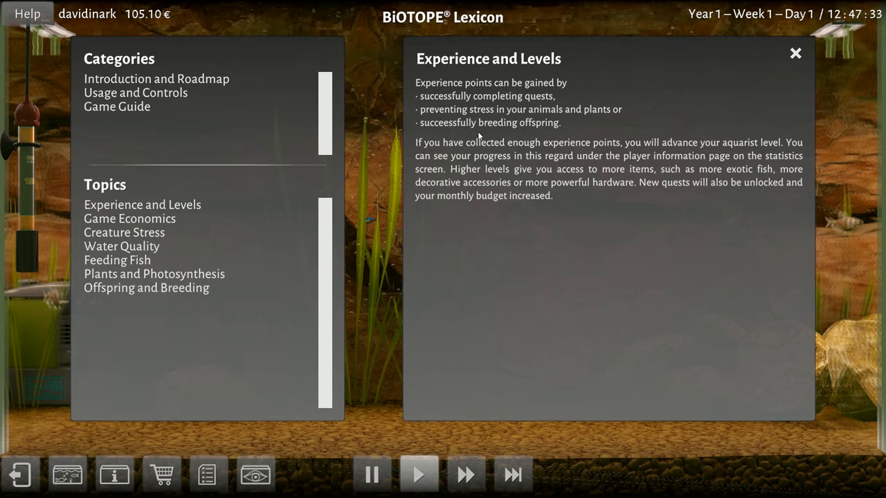
mouse_move(582, 164)
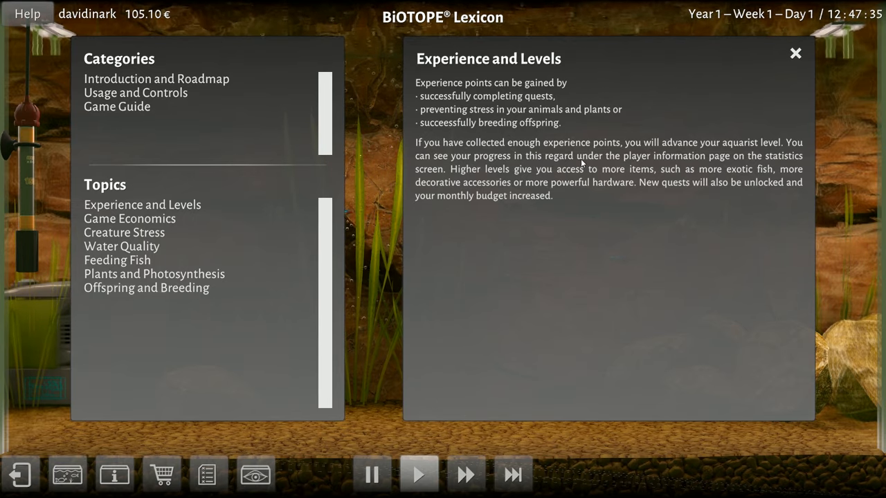
left_click(795, 52)
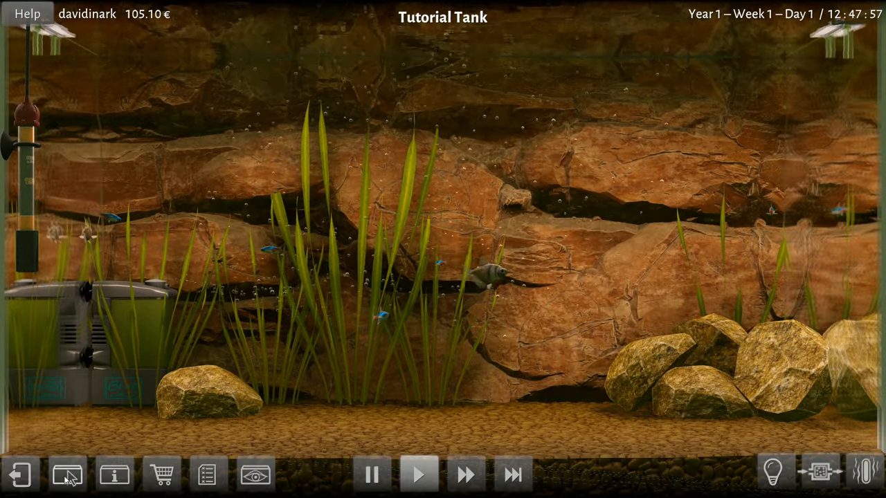
mouse_move(67, 474)
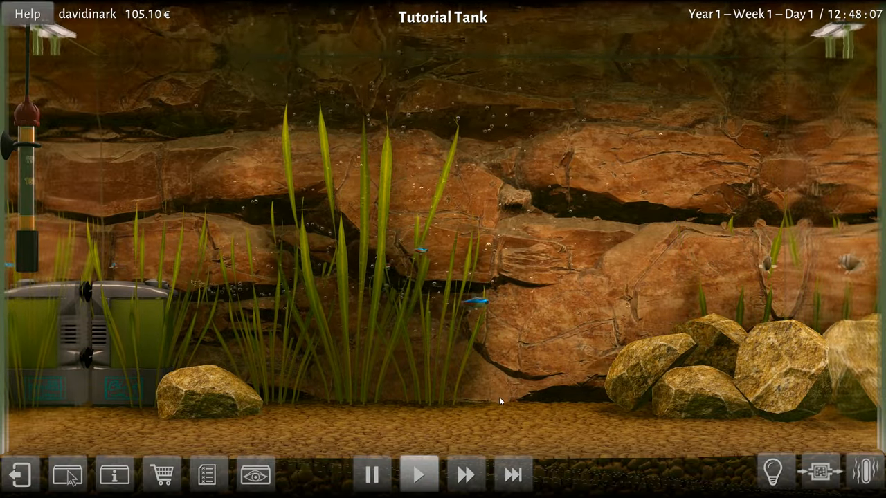
Step: Check the water values overview (21.3 °C, pH 7.59), hide it and enter the tank editing view
left_click(254, 473)
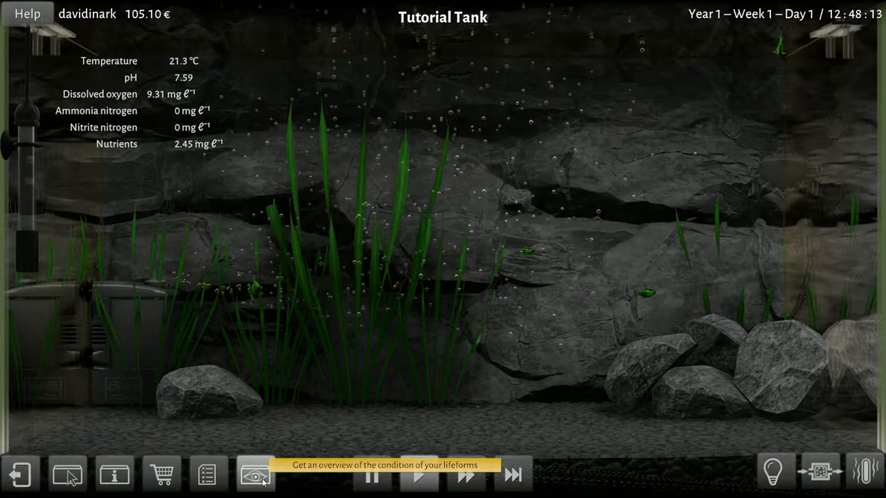
left_click(255, 475)
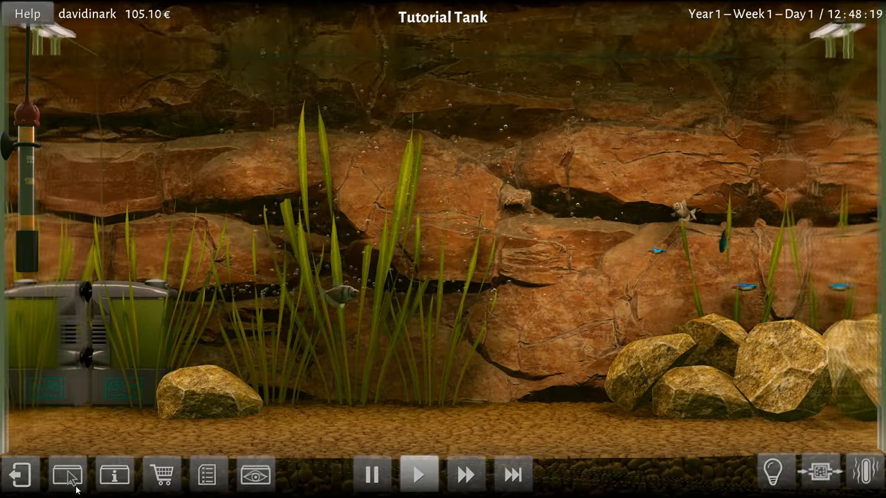
left_click(66, 474)
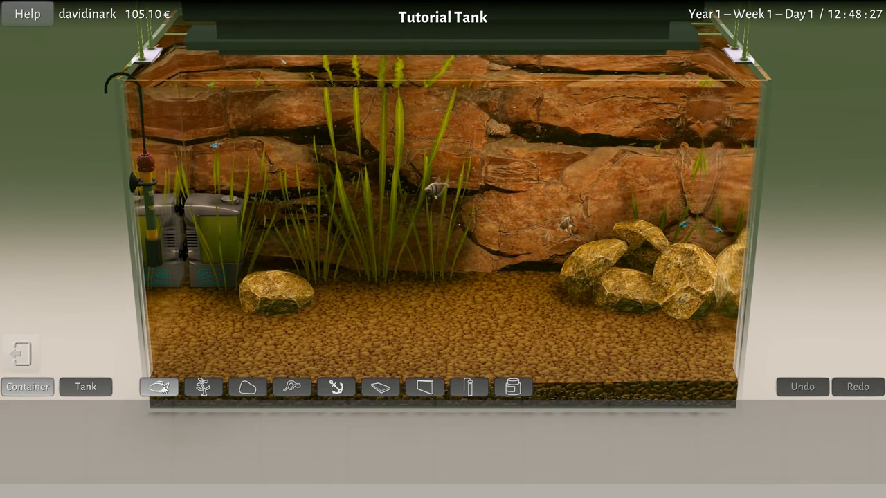
left_click(158, 388)
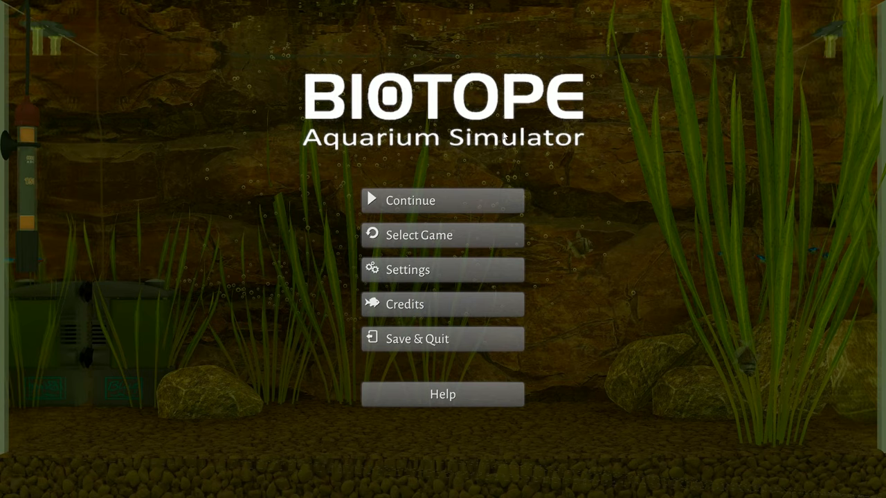
mouse_move(556, 174)
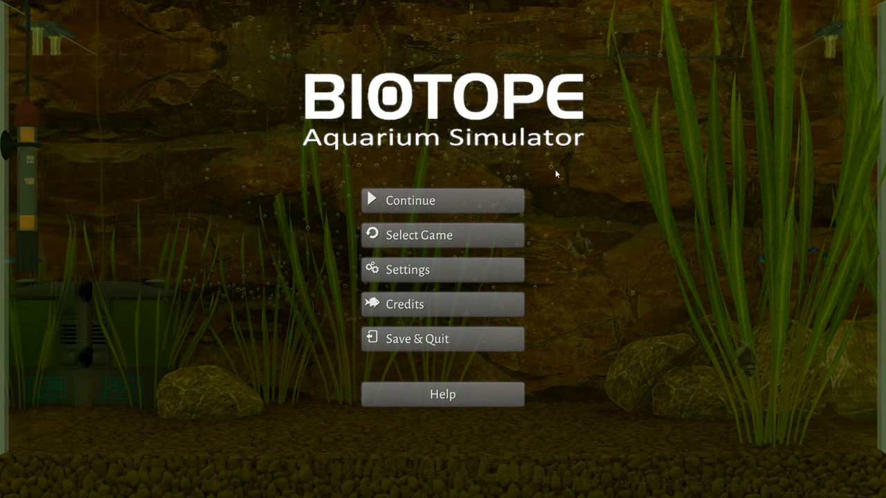
mouse_move(559, 191)
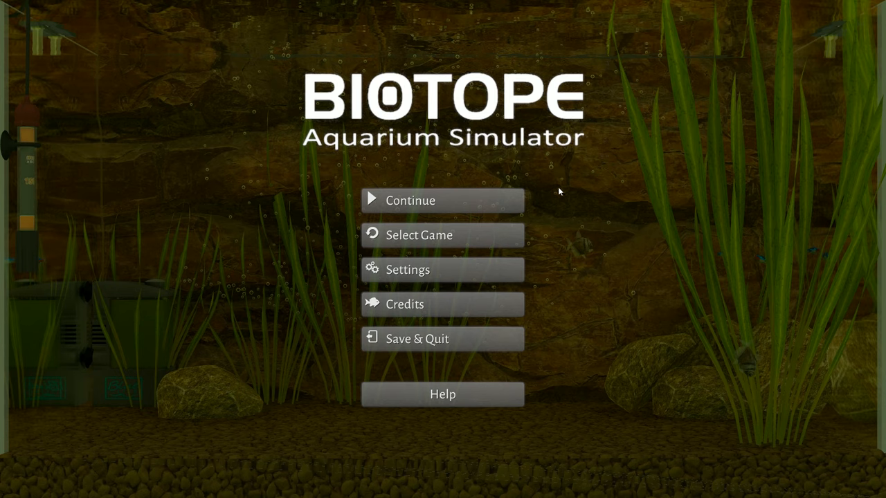
mouse_move(556, 263)
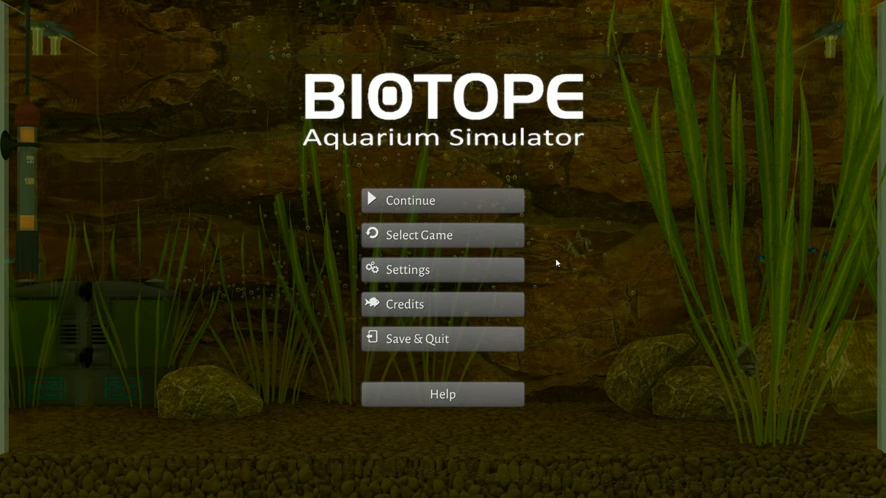
mouse_move(562, 263)
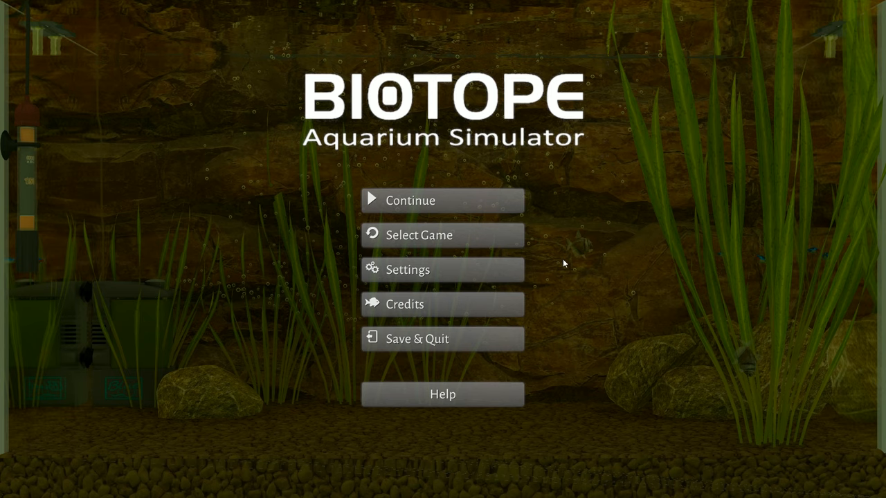
mouse_move(568, 261)
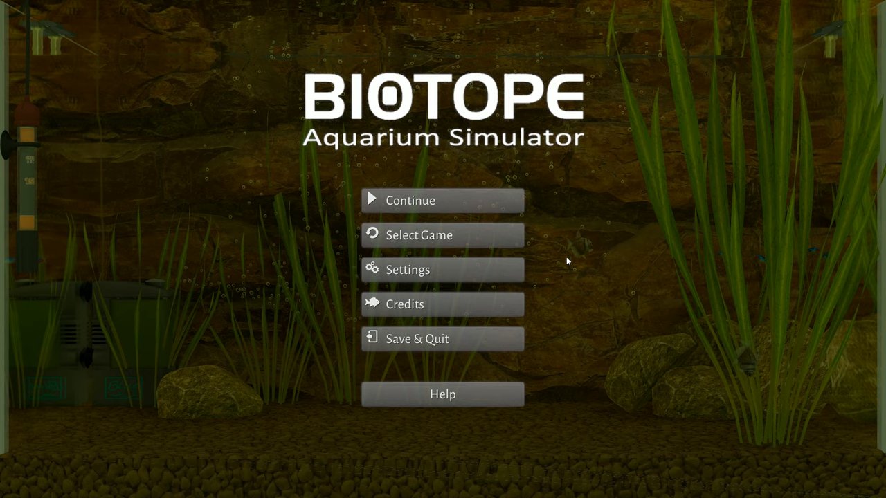
mouse_move(501, 279)
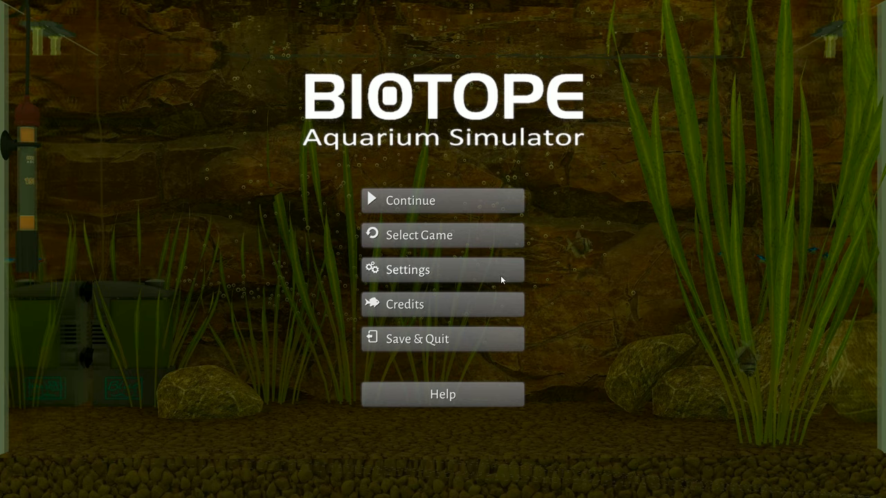
mouse_move(561, 362)
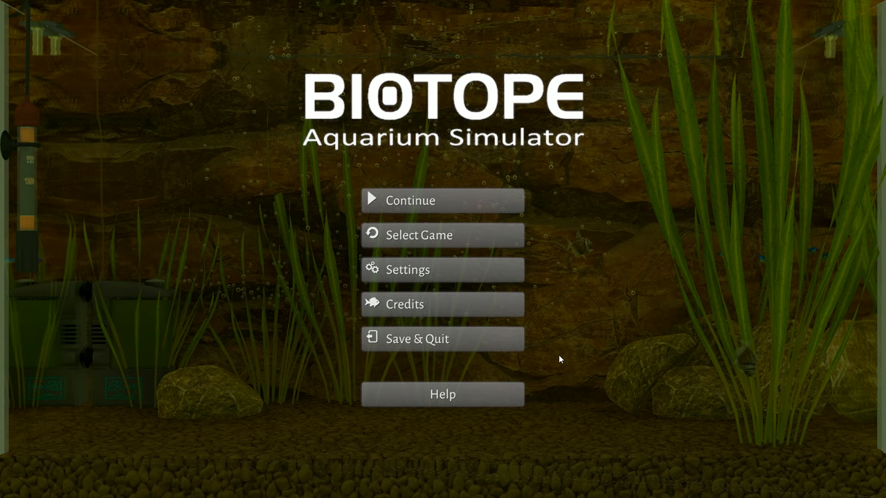
mouse_move(560, 358)
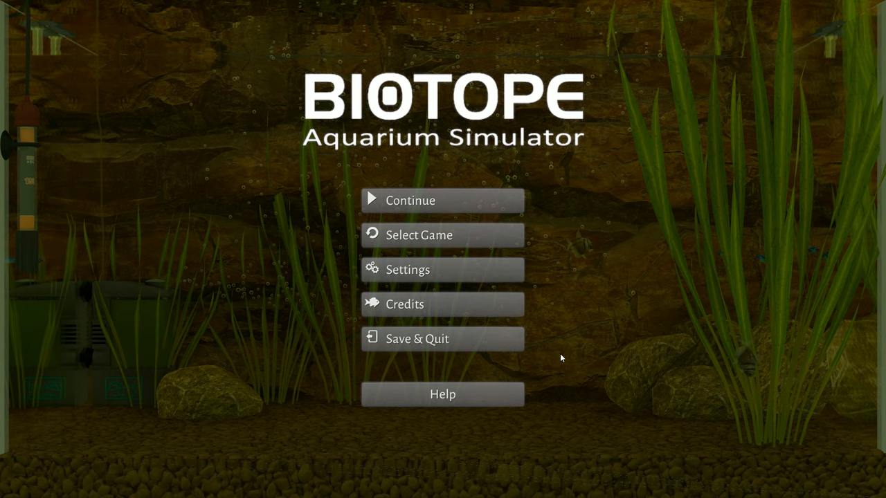
mouse_move(578, 369)
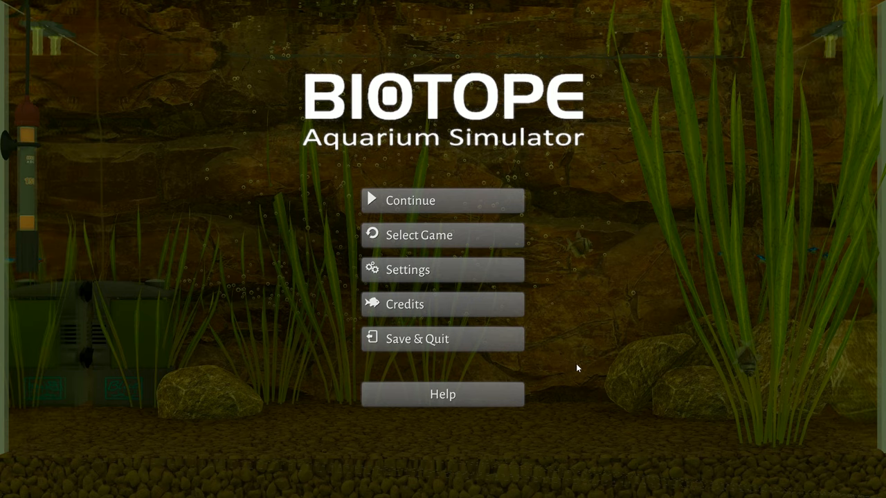
mouse_move(299, 368)
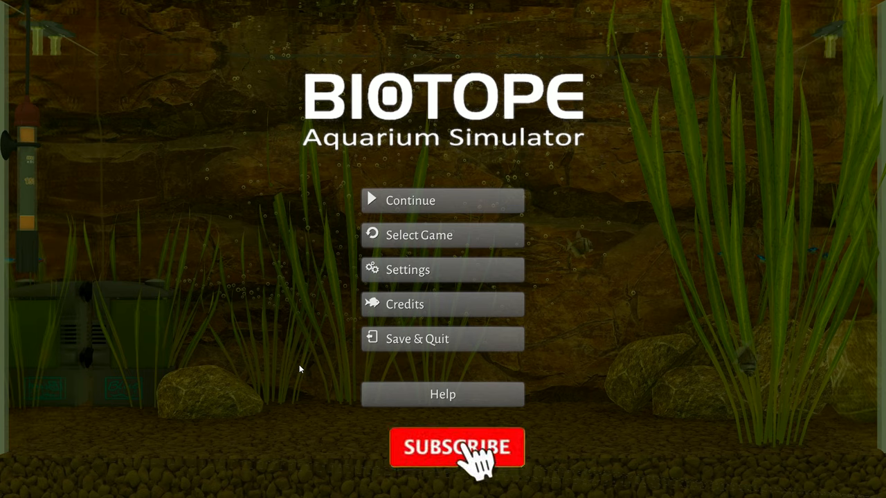
Step: Remain on the BIOTOPE main menu over the Tutorial Tank without changing anything
left_click(456, 447)
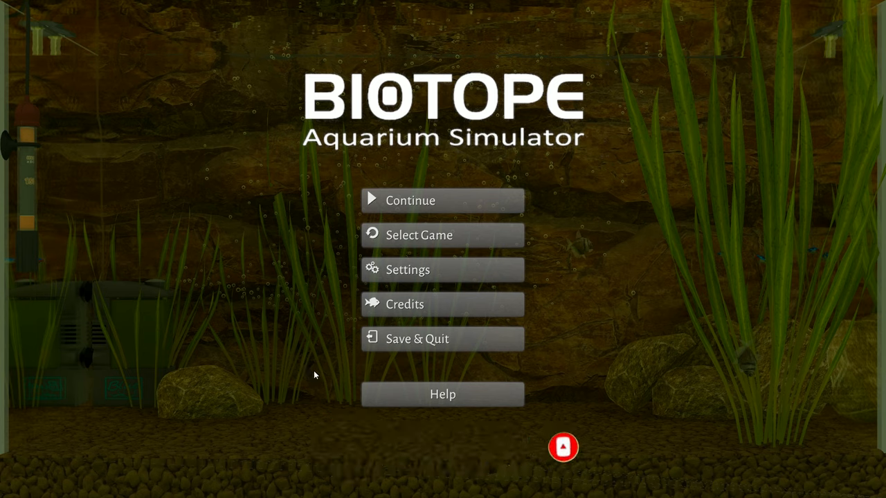
mouse_move(535, 402)
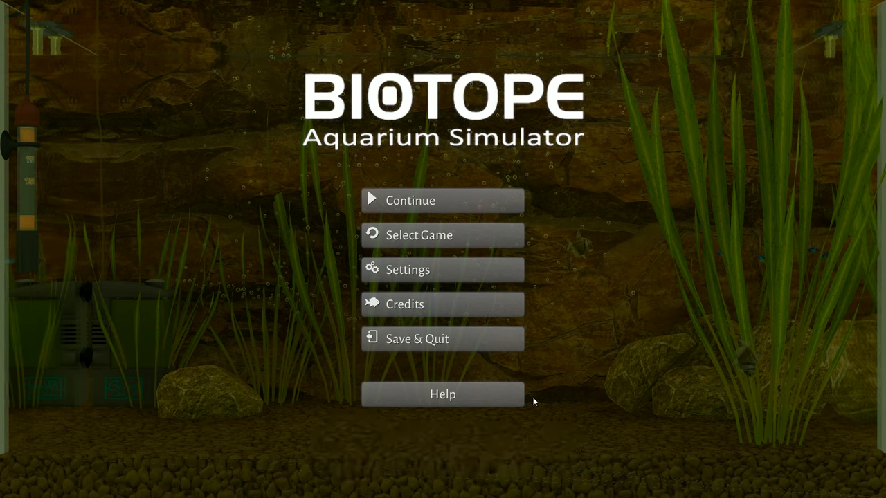
mouse_move(556, 407)
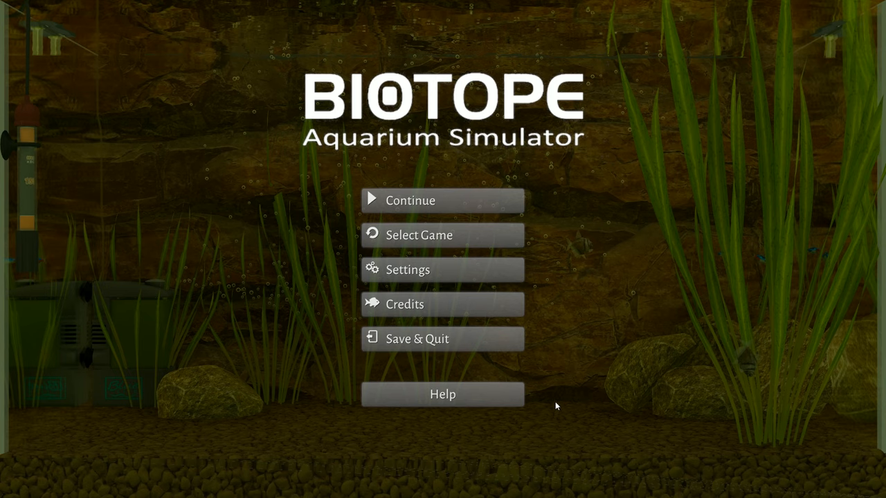